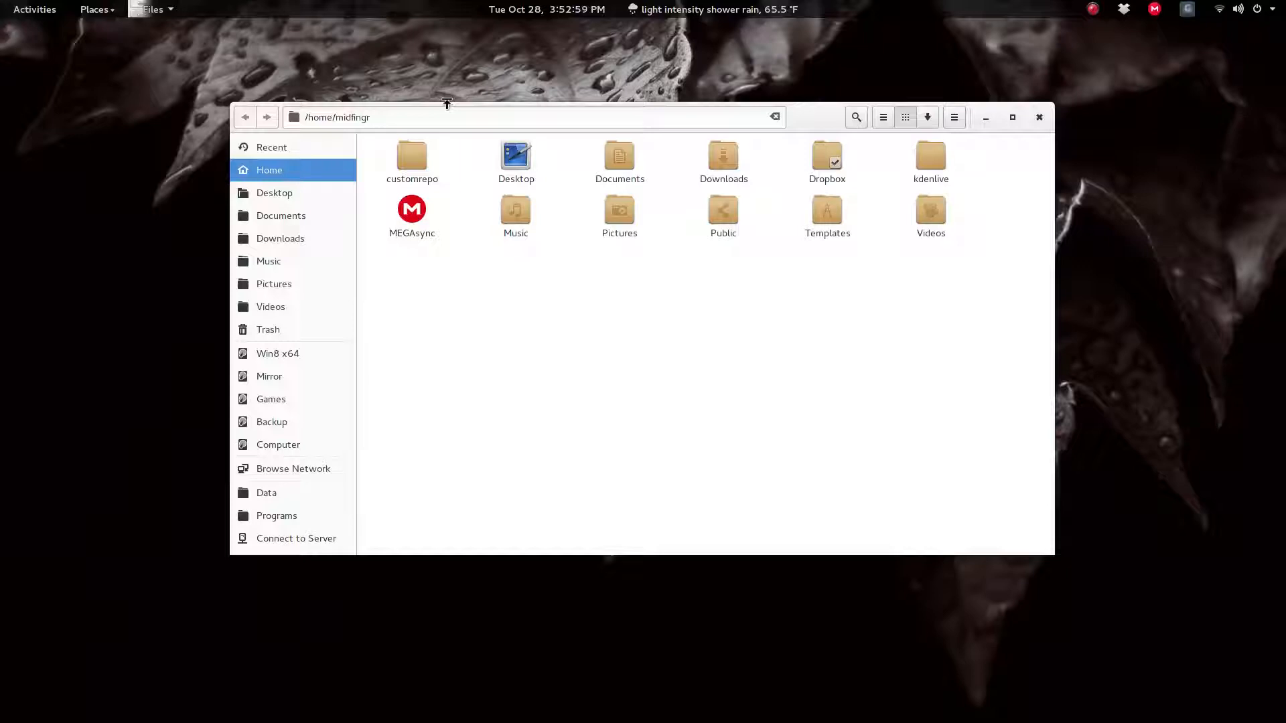
mouse_move(619, 302)
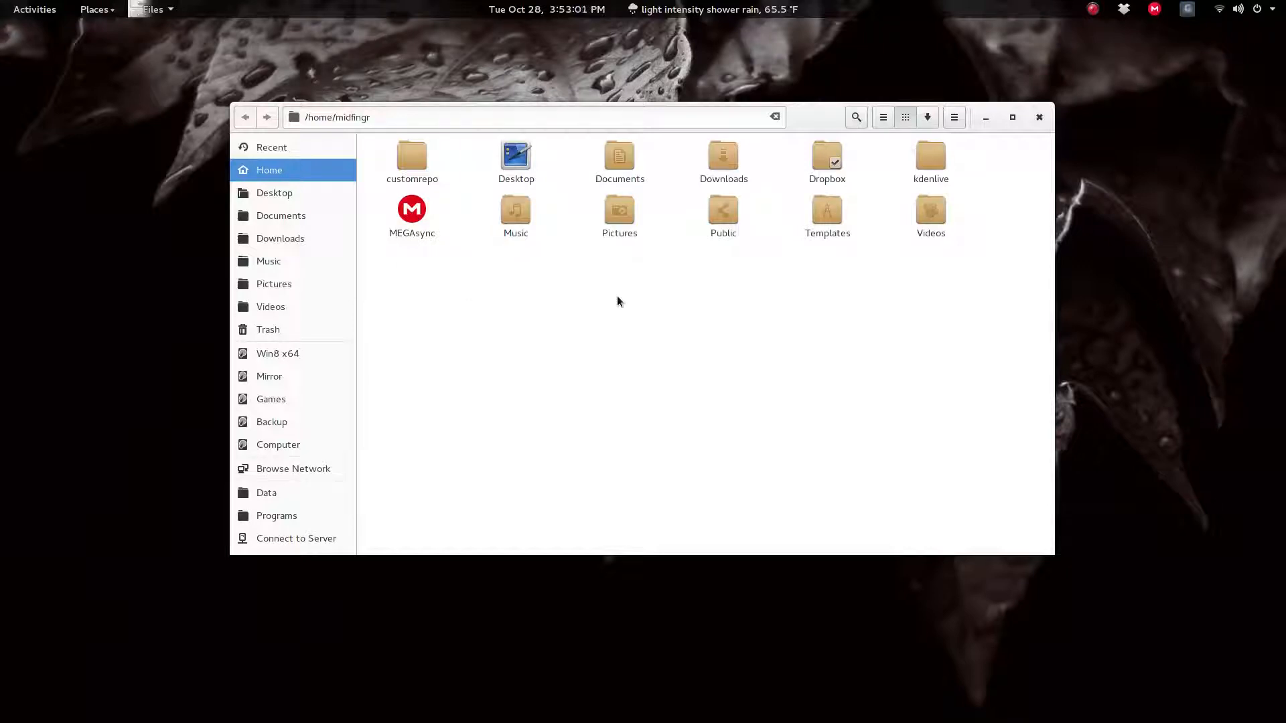
Close the home folder window so the desktop is free for right-clicking.
left_click(1039, 117)
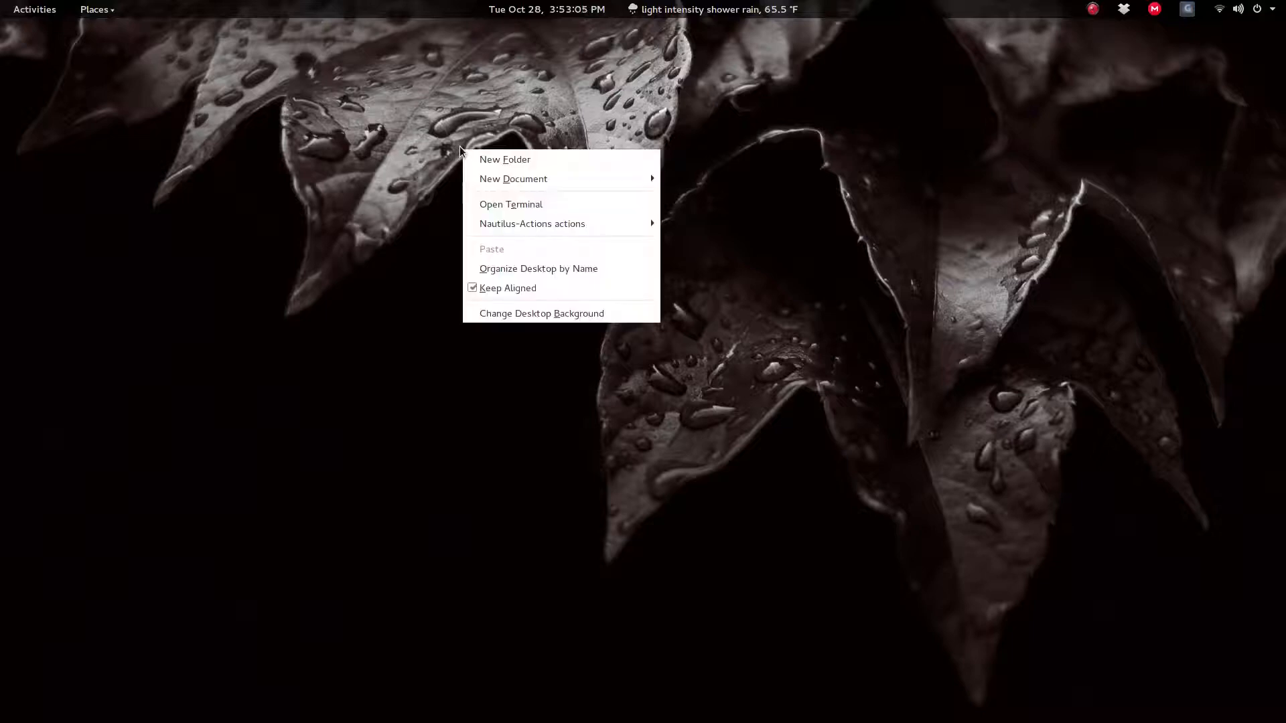
mouse_move(532, 223)
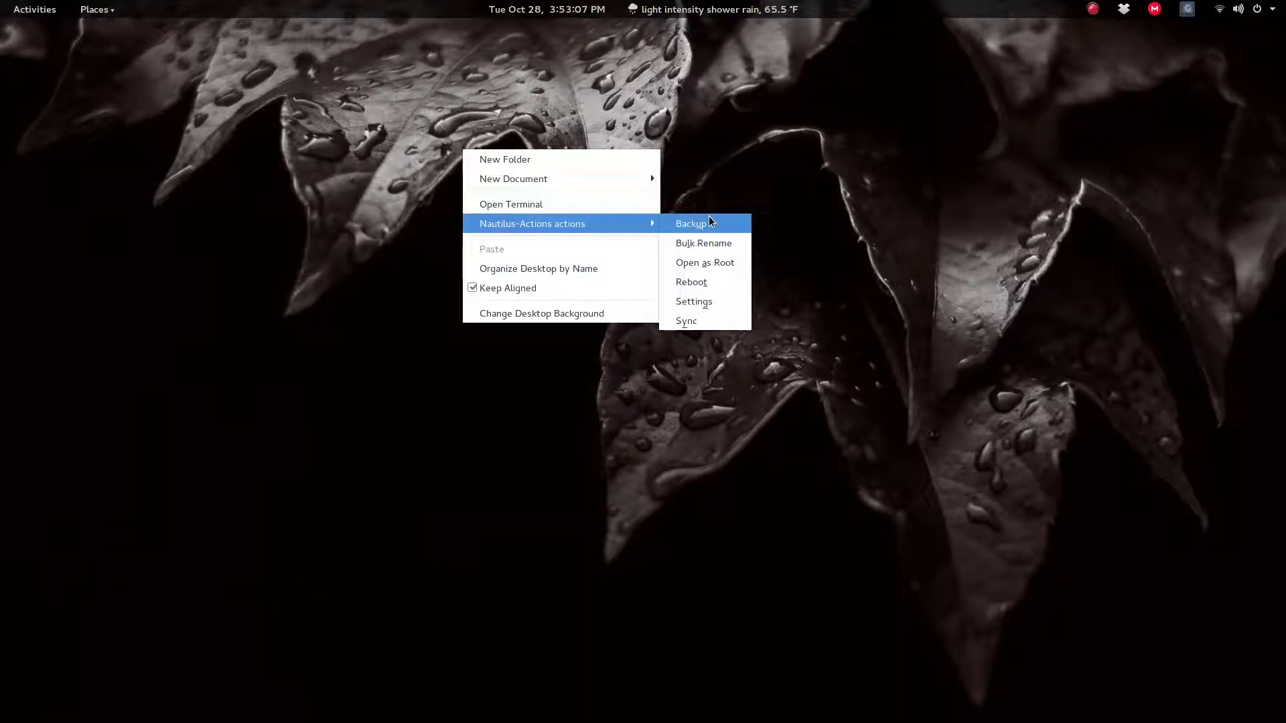
mouse_move(705, 263)
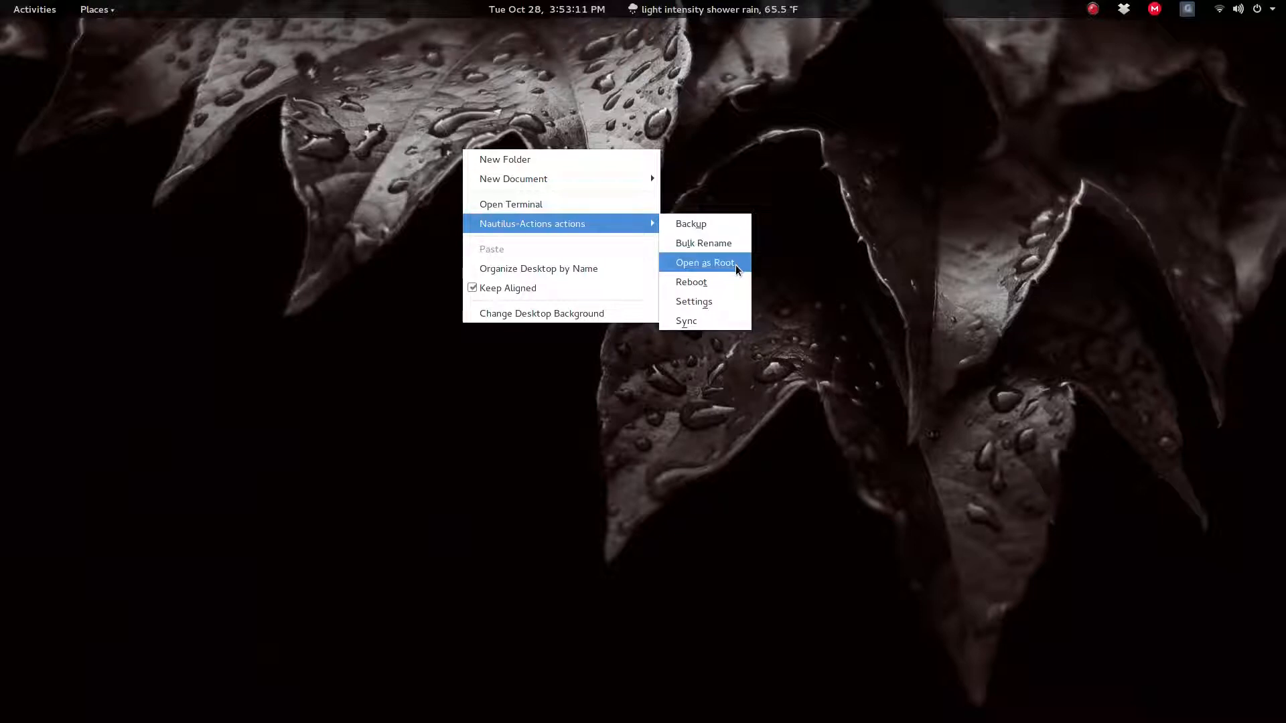
mouse_move(726, 304)
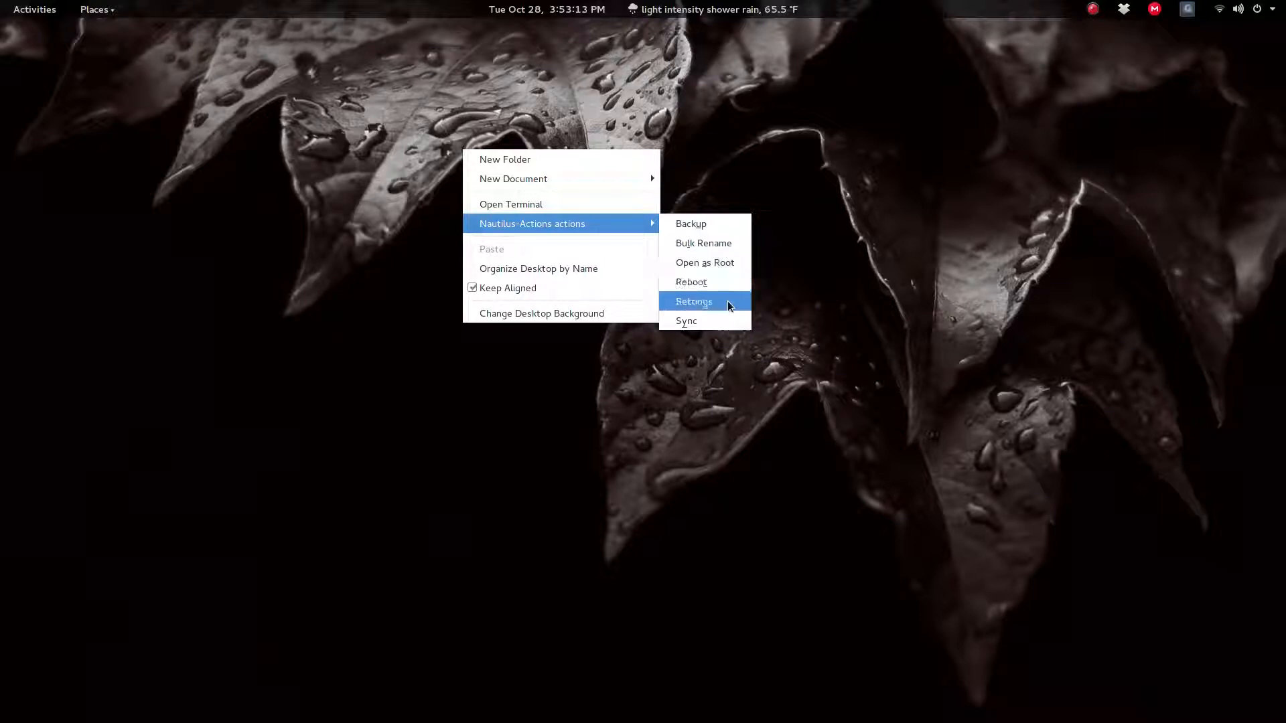
mouse_move(703, 320)
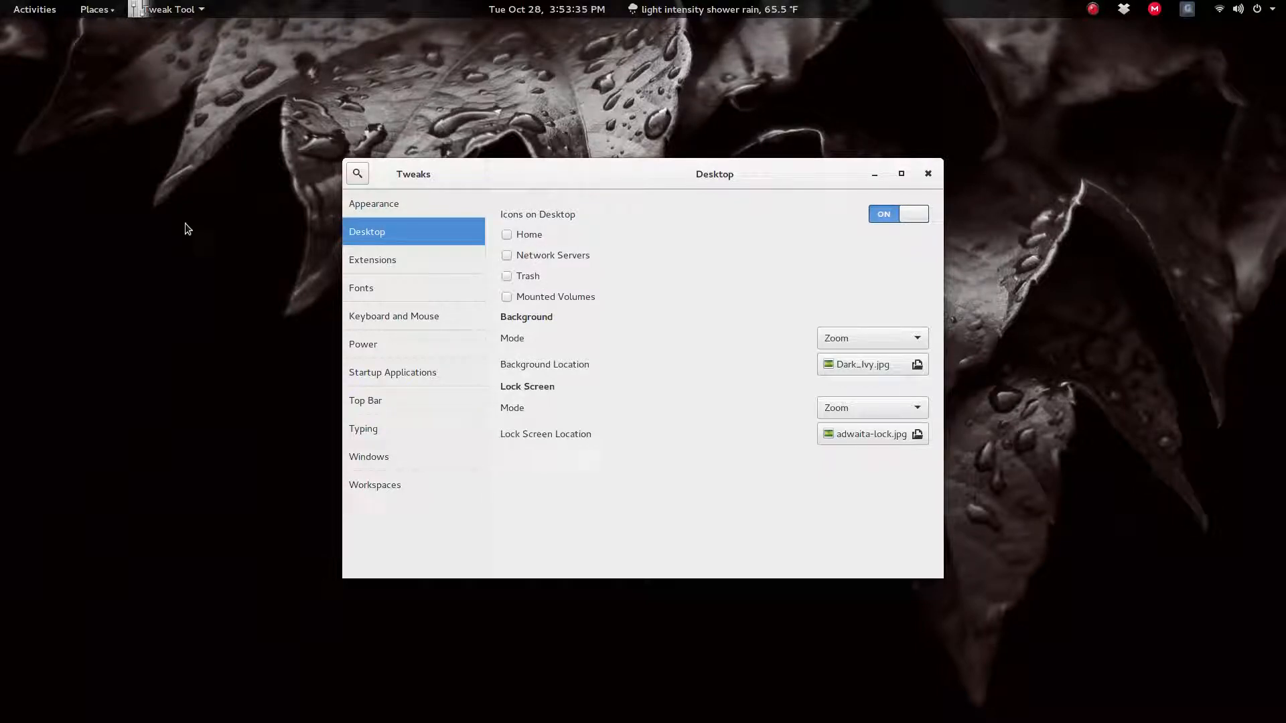
Bring up the desktop's right-click menu over the Tweak Tool's Desktop page.
right_click(186, 228)
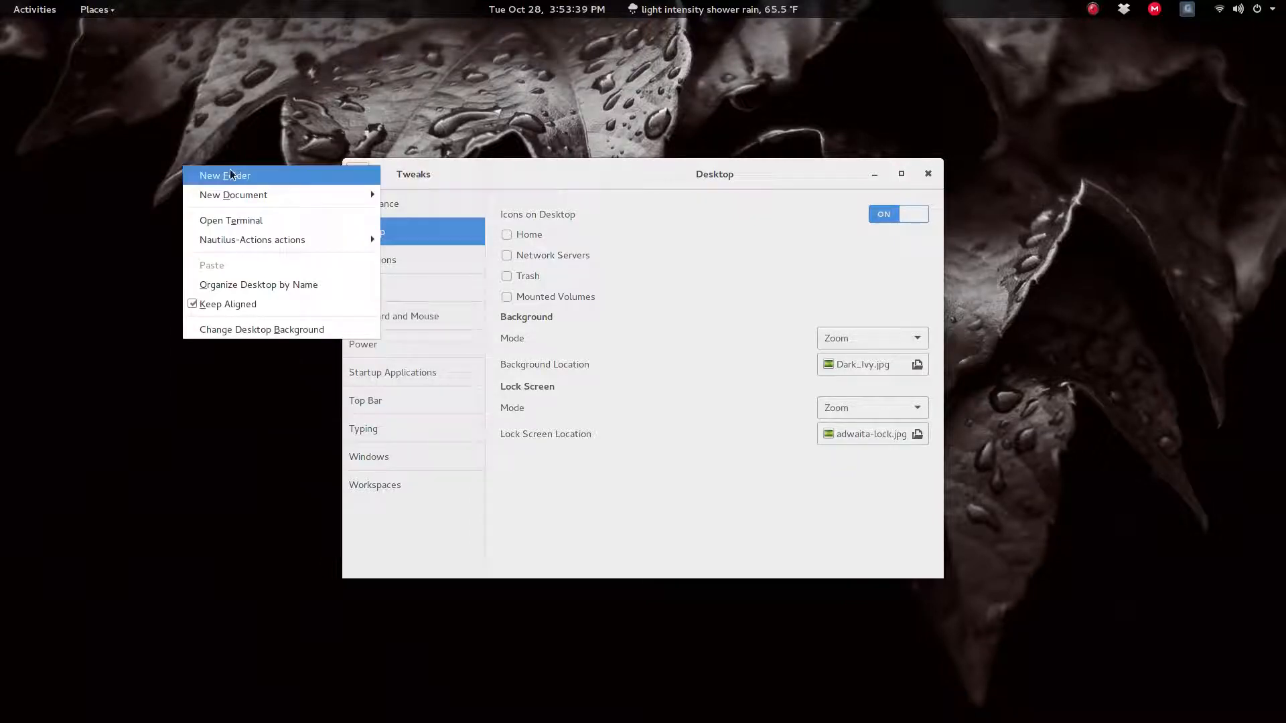
mouse_move(252, 239)
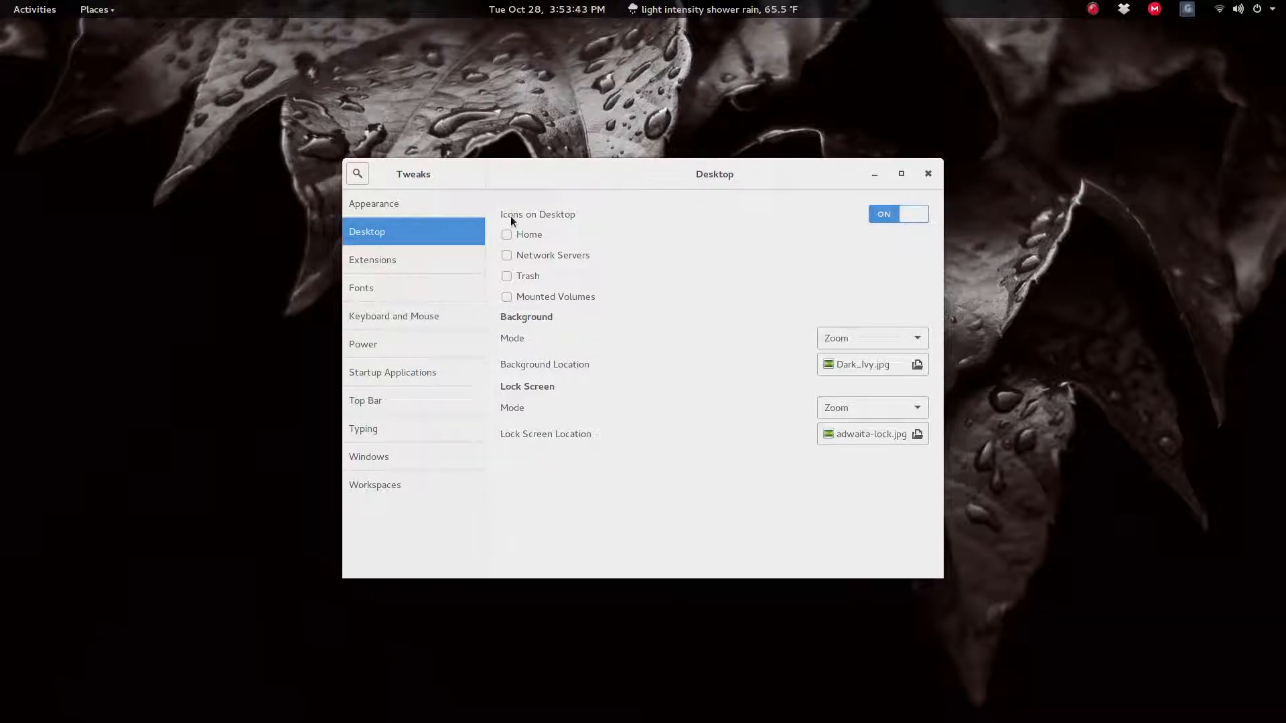
mouse_move(857, 261)
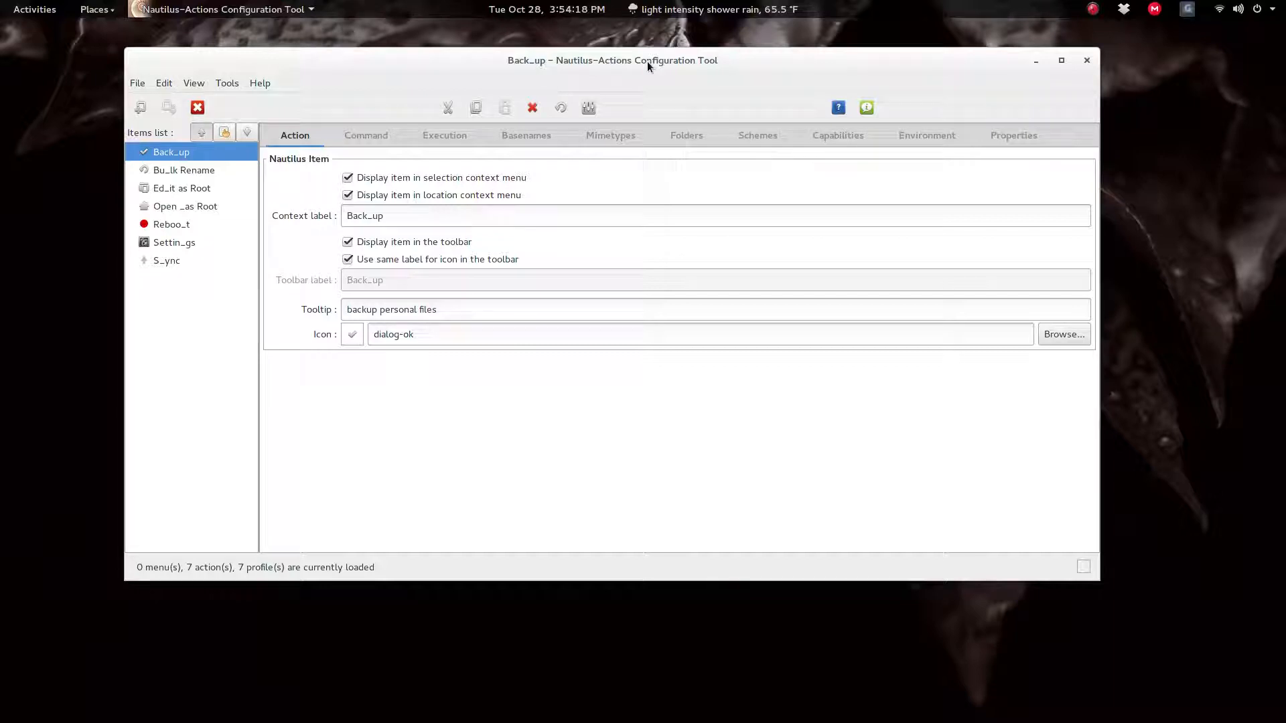
mouse_move(583, 72)
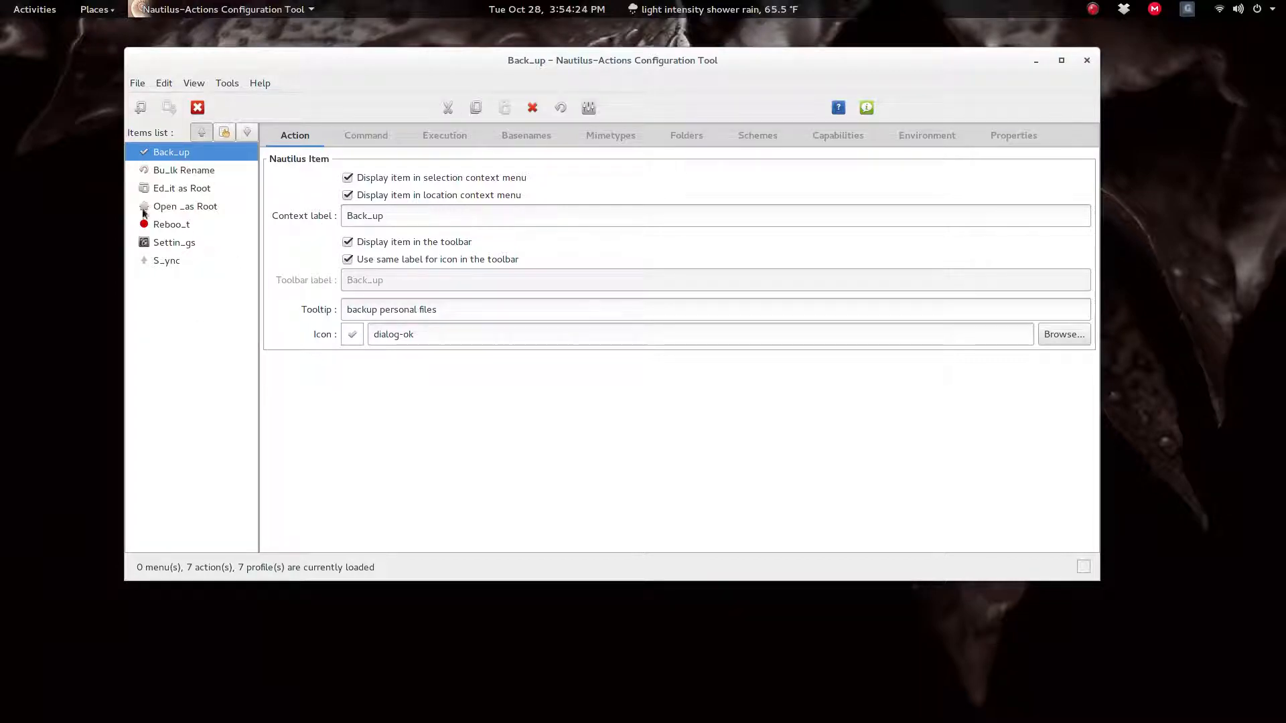
mouse_move(609, 326)
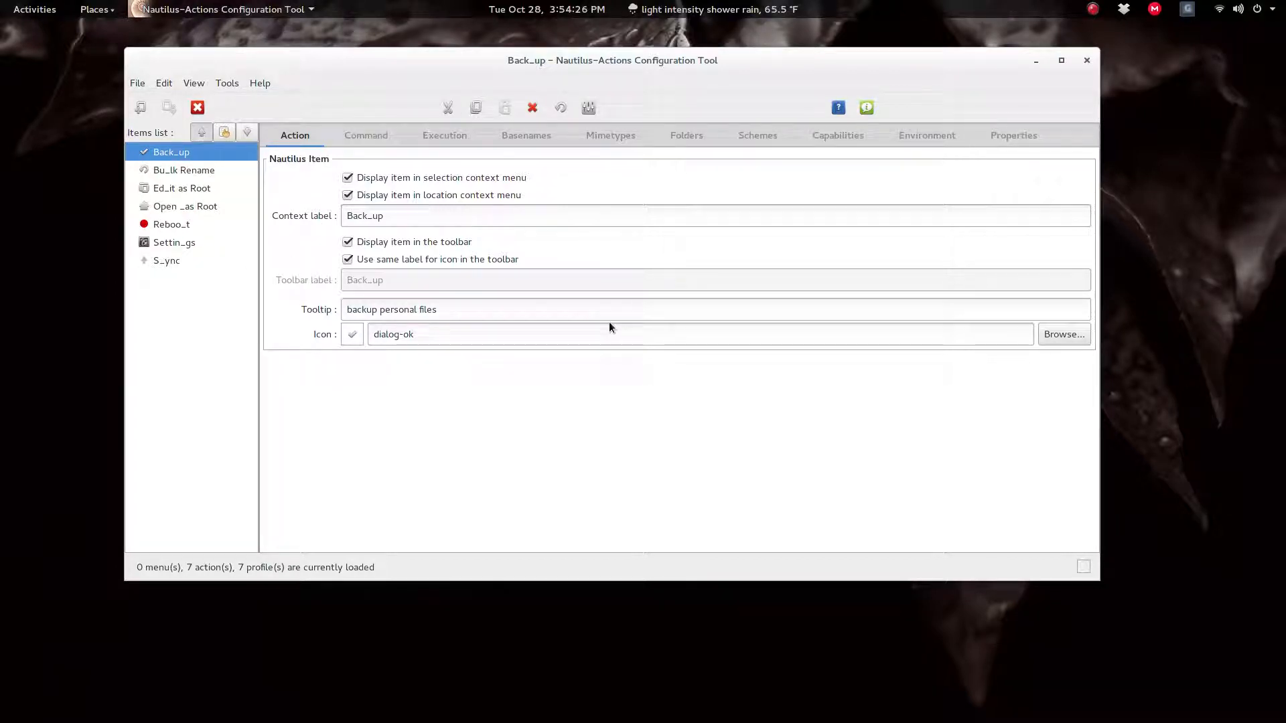
mouse_move(607, 328)
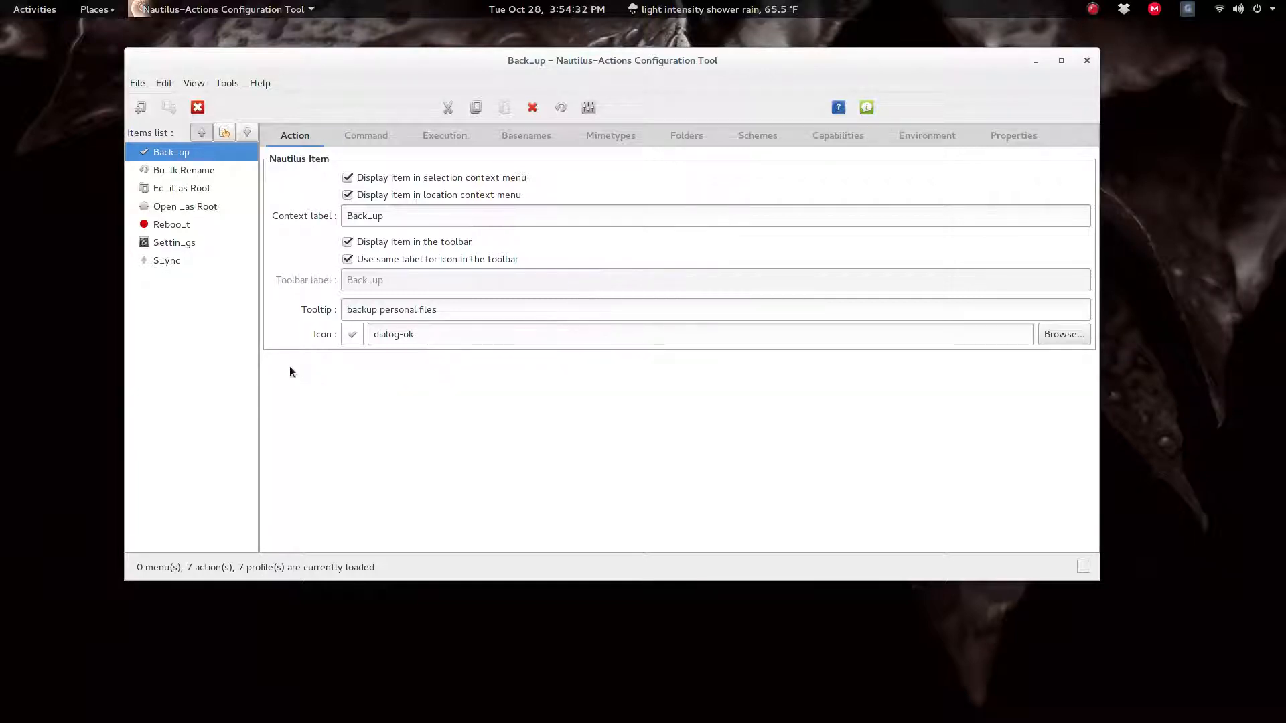
mouse_move(45, 323)
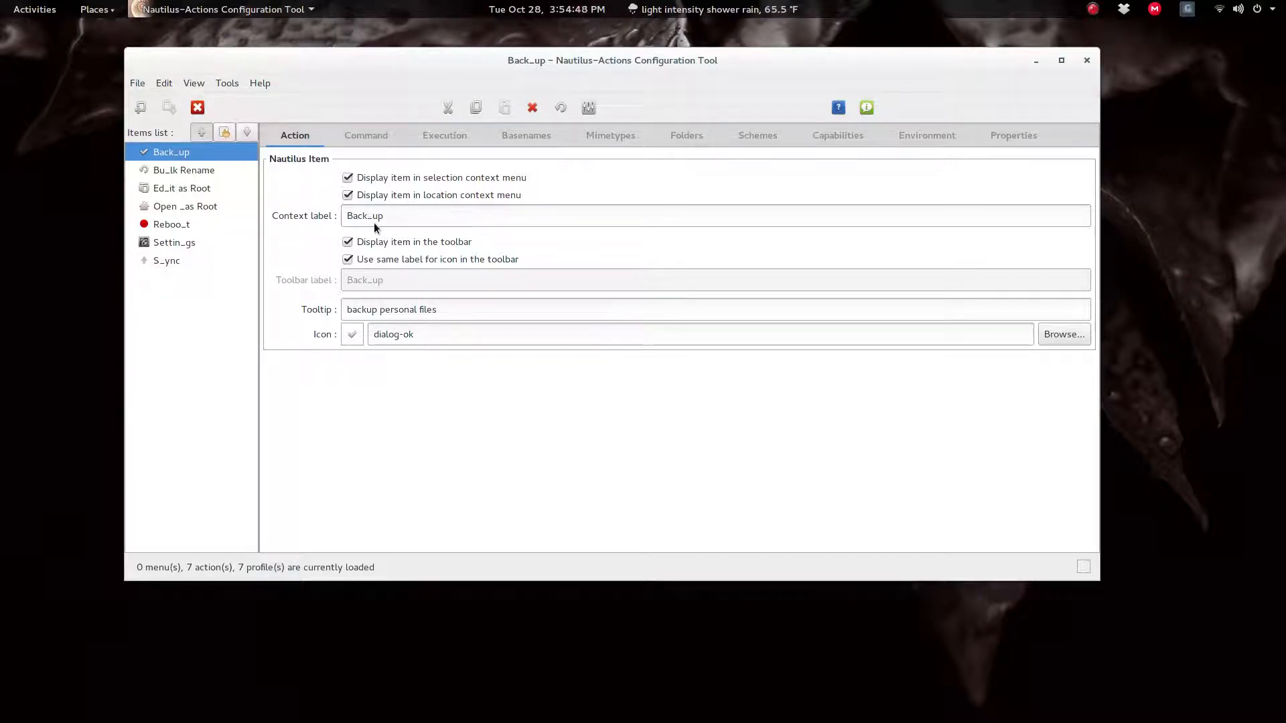
Compare the desktop's Nautilus-Actions submenu with the Back_up action, then dismiss the menu.
right_click(46, 257)
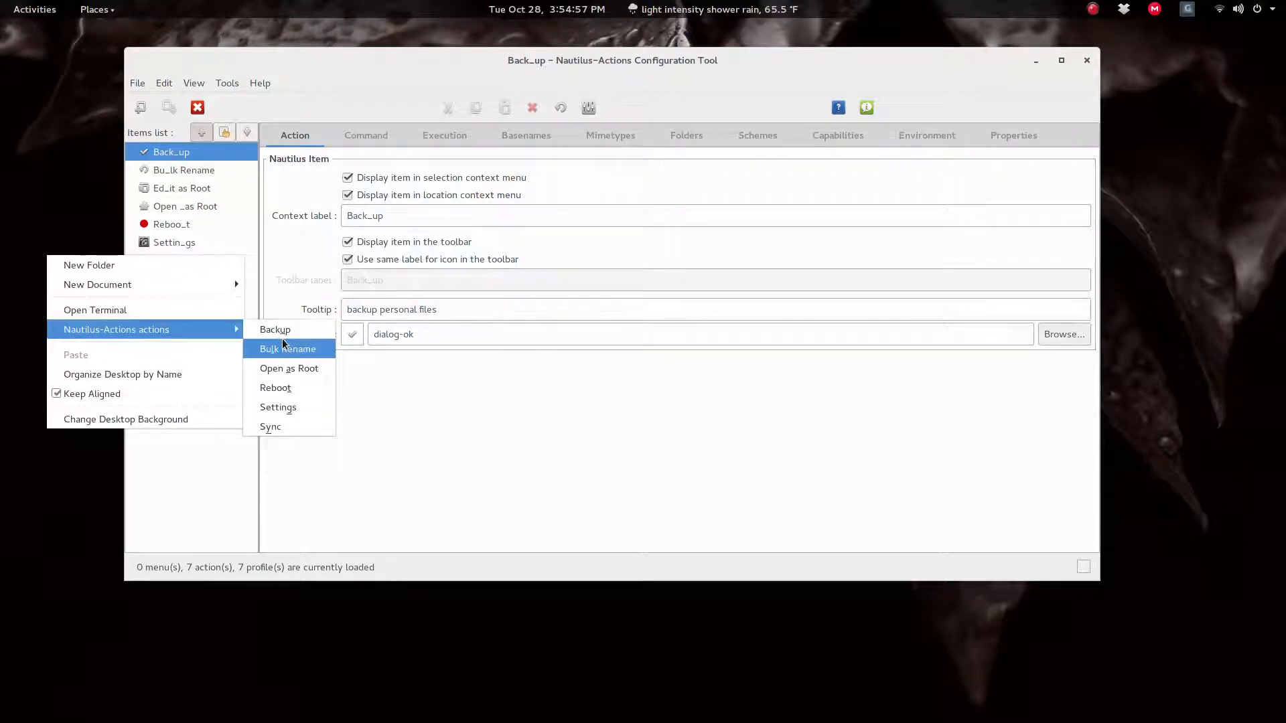
mouse_move(275, 329)
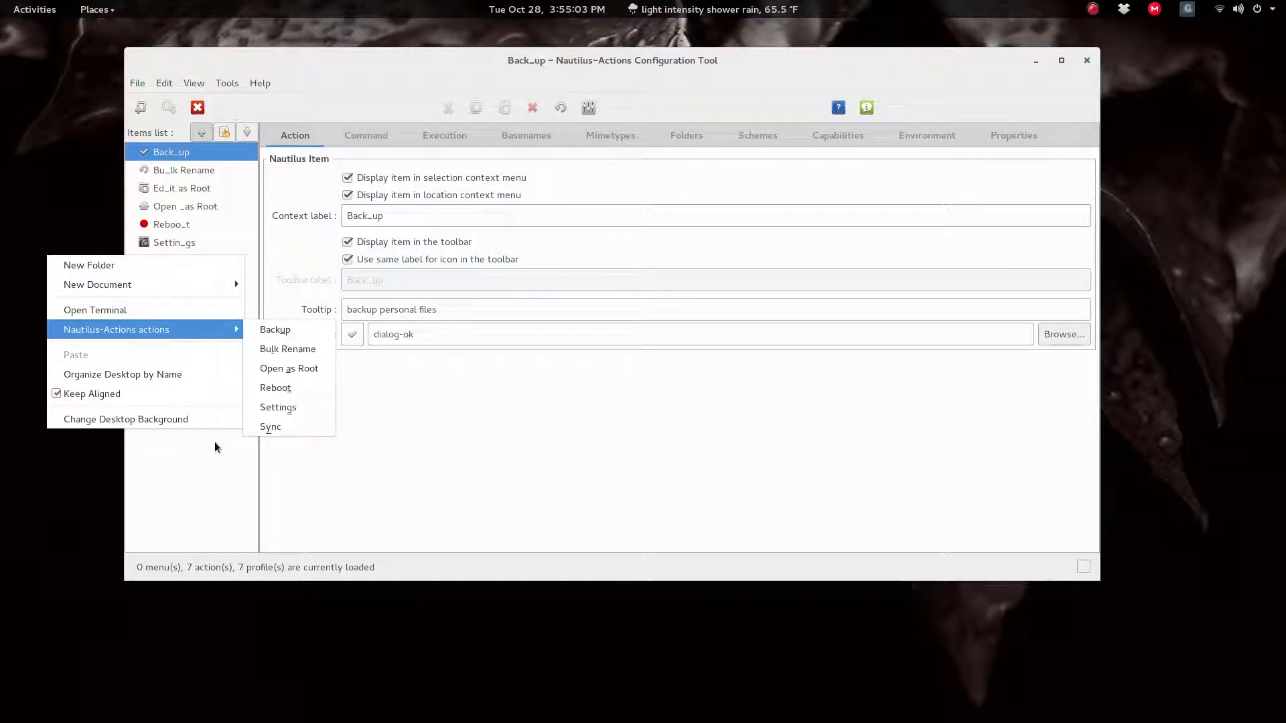
left_click(270, 426)
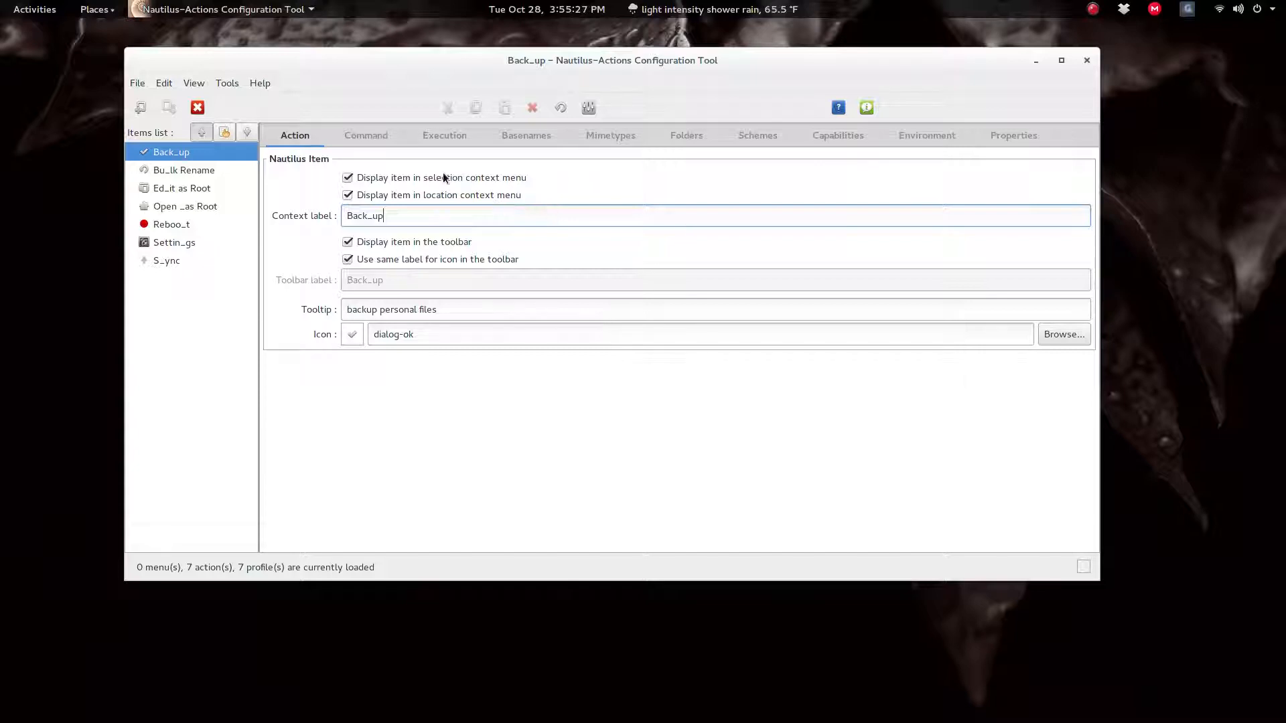
mouse_move(443, 194)
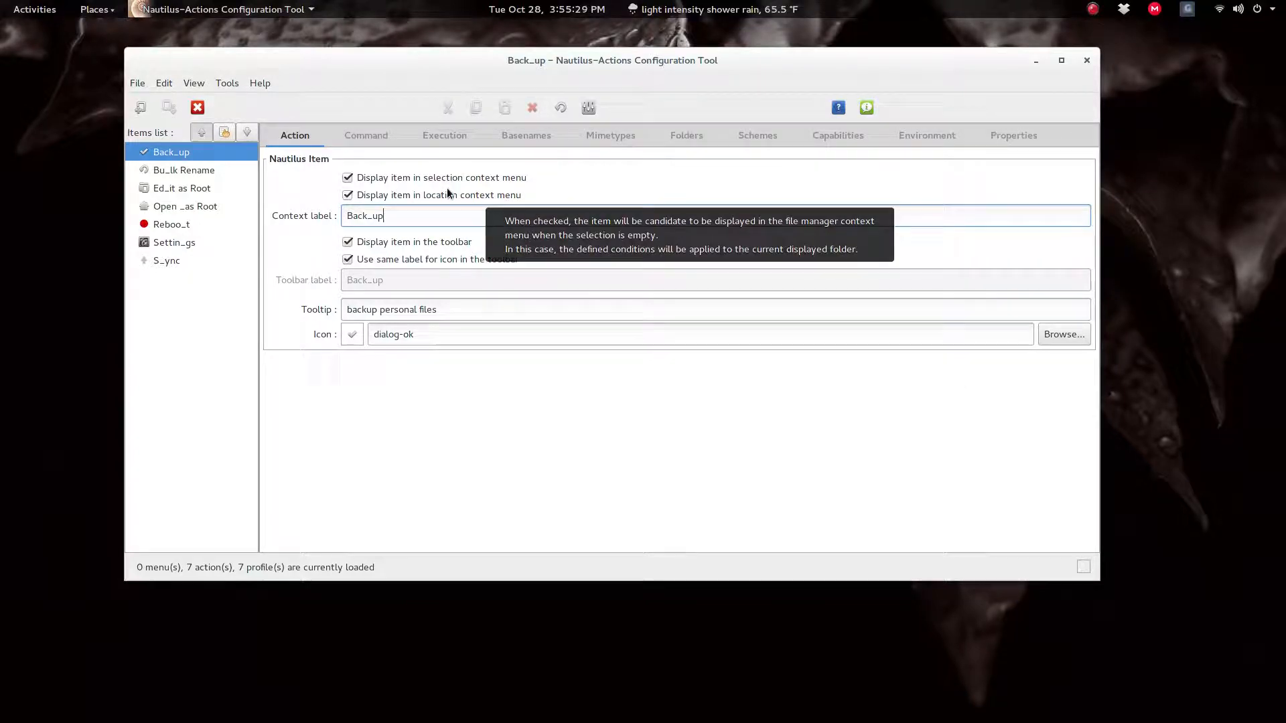
mouse_move(425, 251)
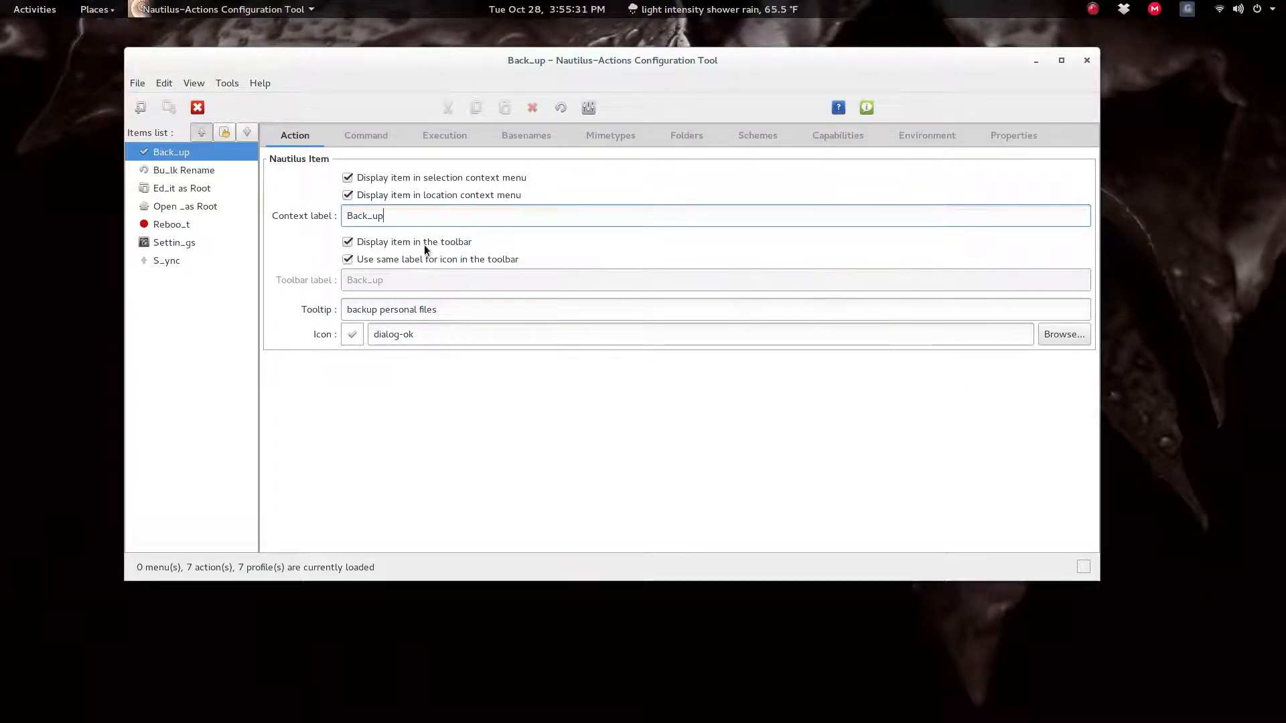
left_click(365, 135)
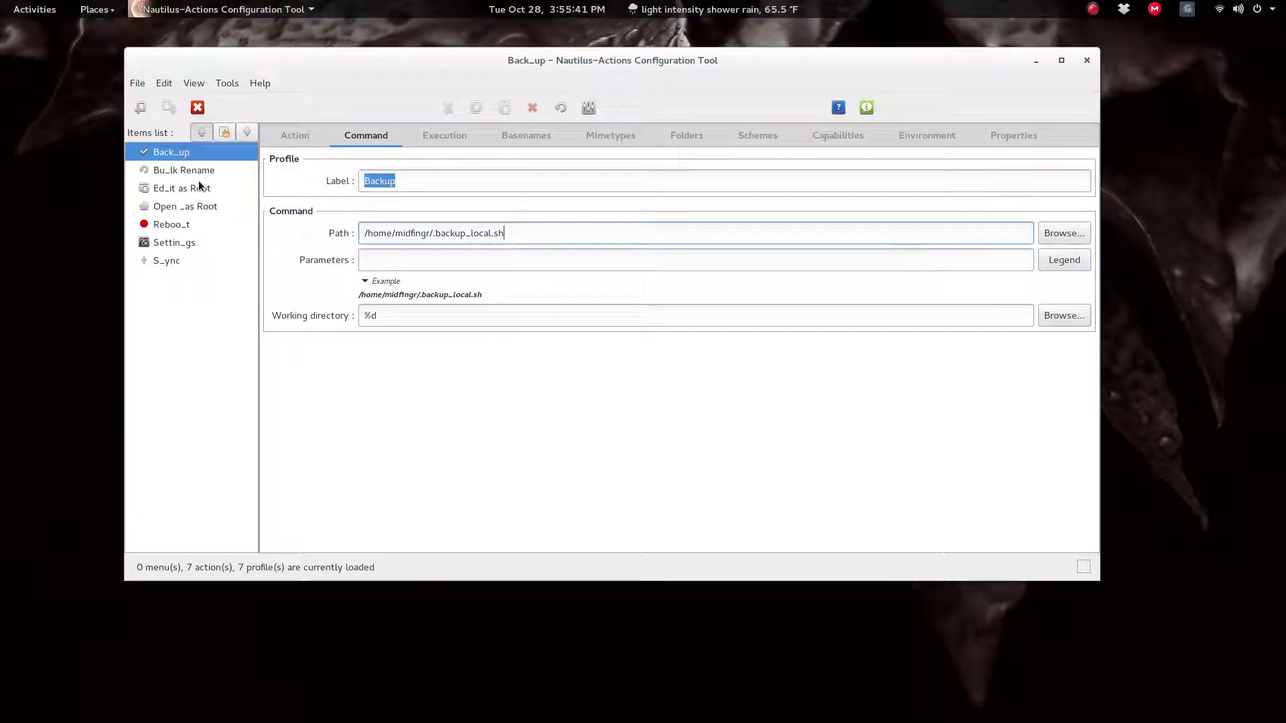
left_click(166, 260)
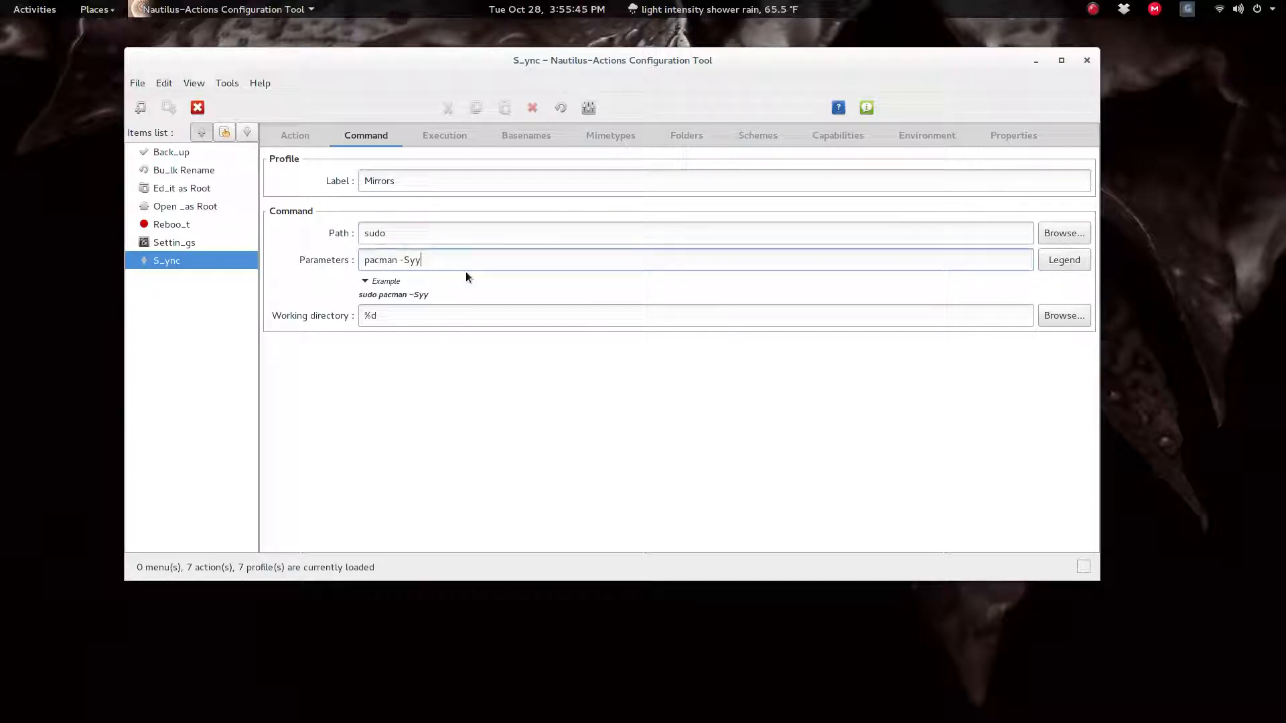
mouse_move(591, 149)
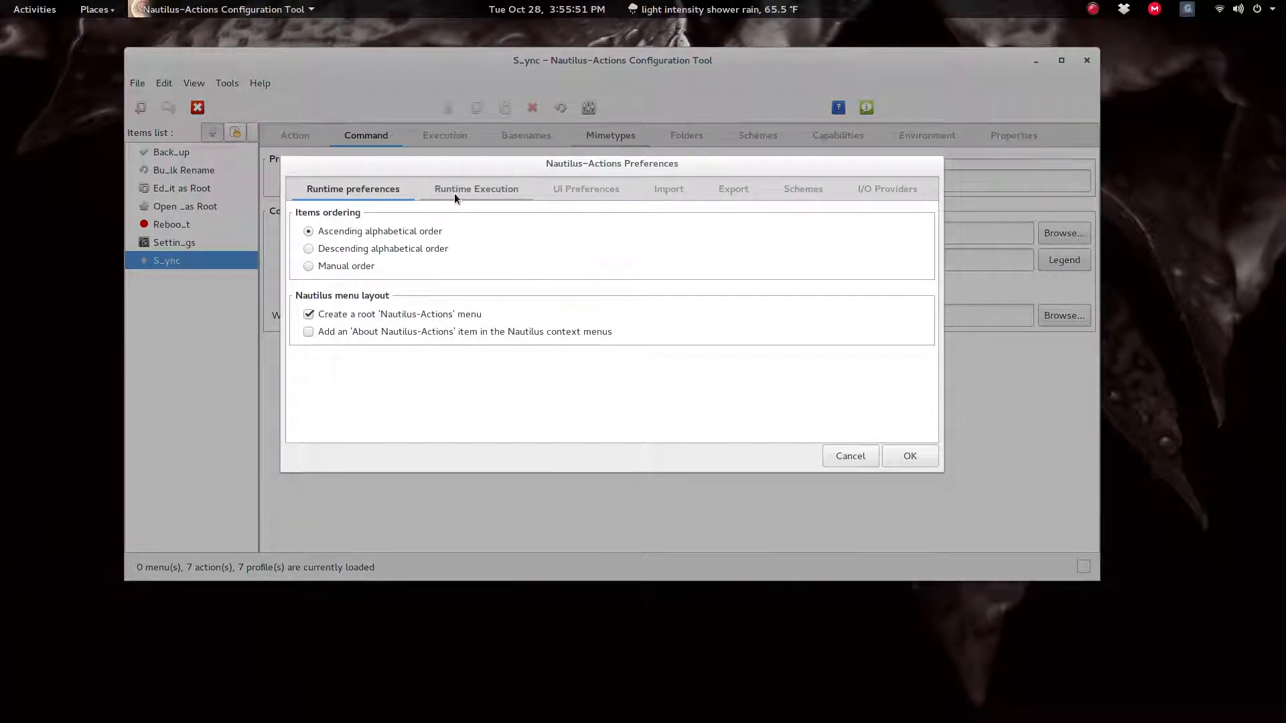
left_click(476, 189)
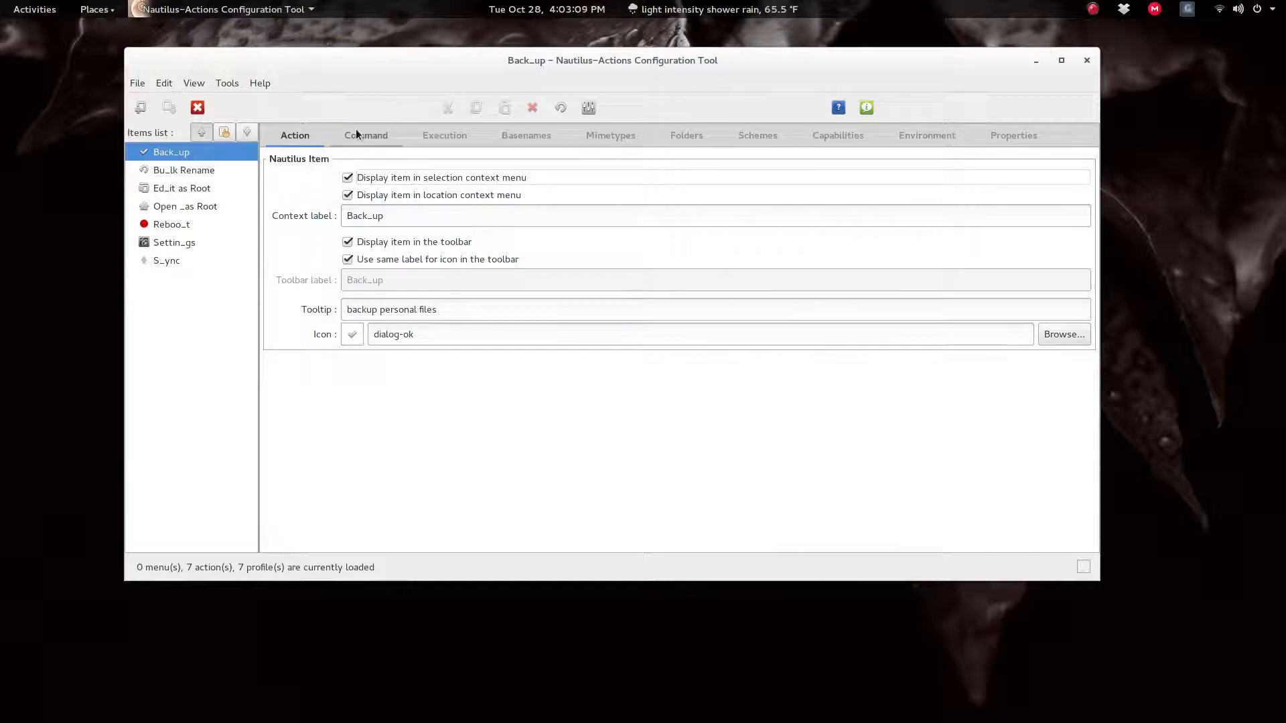
mouse_move(295, 136)
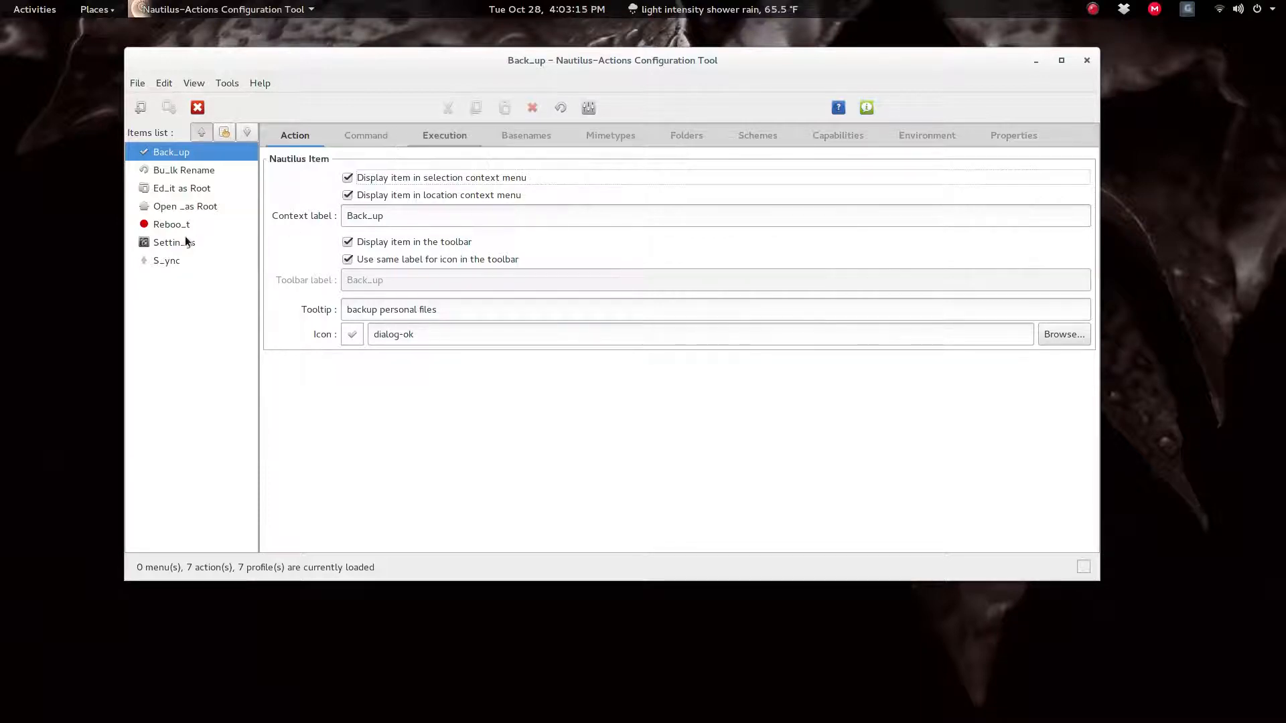
Check the S_ync action's Execution settings and return to the Back_up action.
left_click(166, 260)
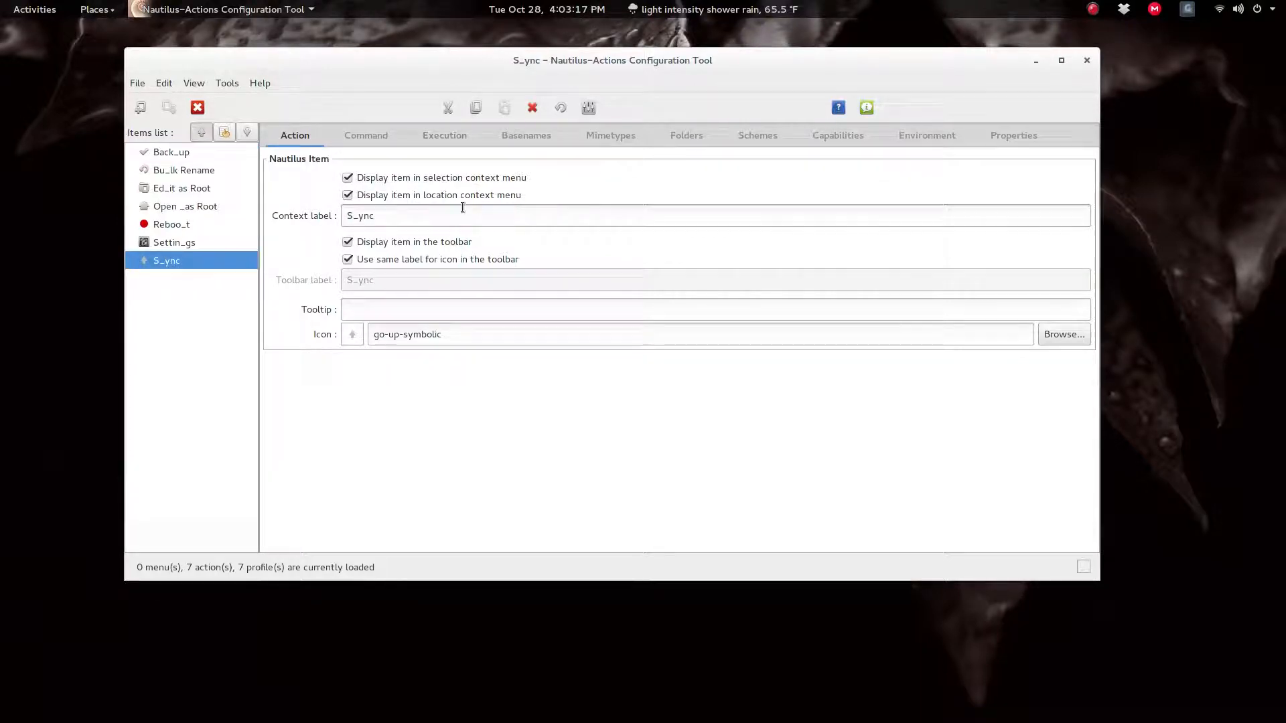
left_click(444, 134)
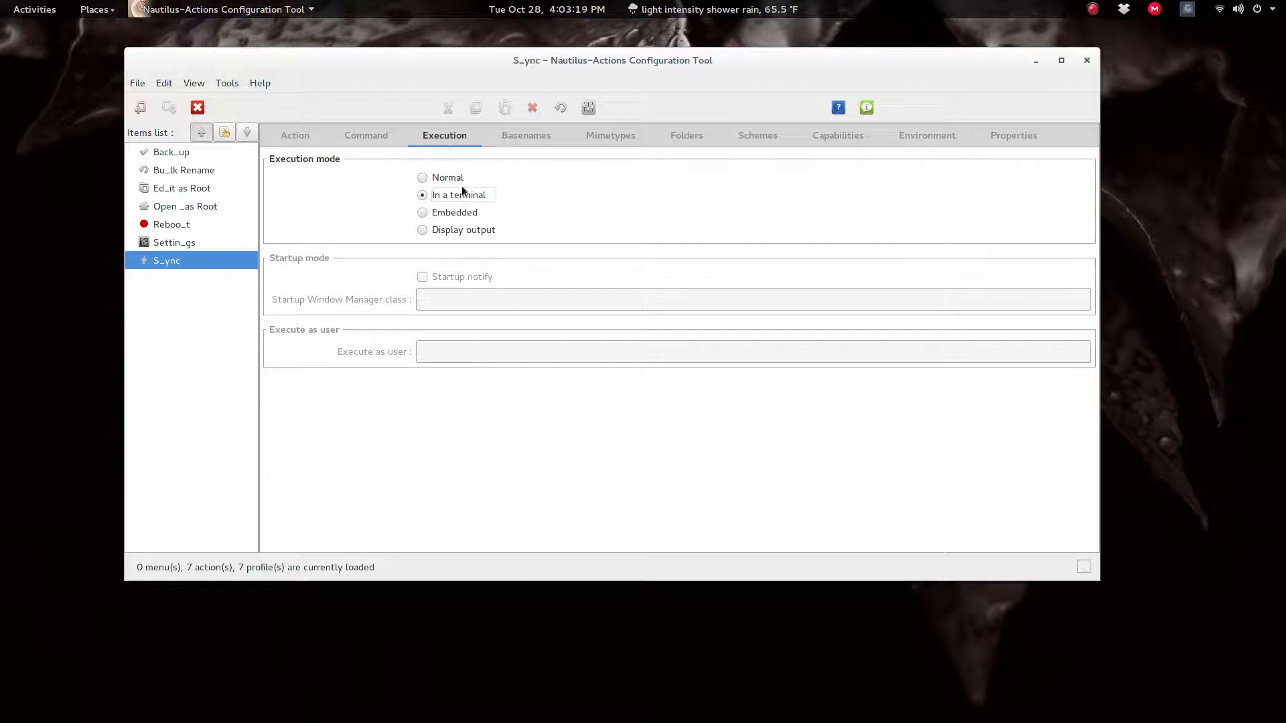
mouse_move(484, 204)
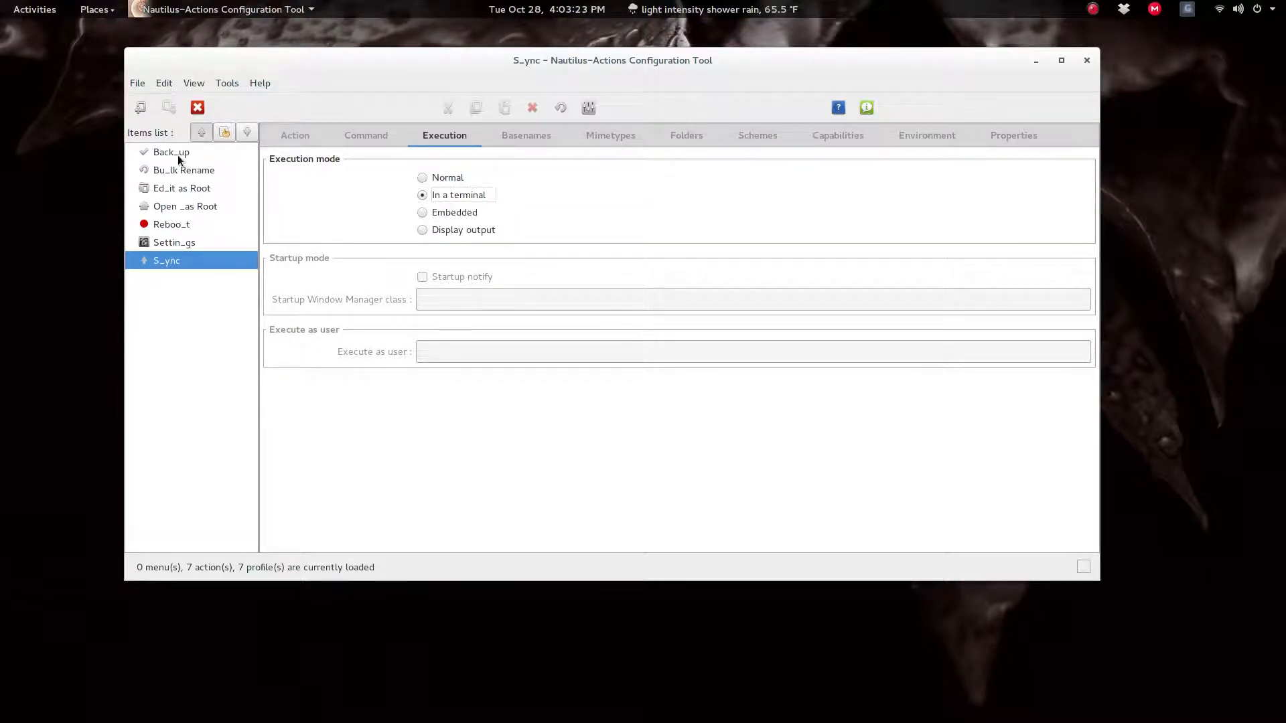
left_click(170, 152)
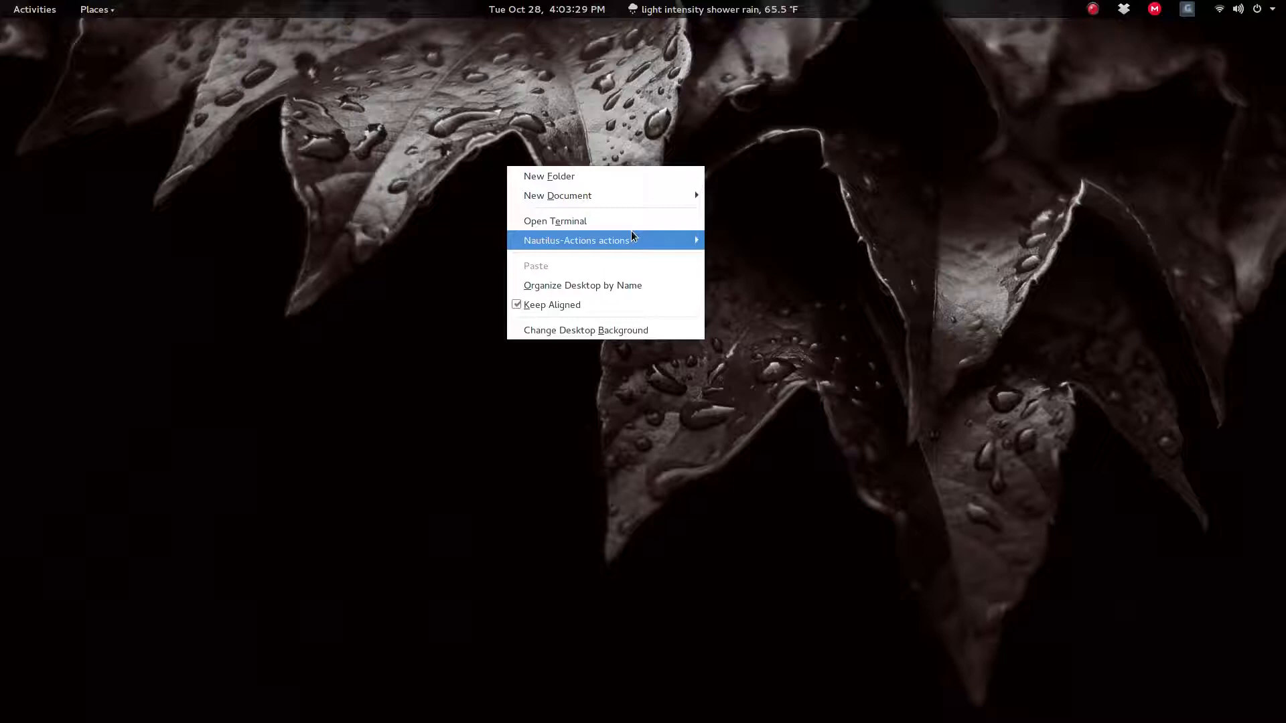
Run Backup from the desktop's Nautilus-Actions submenu and dismiss its rsync output report.
left_click(576, 240)
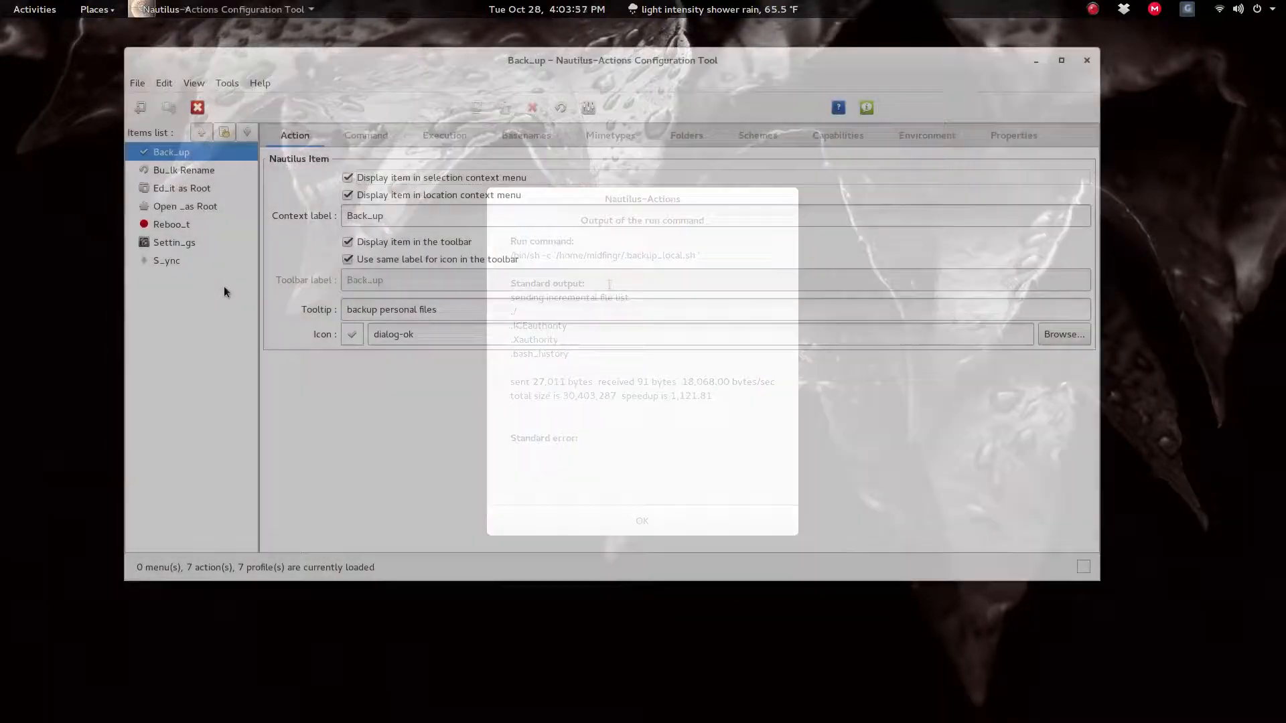
left_click(641, 521)
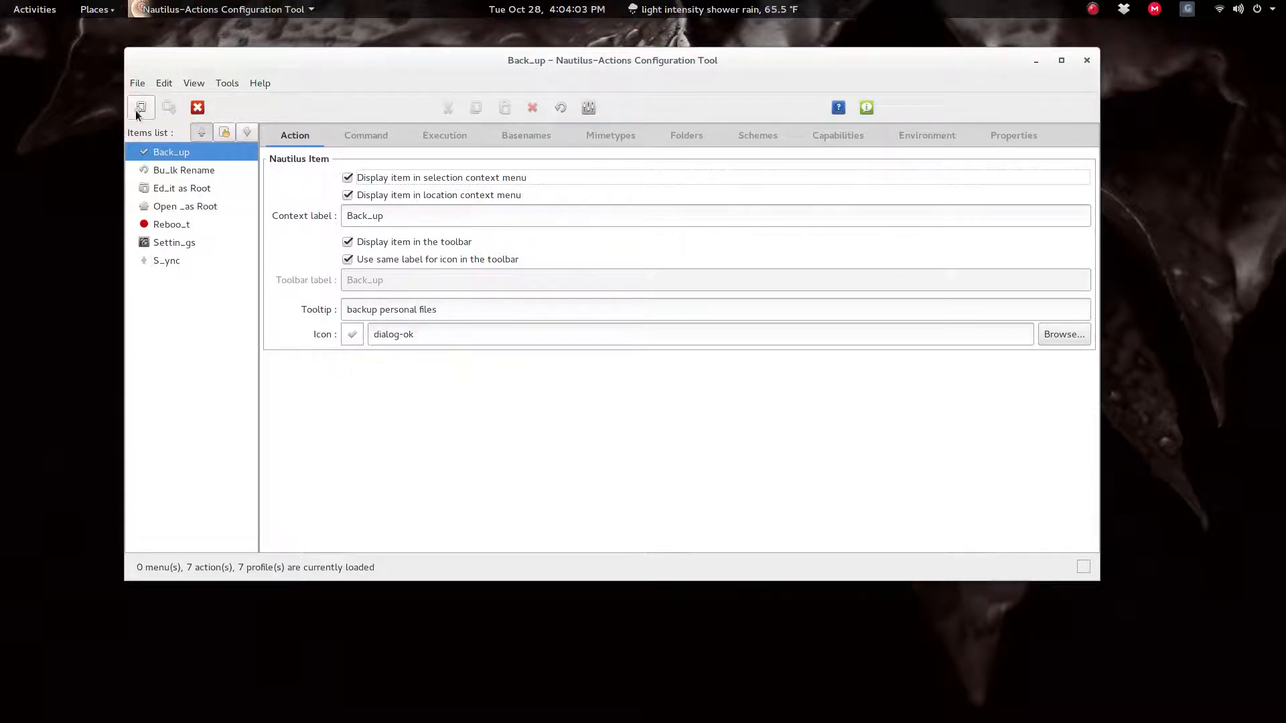
mouse_move(141, 108)
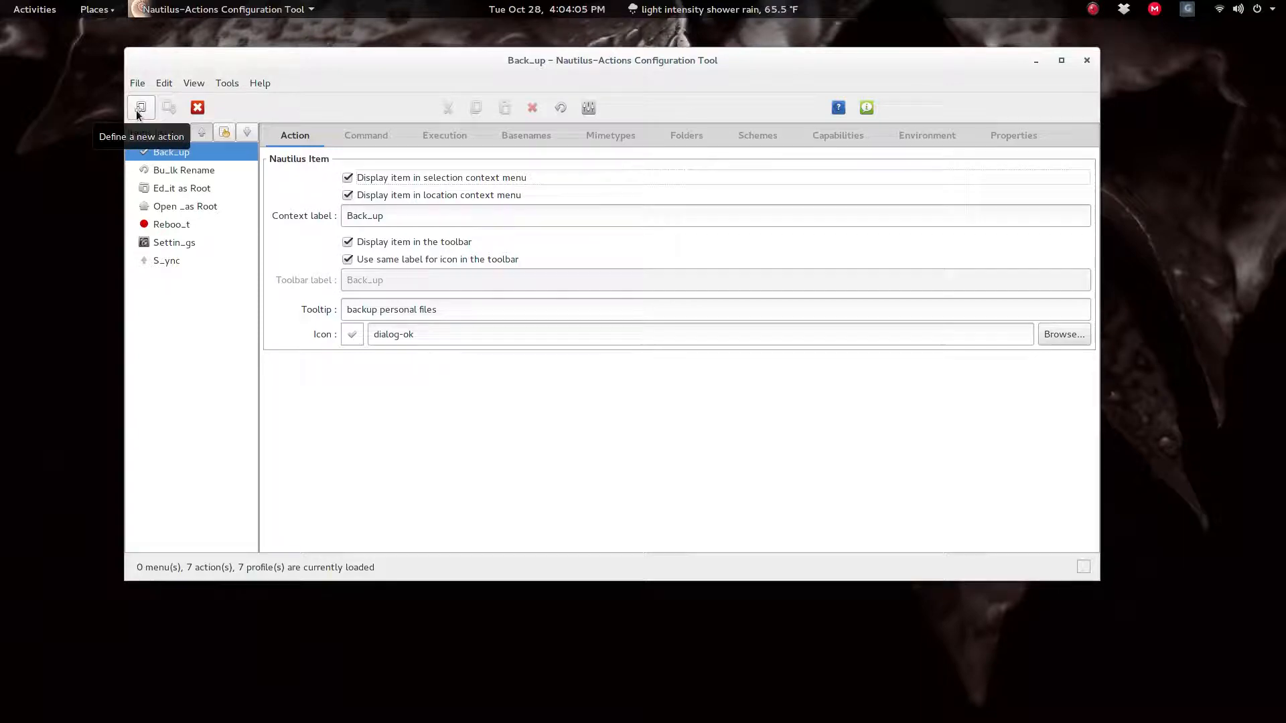
Create a new action with context label 'Update'.
left_click(137, 83)
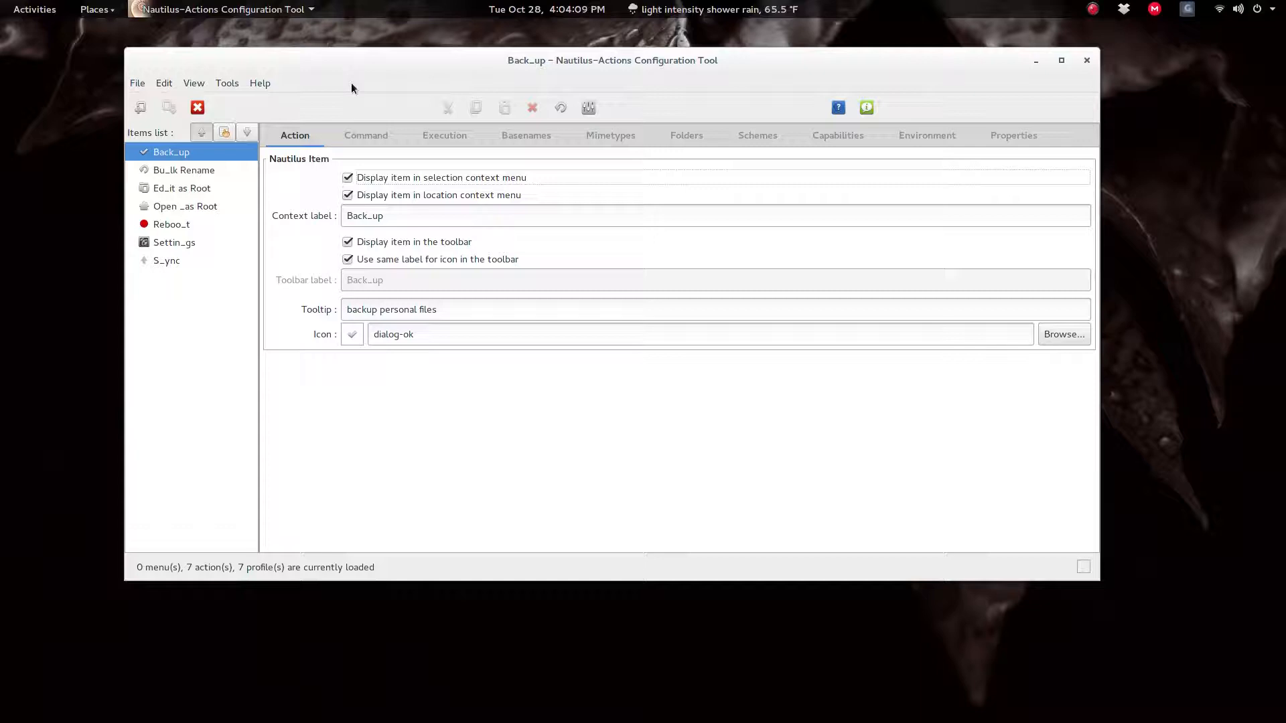
left_click(141, 107)
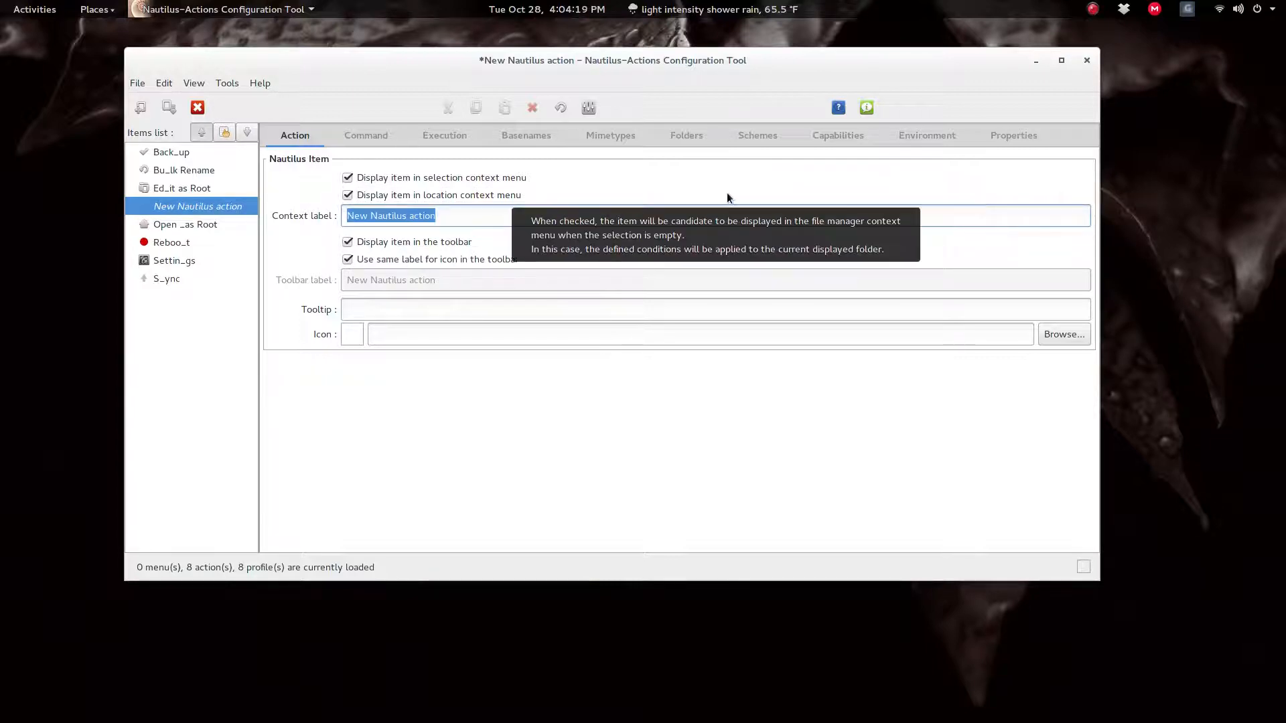
mouse_move(505, 631)
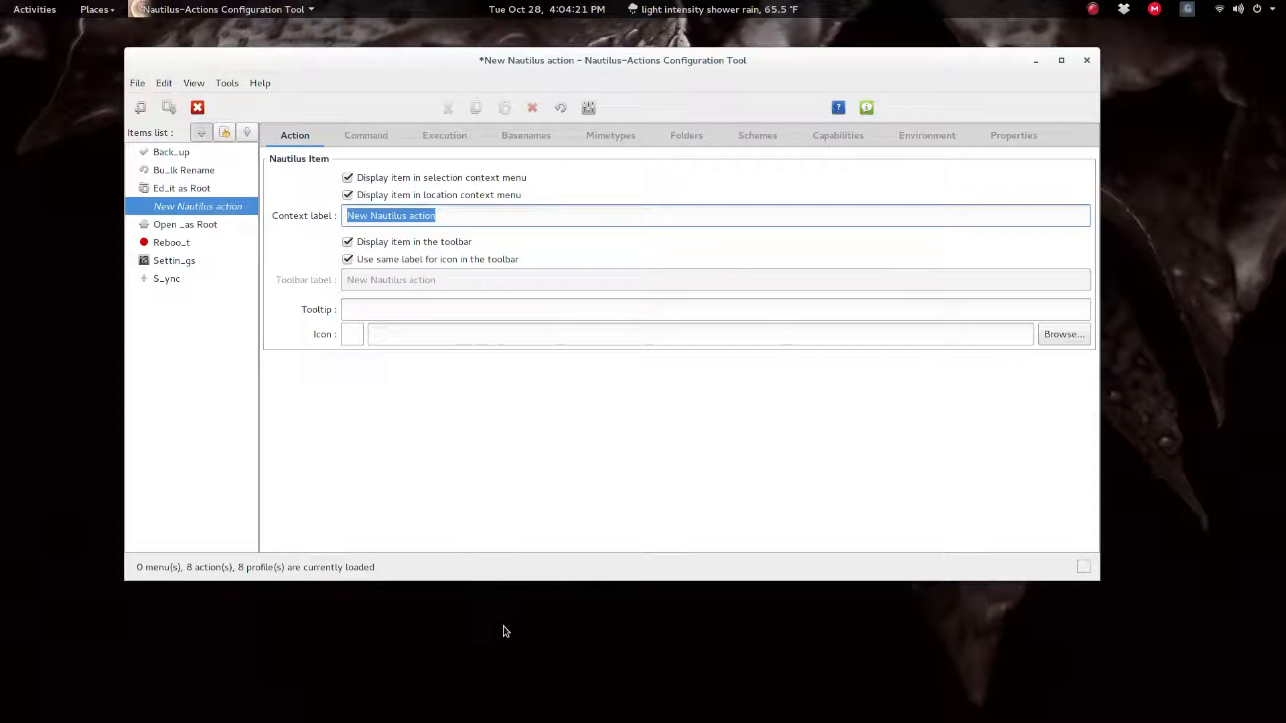
type("Upda")
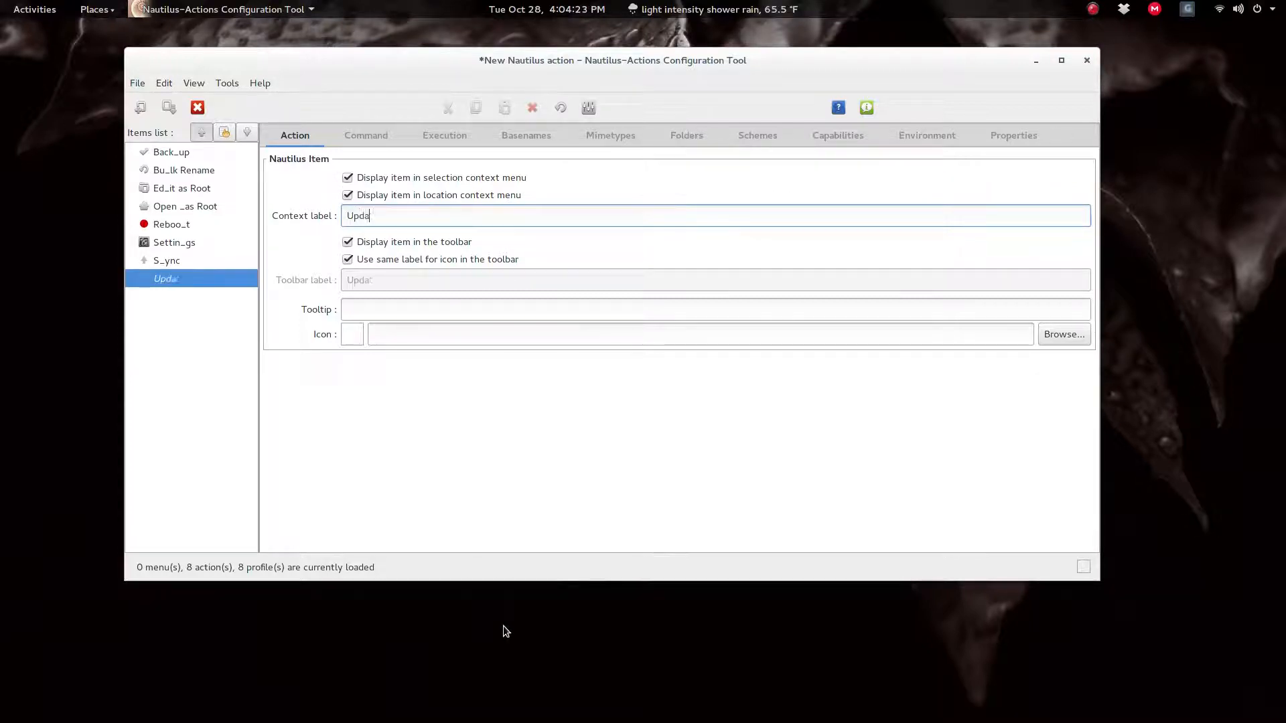
type("te")
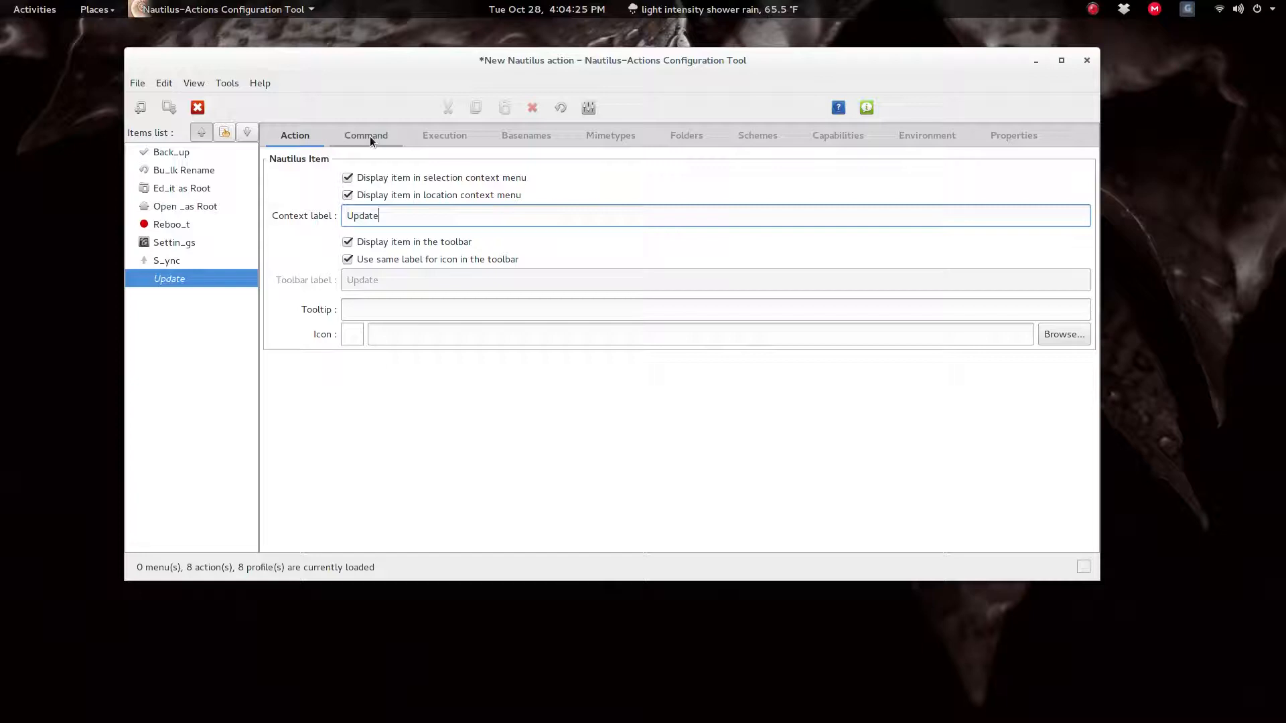
Set the Update action's command profile label to 'Pacman Upate'.
left_click(365, 135)
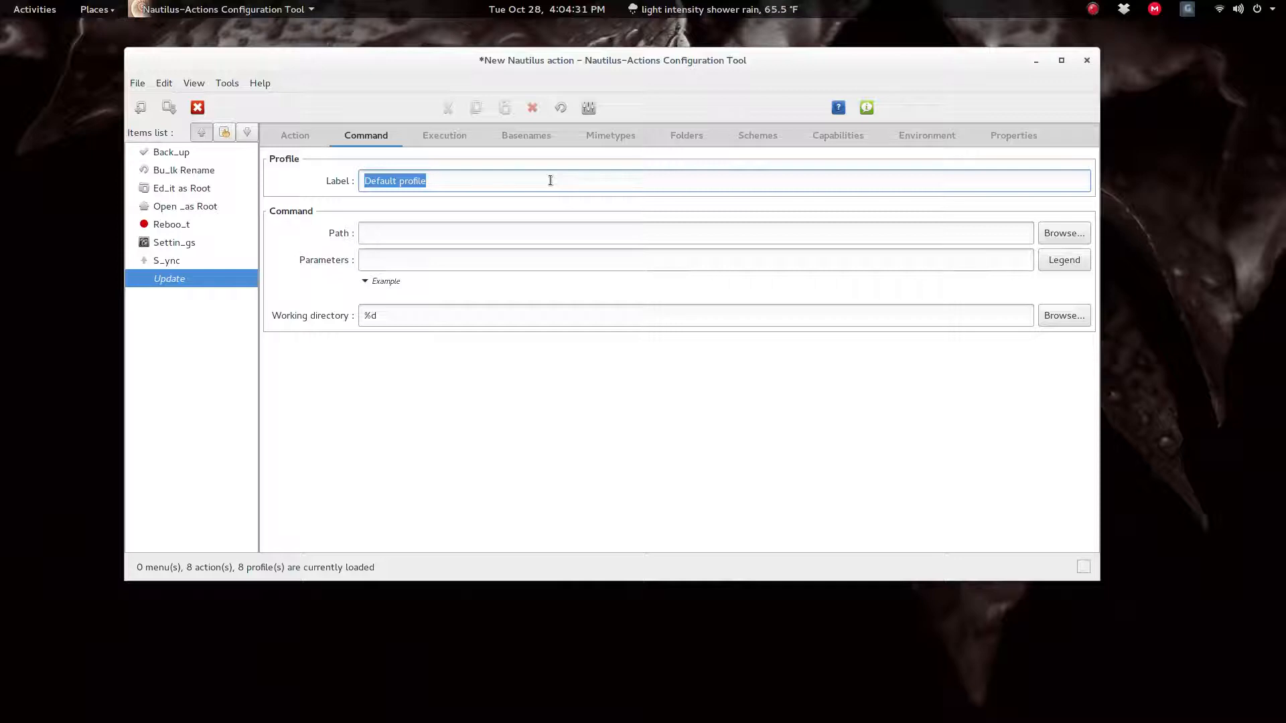
type("P")
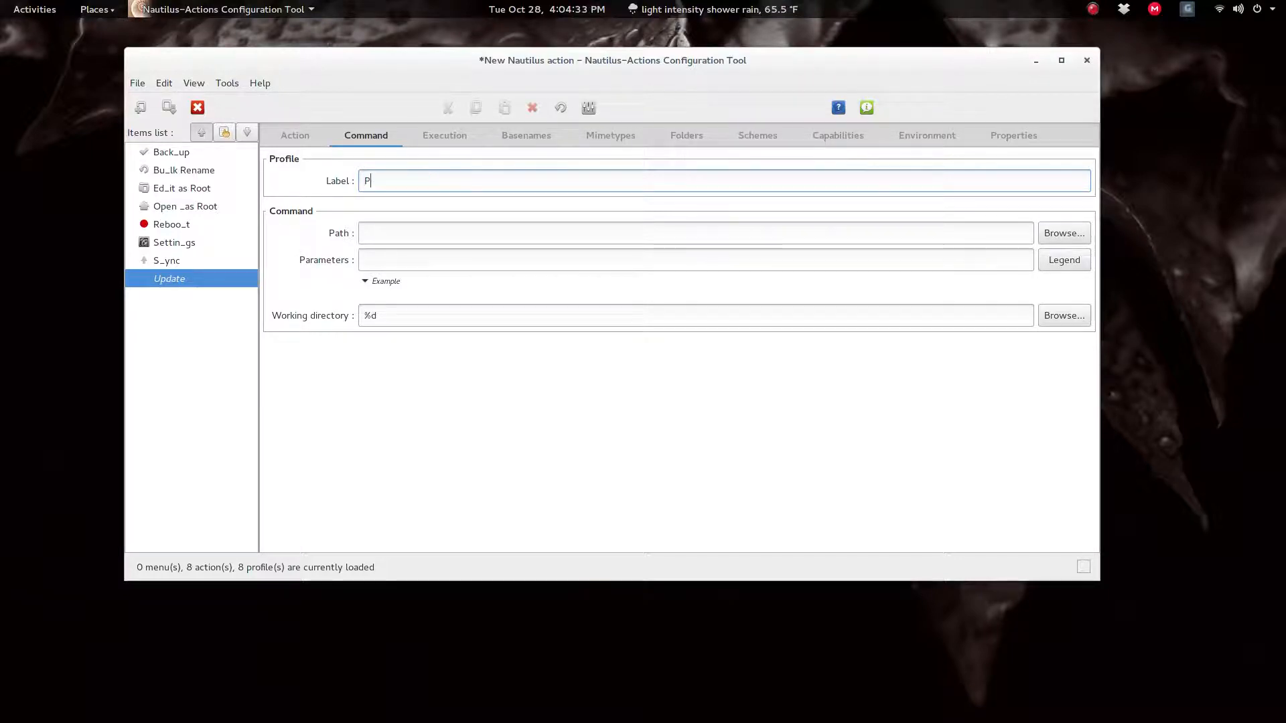
type("acman Updte")
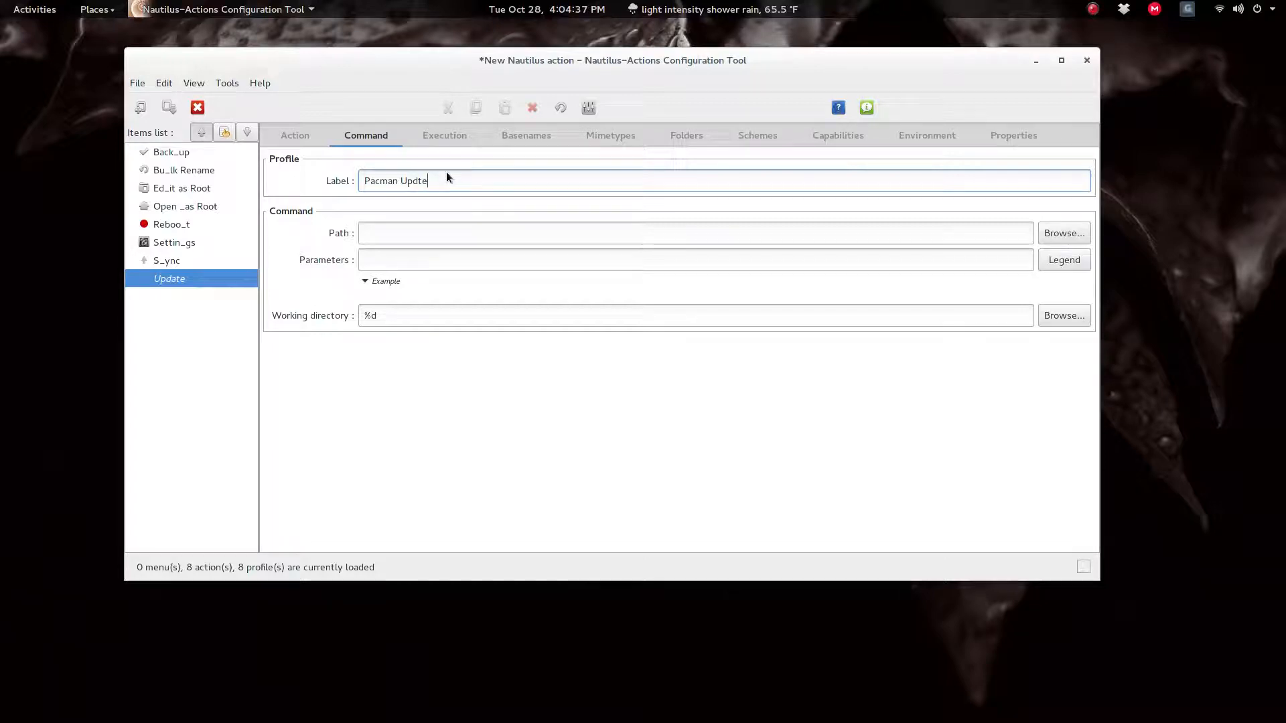
key("BackSpace")
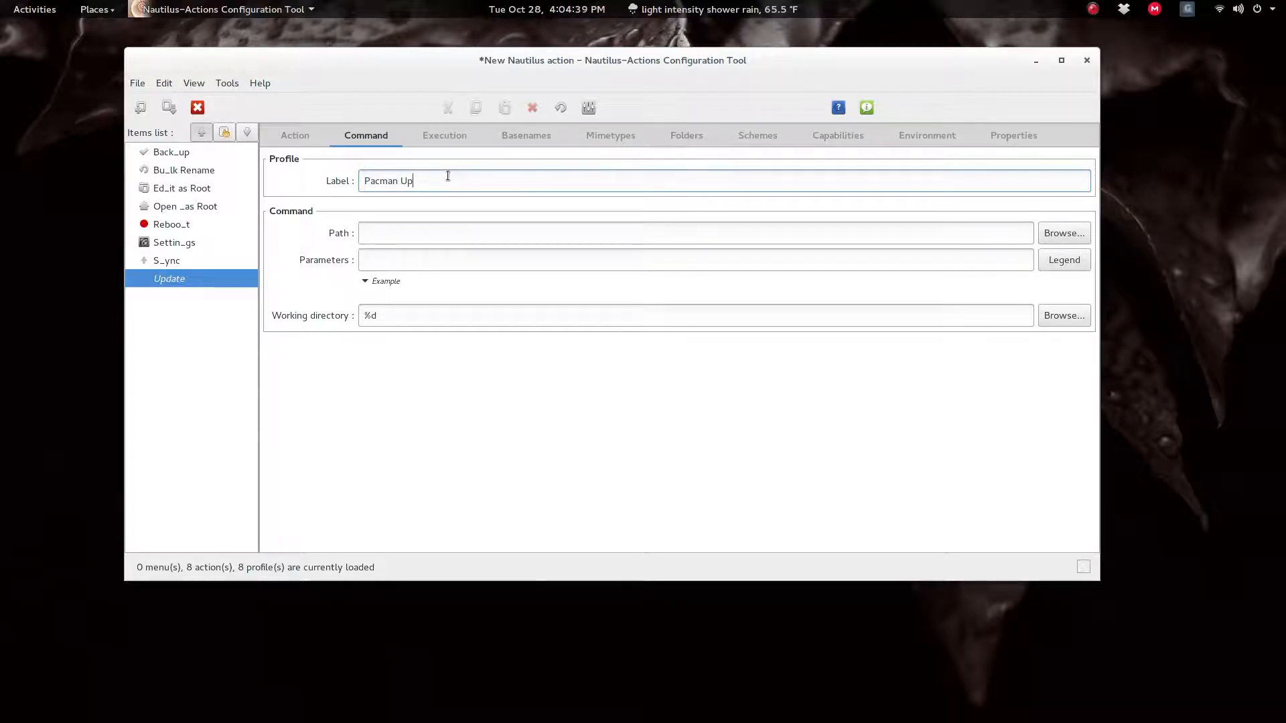
type("ate")
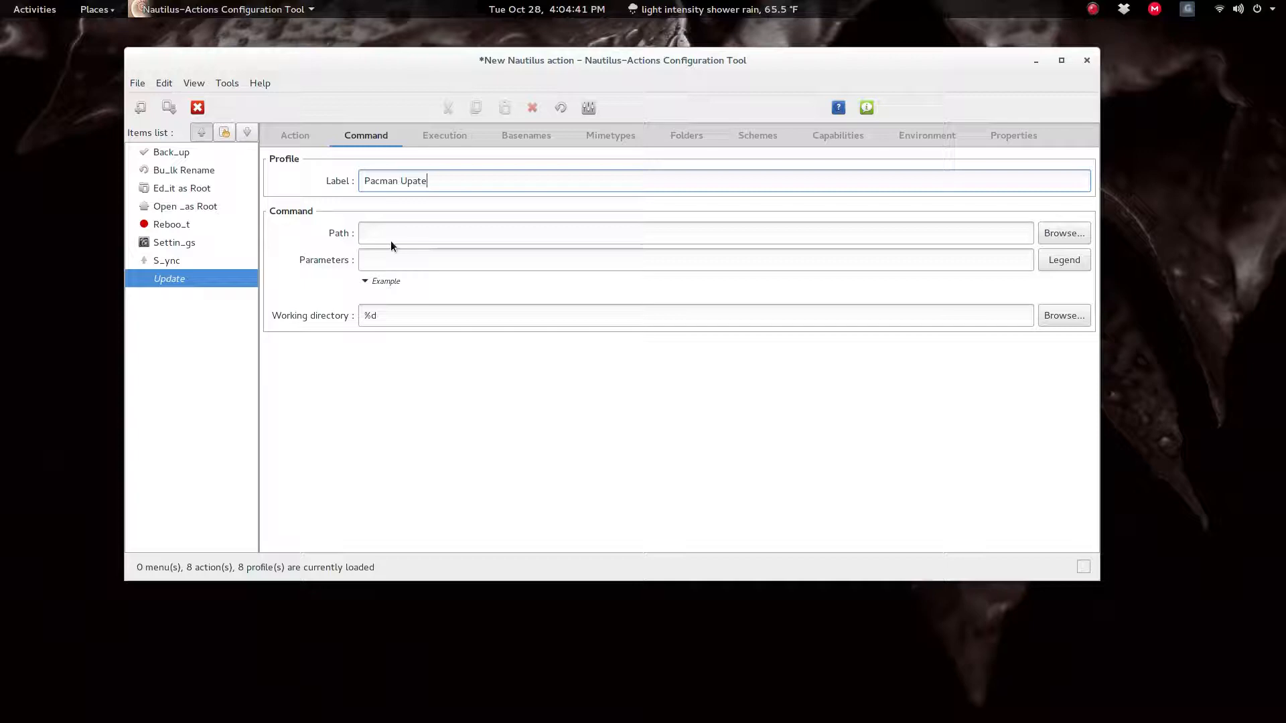
Set the command path to sudo with parameters 'pacman -Sy'.
type("s")
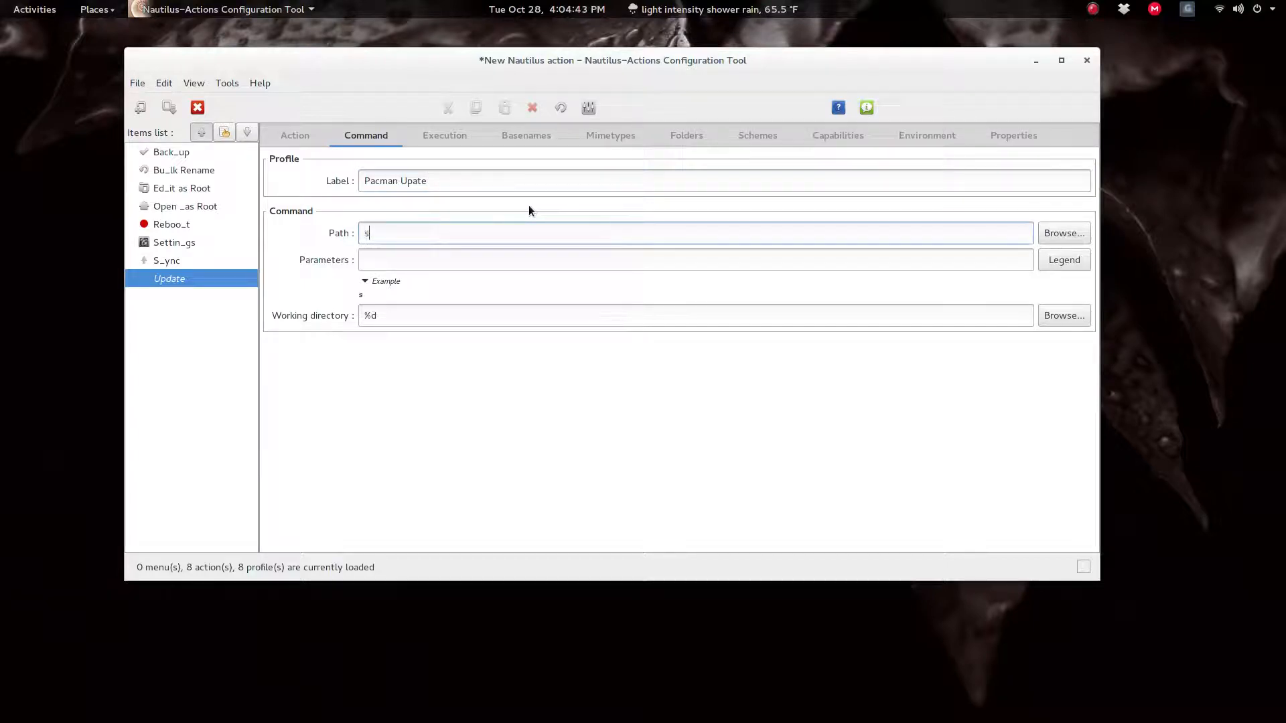
type("udo")
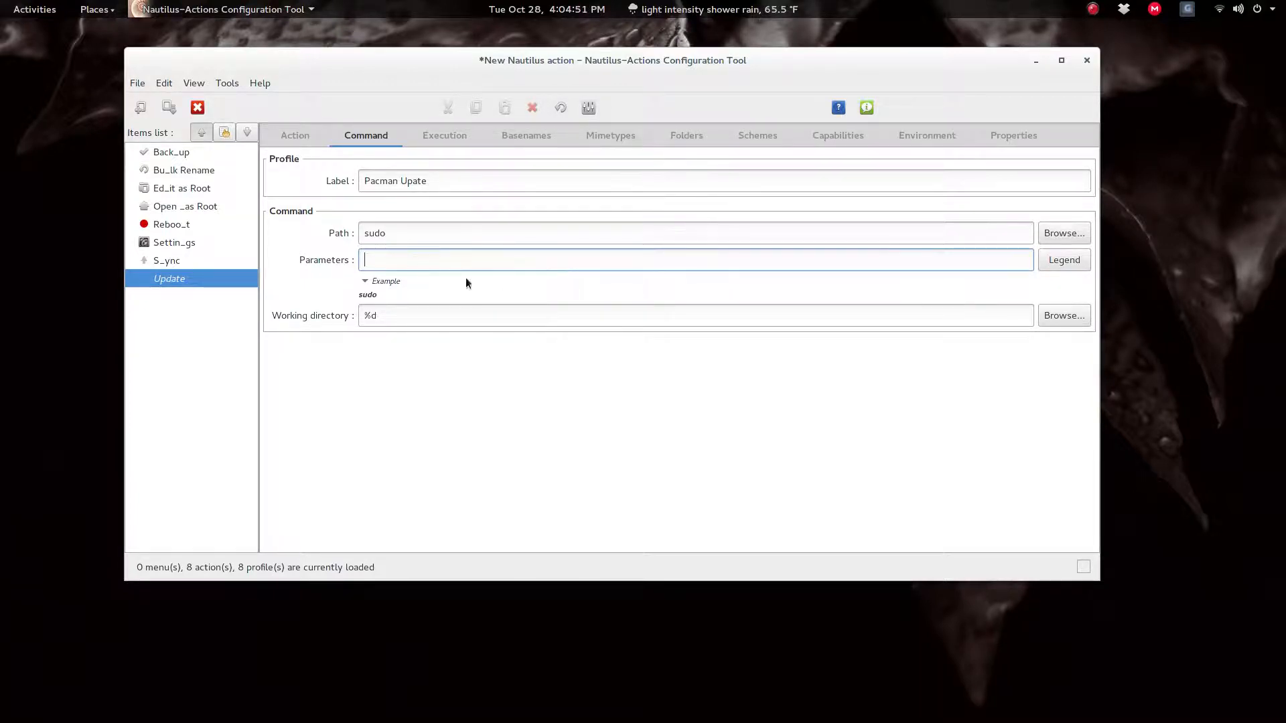
mouse_move(528, 256)
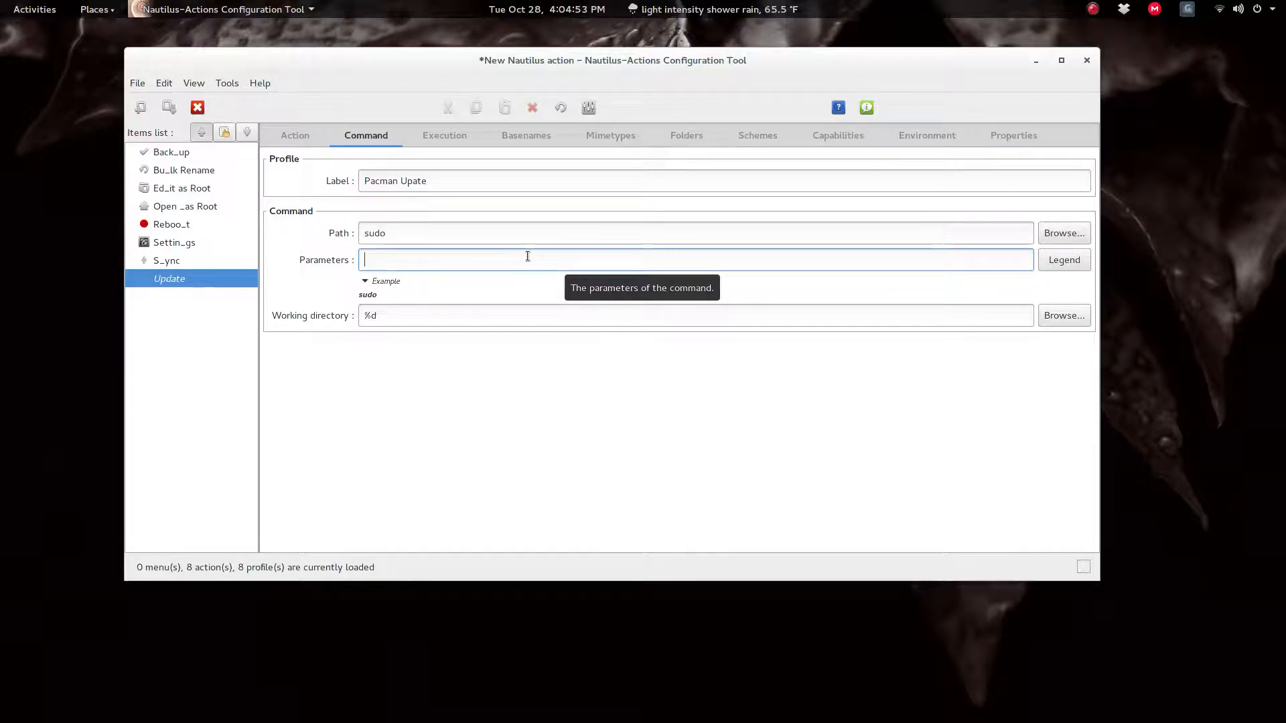
type("pacman -")
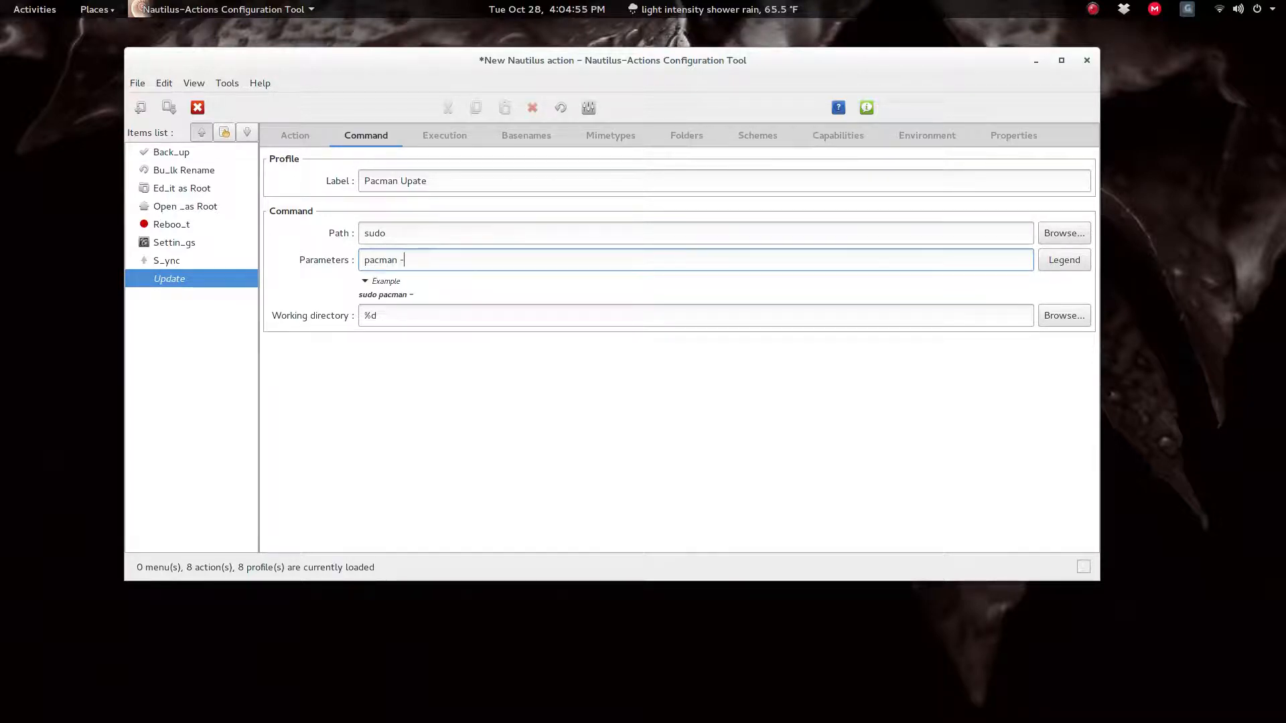
type("Sy")
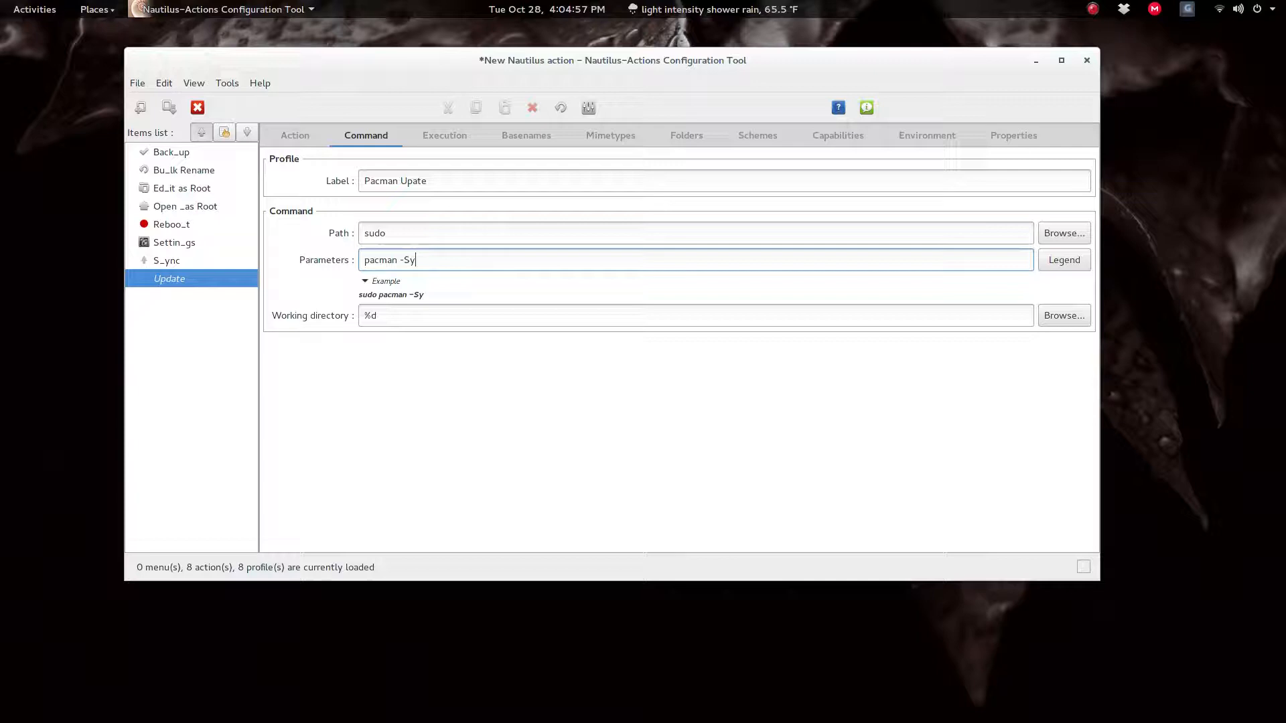
Extend the parameters to 'pacman -Syu' and set execution mode to In a terminal.
type("u")
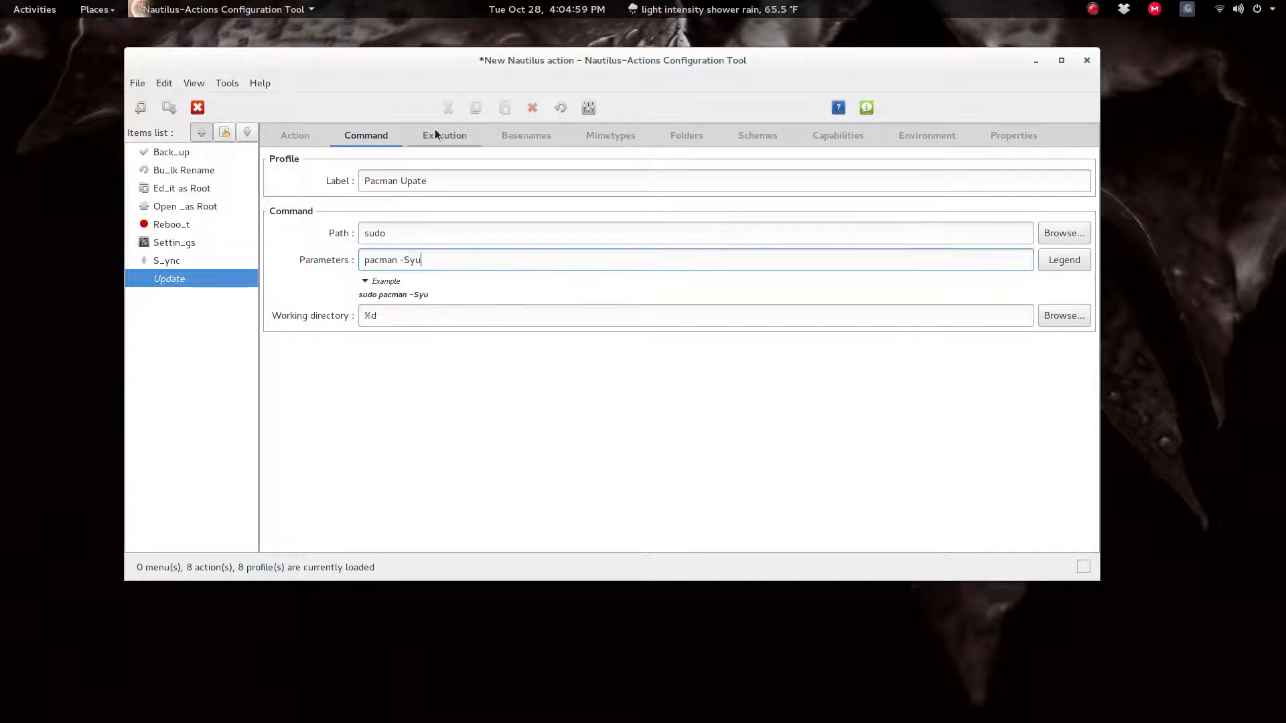
left_click(445, 135)
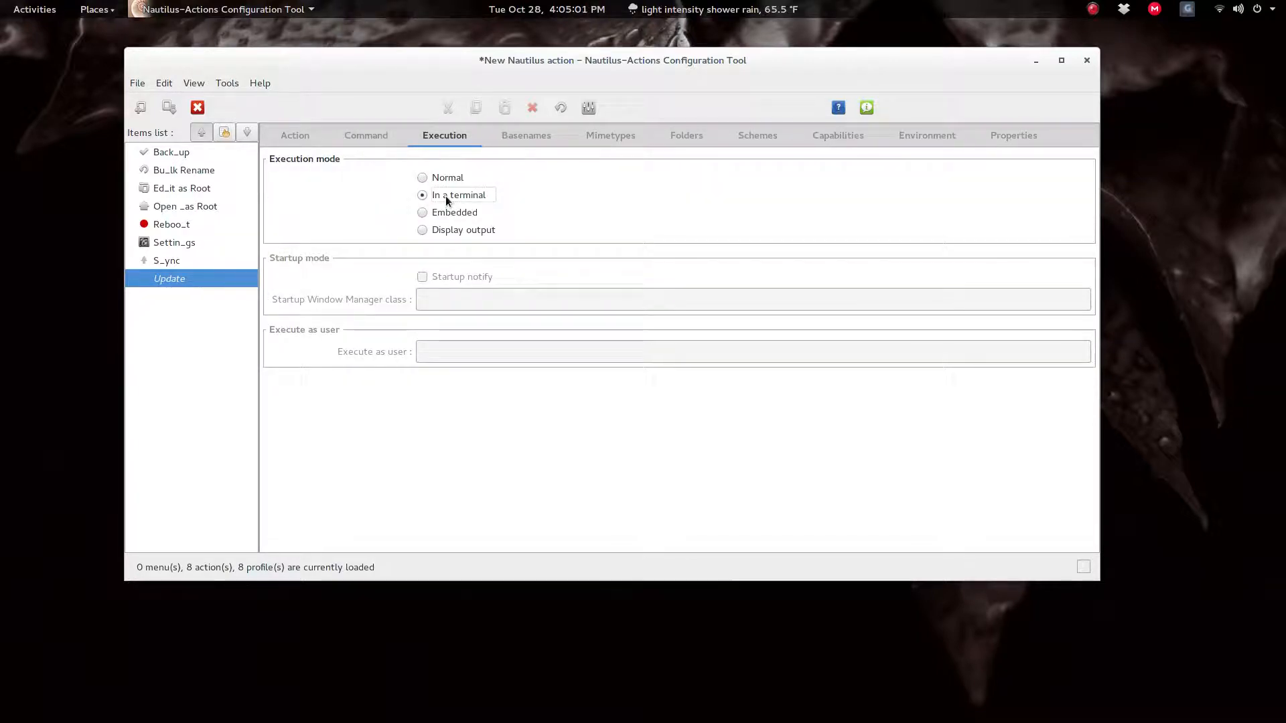
left_click(294, 135)
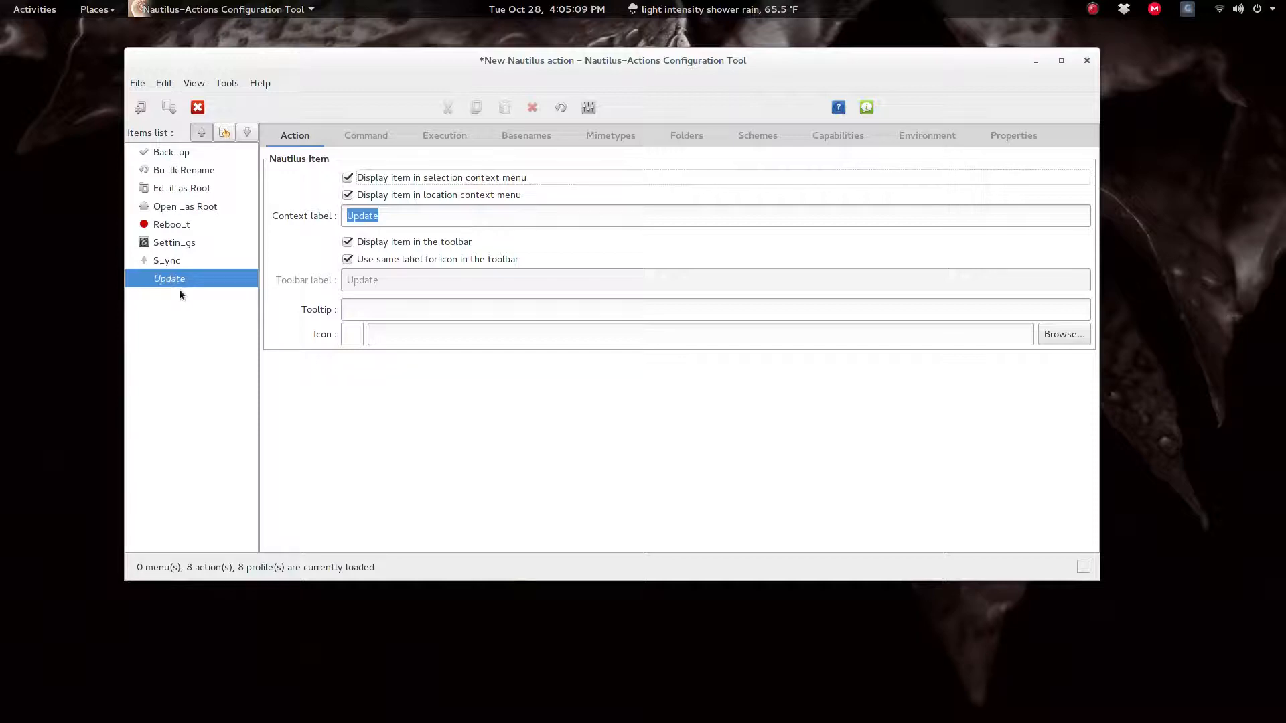
mouse_move(571, 379)
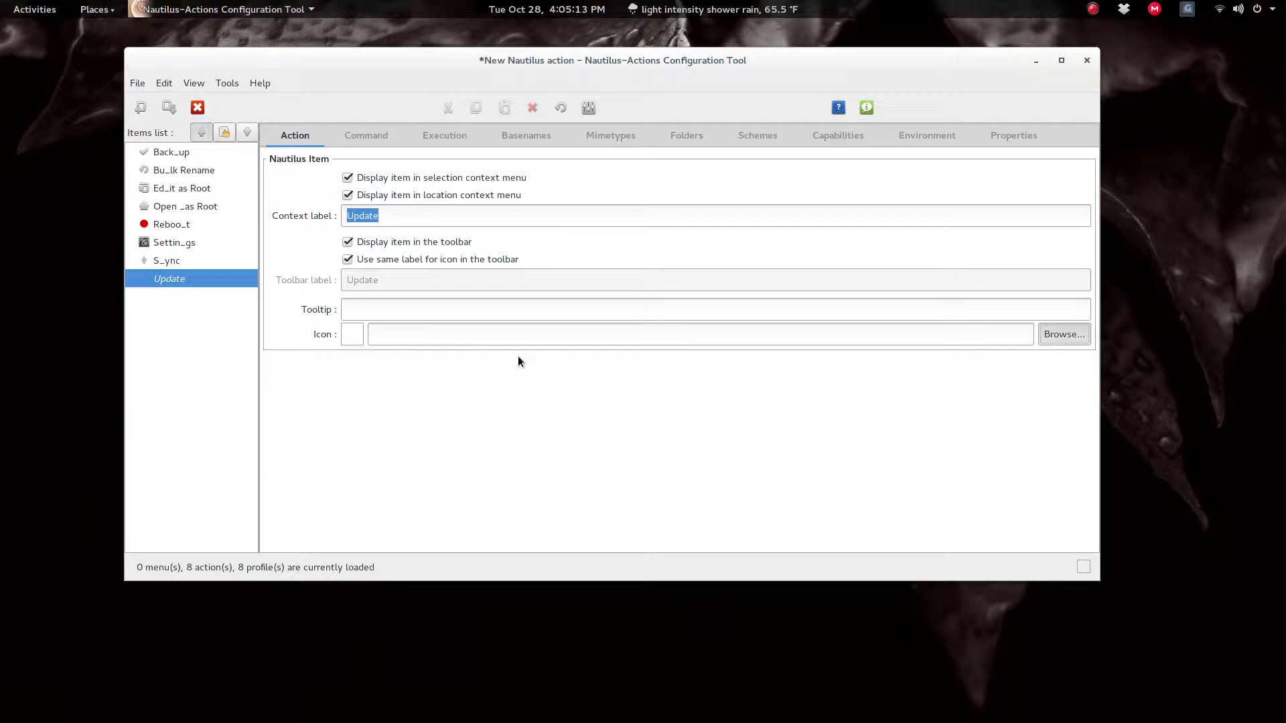
Assign the gtk-go-up arrow icon to the Update action and save it.
left_click(1063, 334)
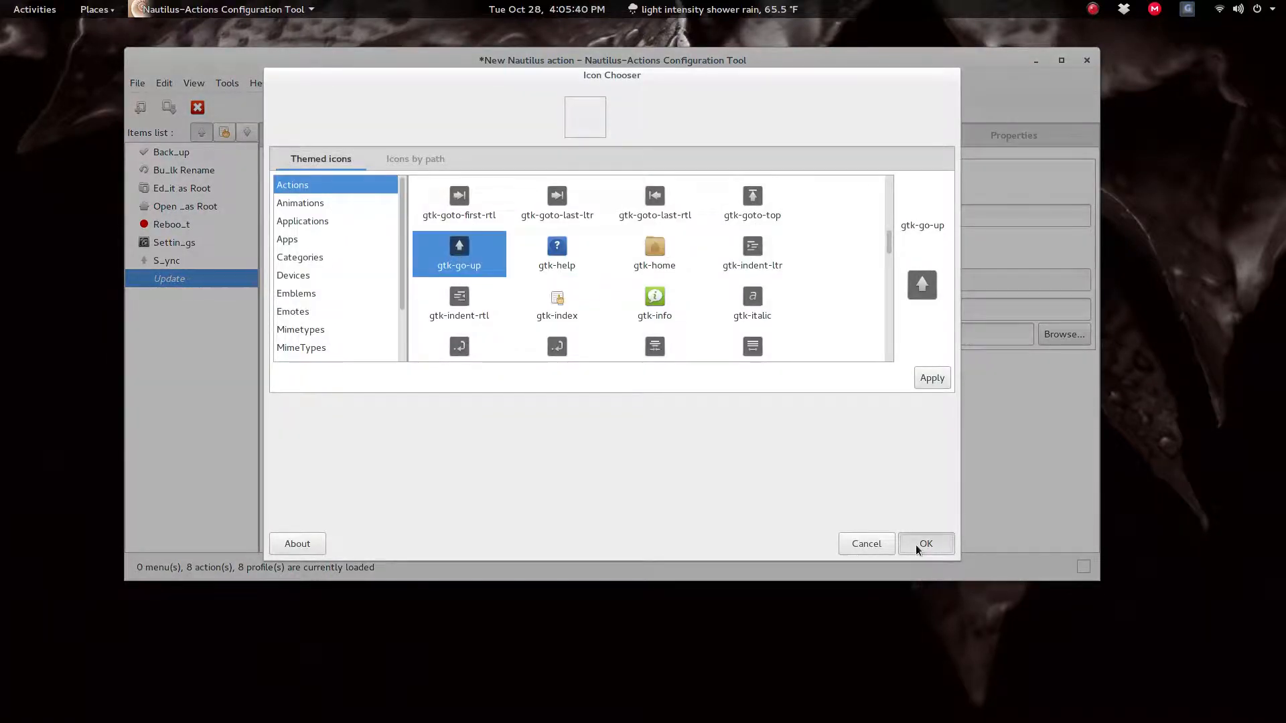
left_click(458, 250)
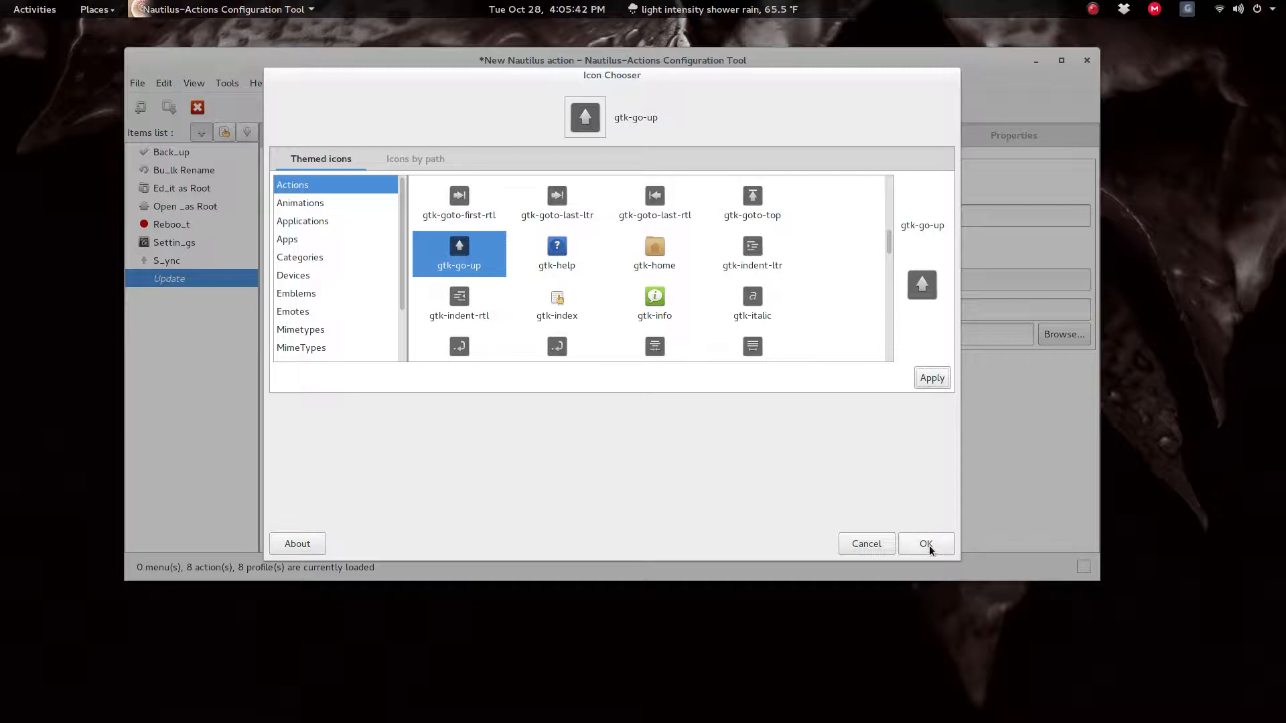
left_click(926, 544)
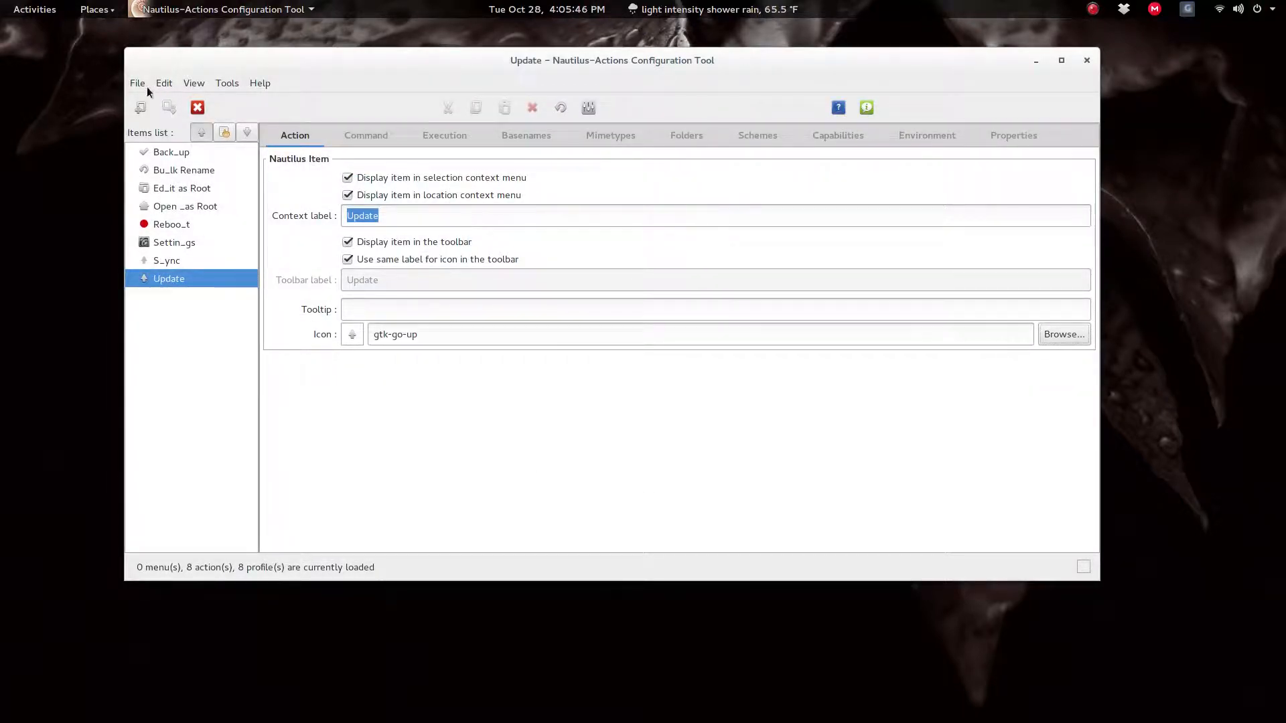
left_click(137, 83)
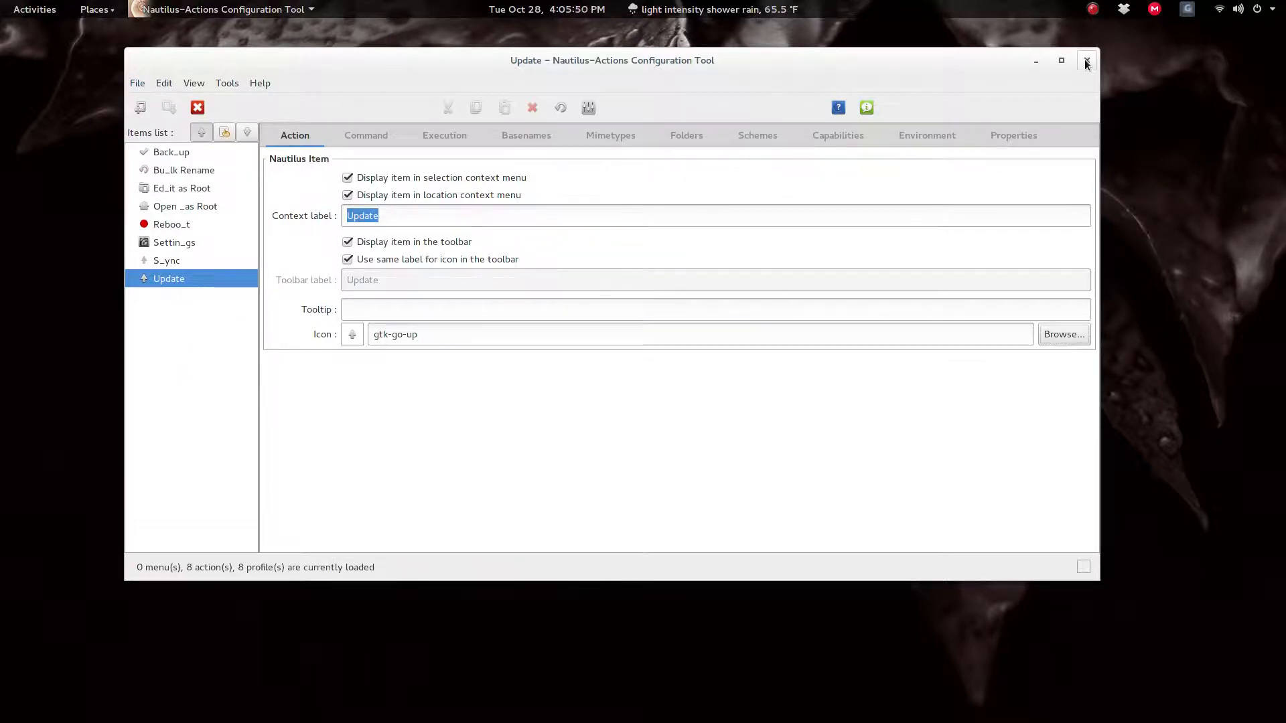
Close the configuration tool and enter 'killall nautilus' in a Terminal to reload Nautilus.
left_click(1086, 60)
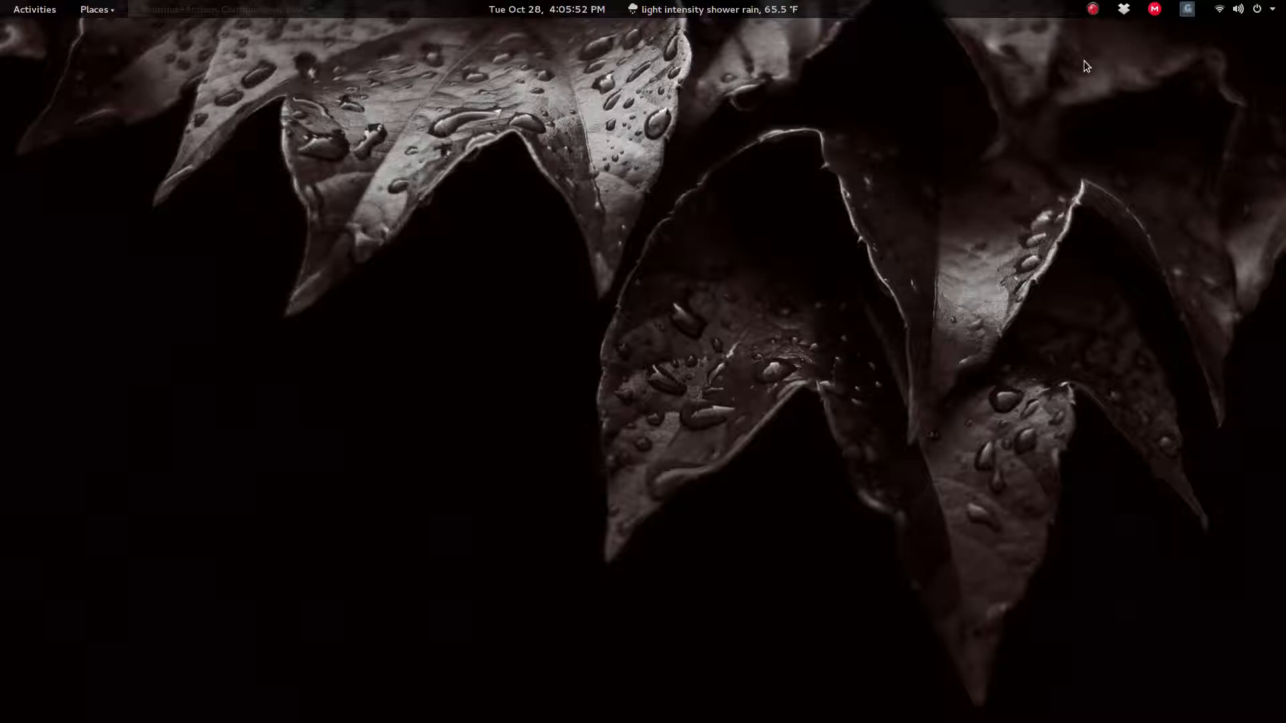
mouse_move(587, 268)
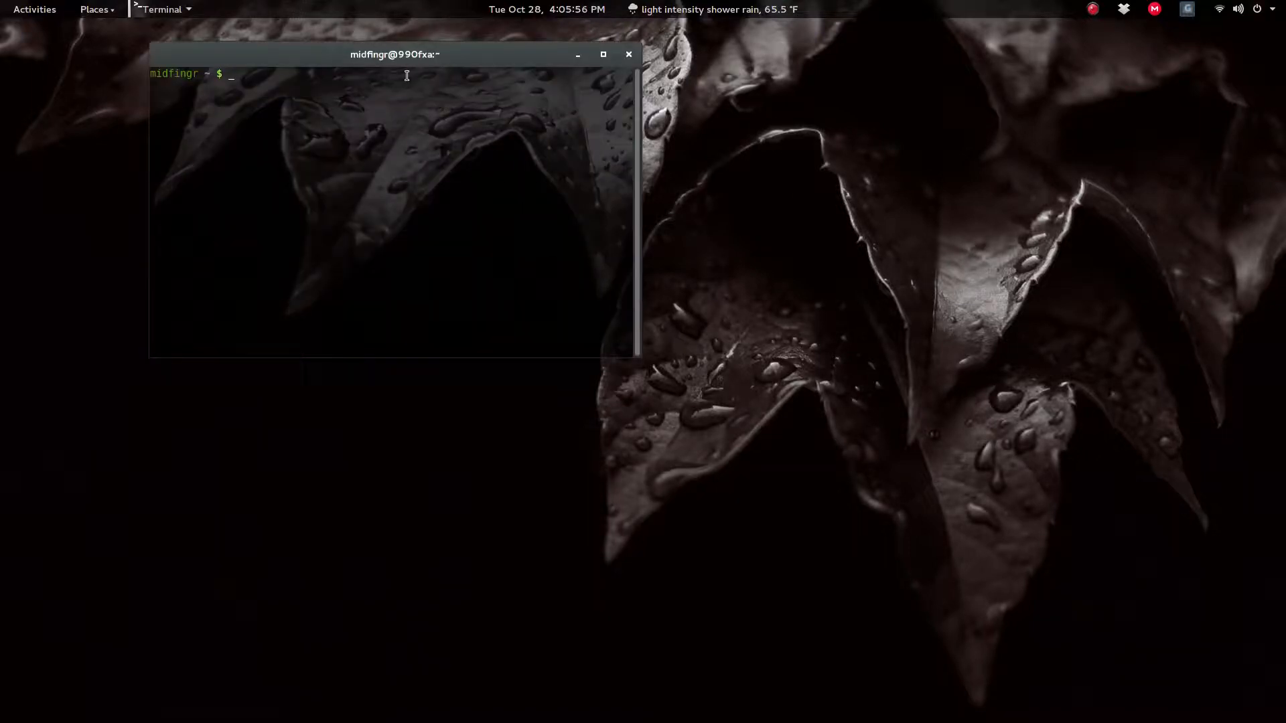
left_click_drag(394, 54, 682, 232)
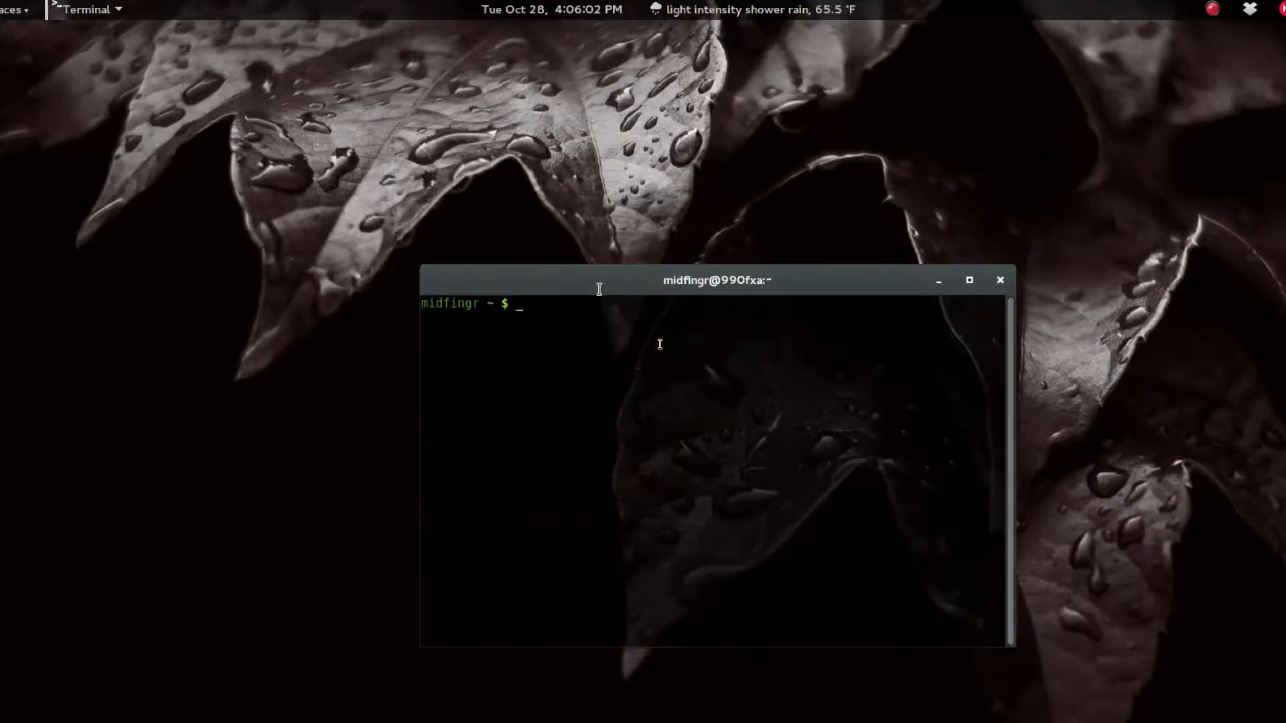
type("k")
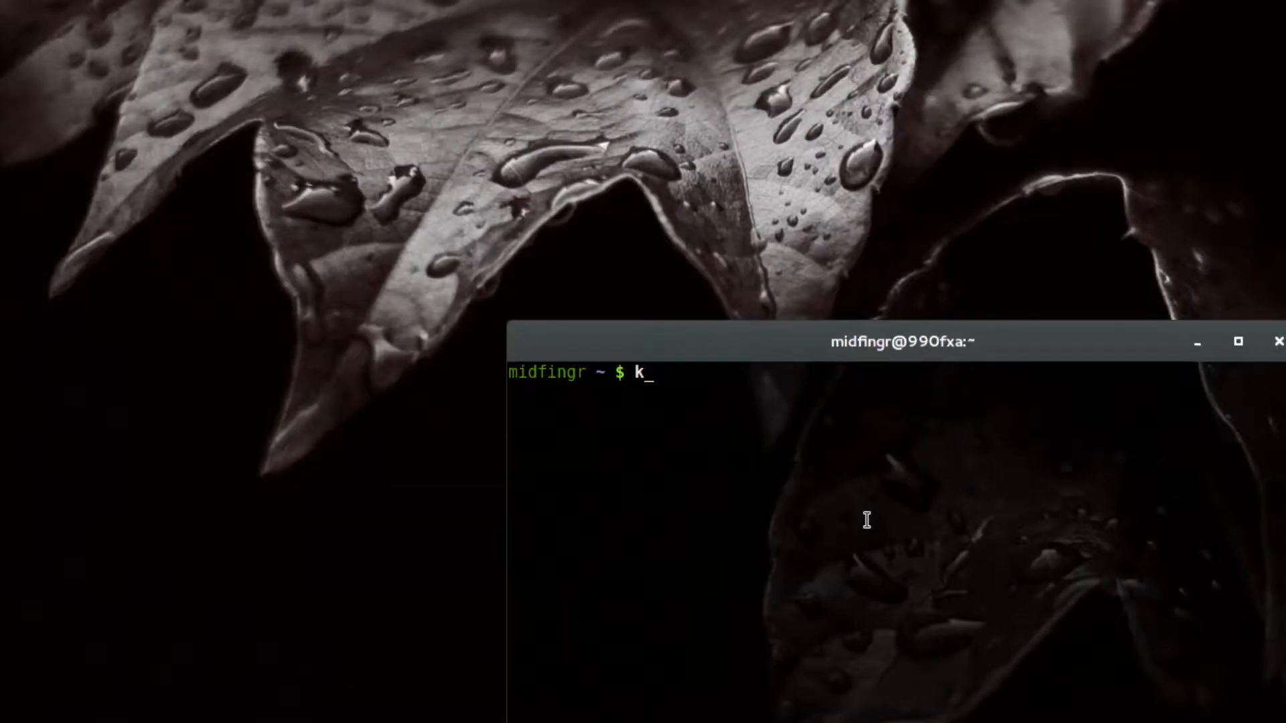
type("illa")
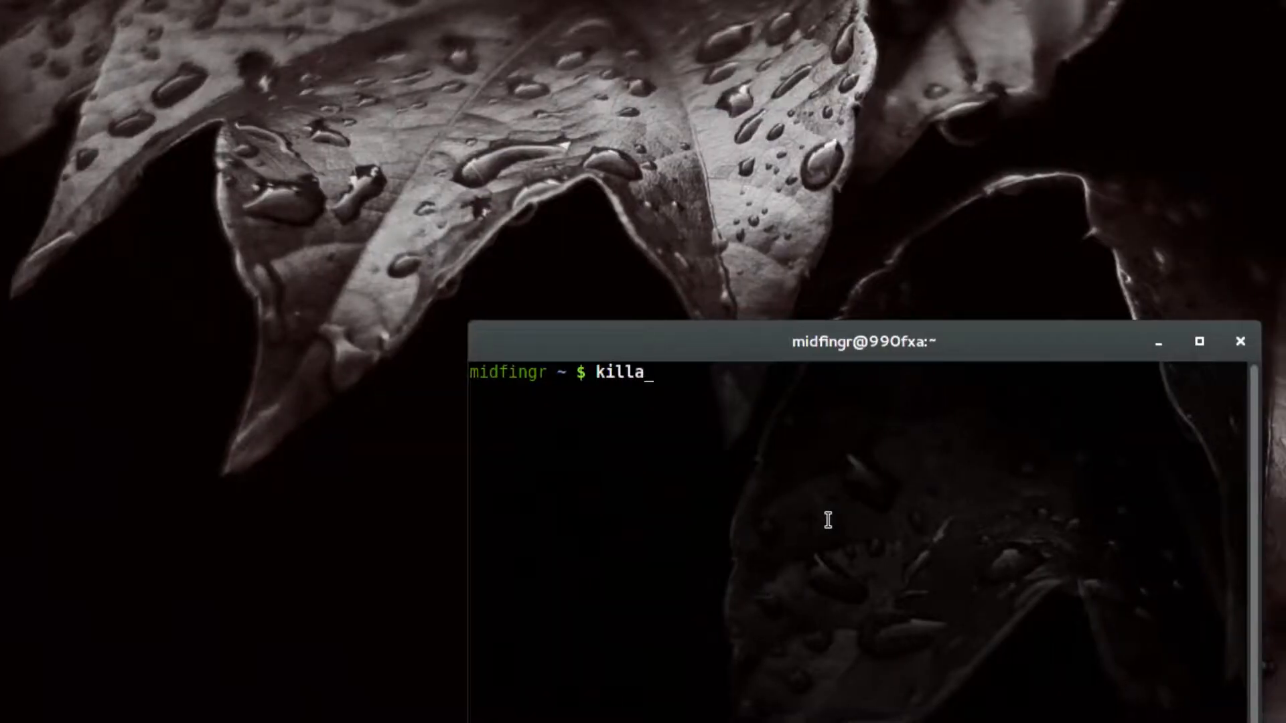
type("ll")
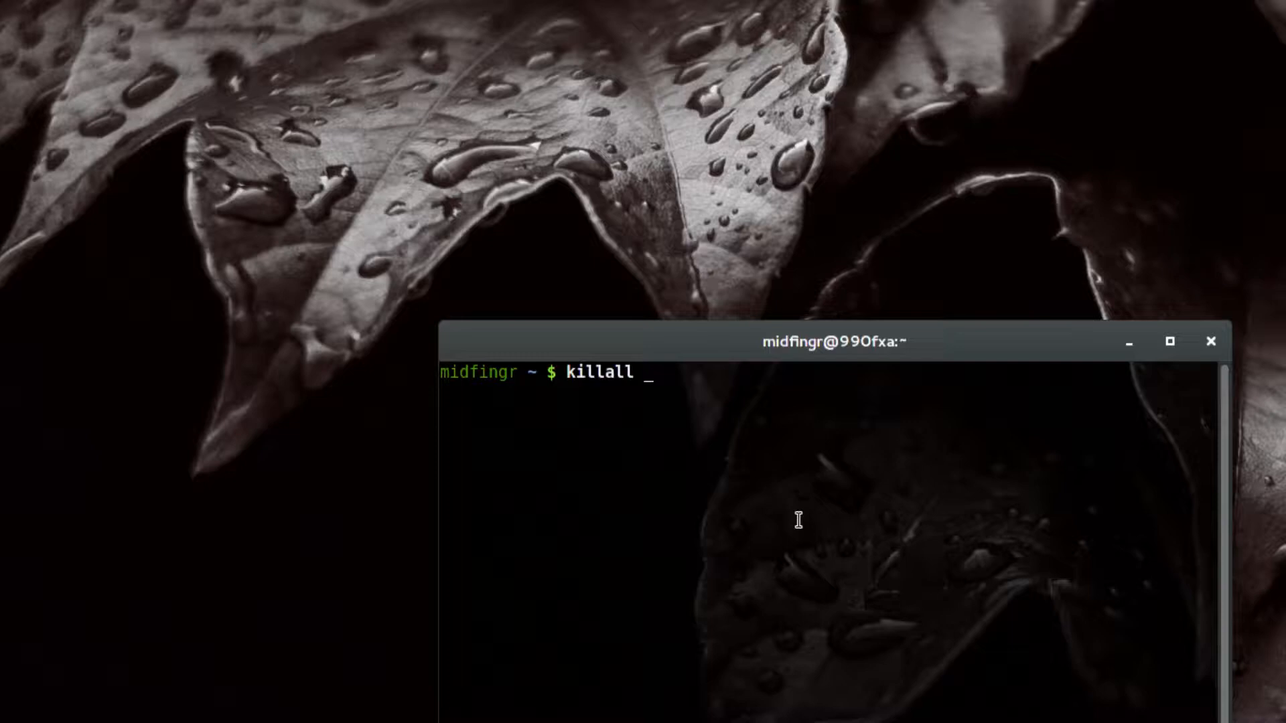
type("nautilus")
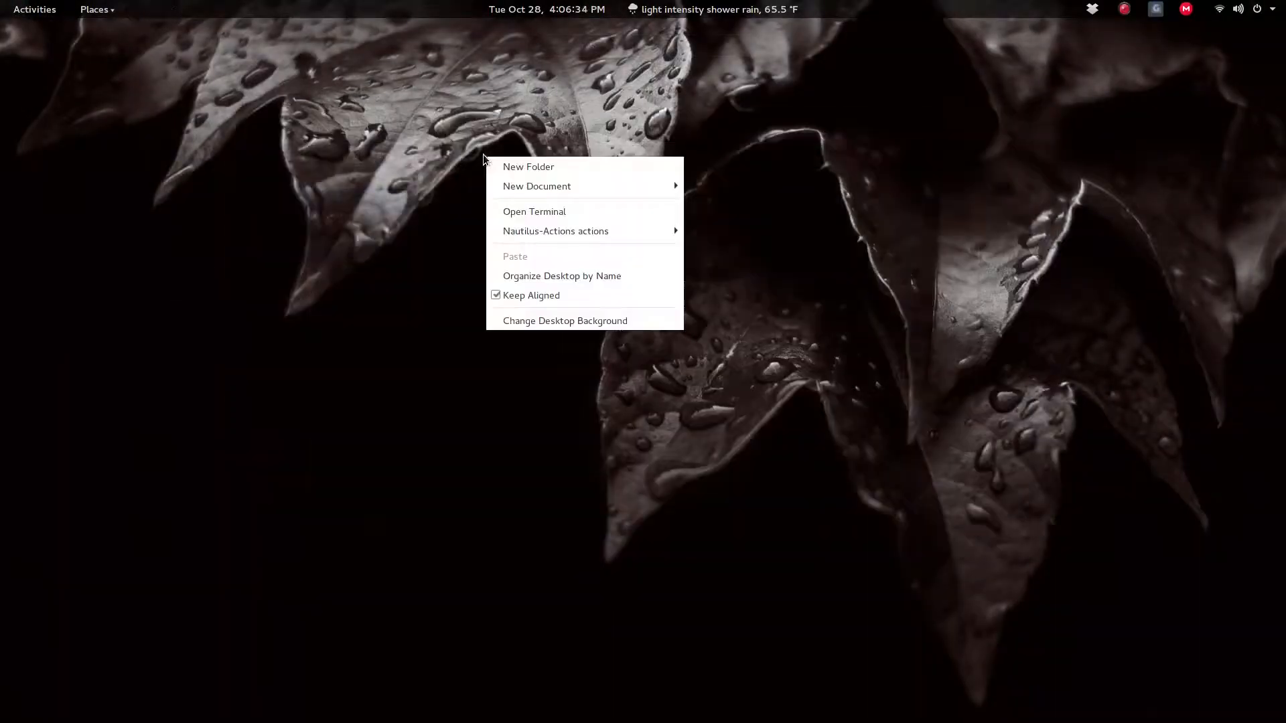
mouse_move(555, 230)
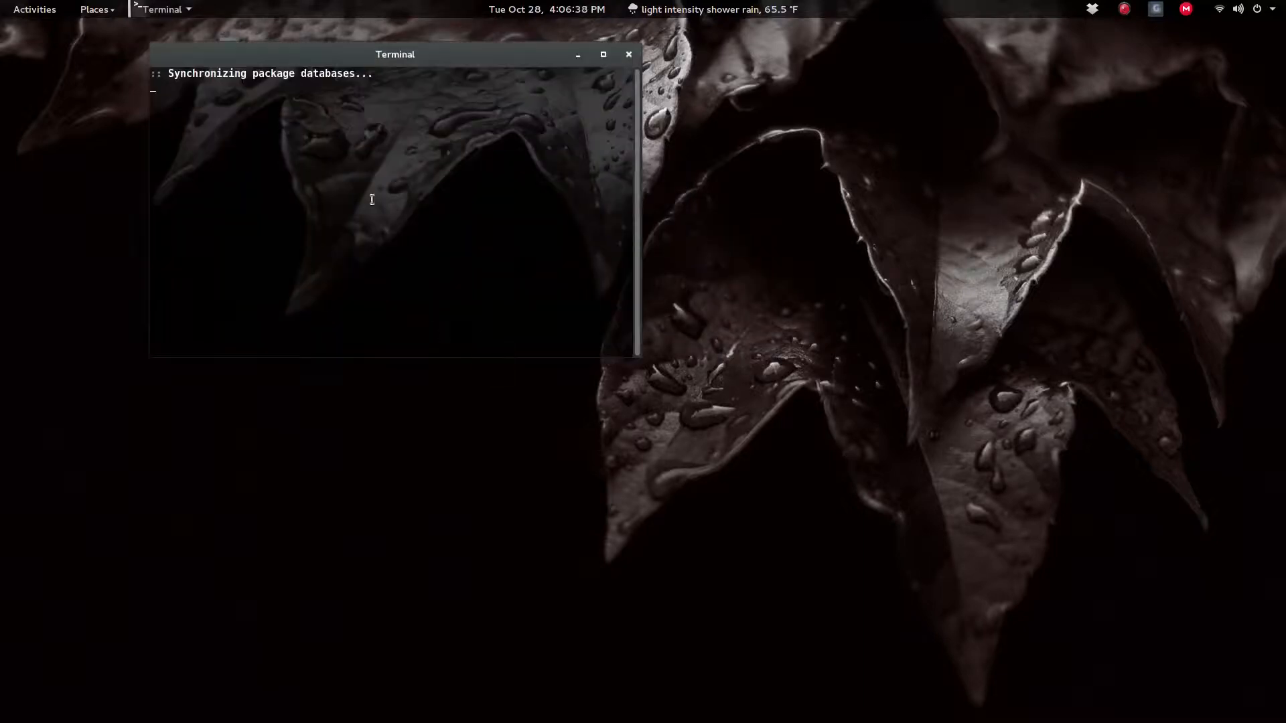
left_click(628, 53)
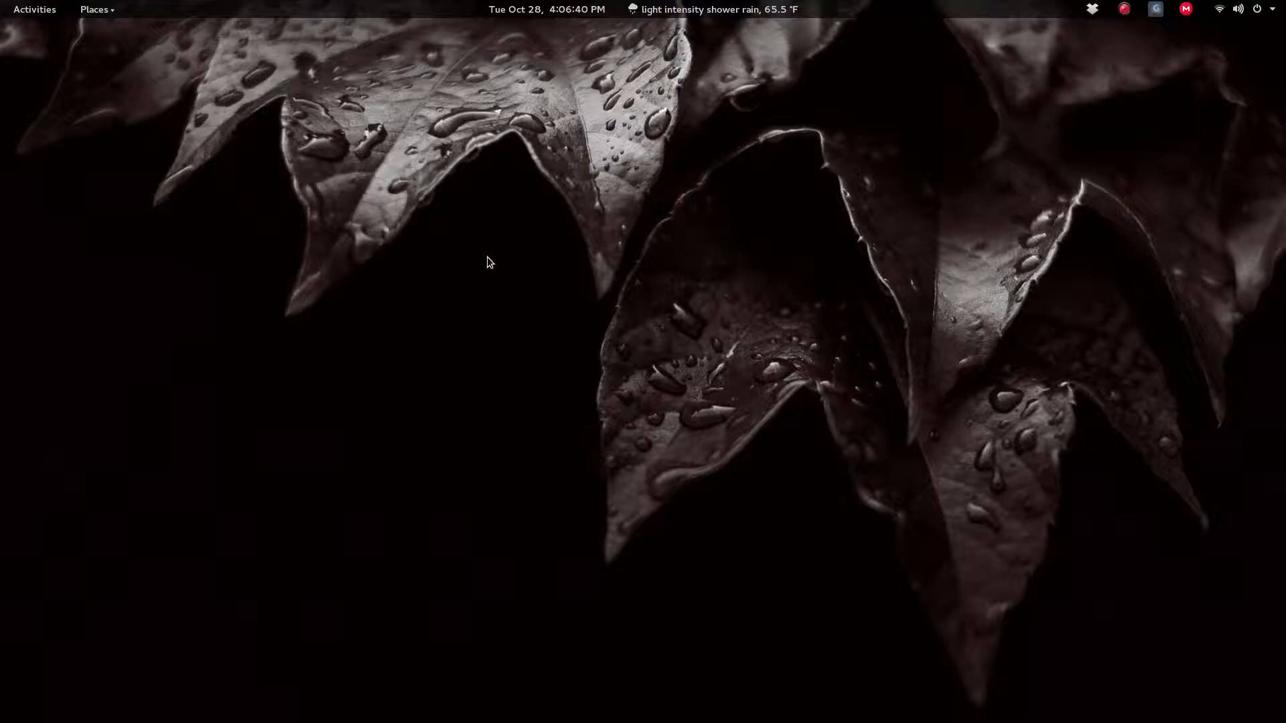
mouse_move(640, 342)
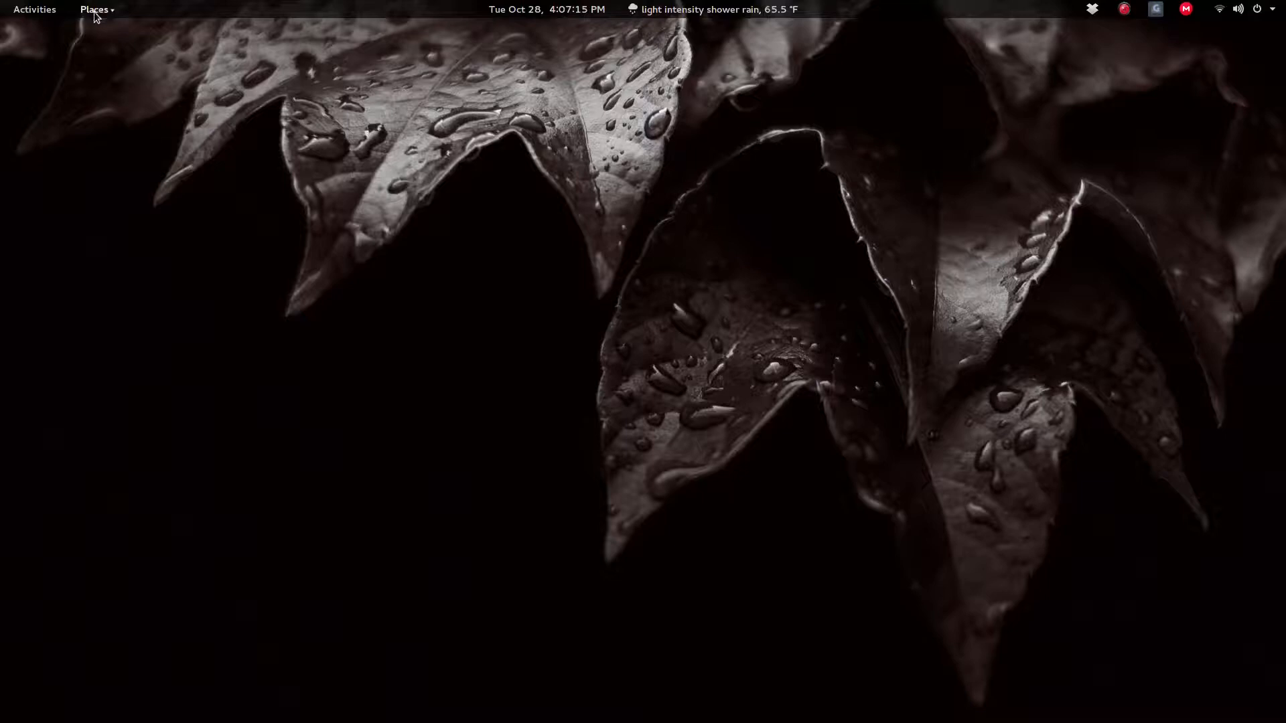
Browse from Home into Pictures and inspect its Nautilus-Actions submenu.
left_click(94, 9)
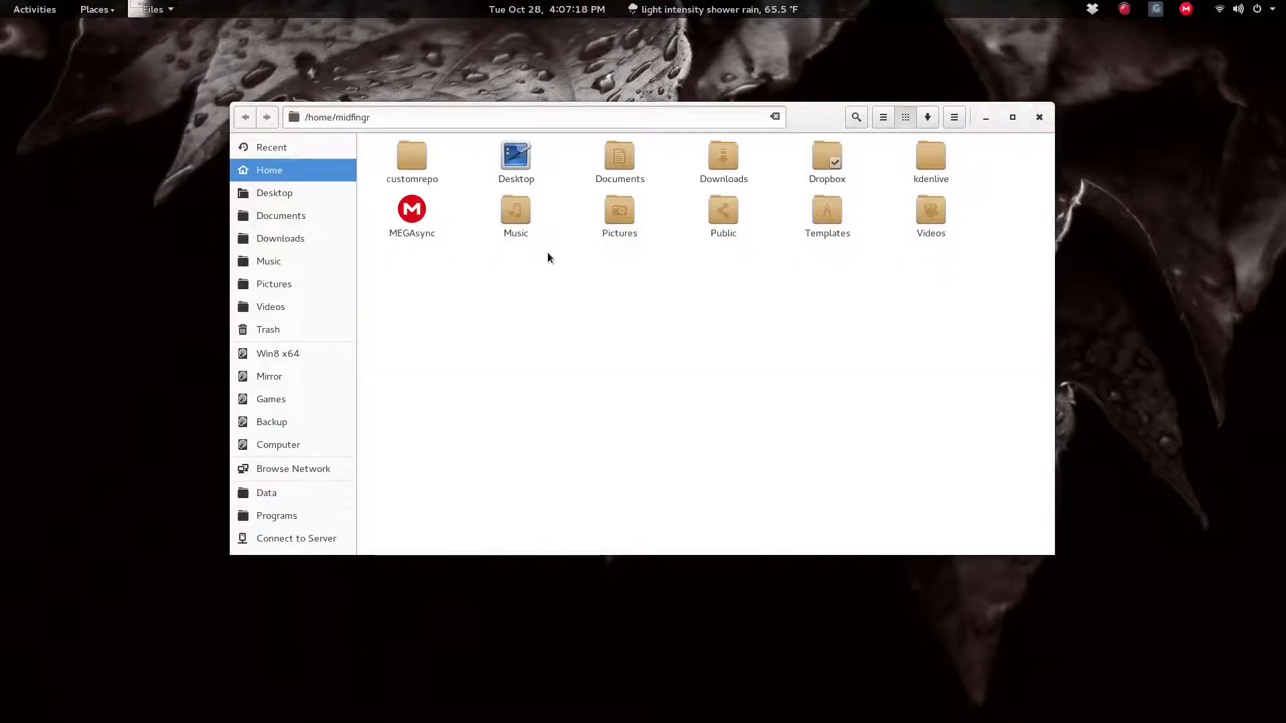
mouse_move(598, 284)
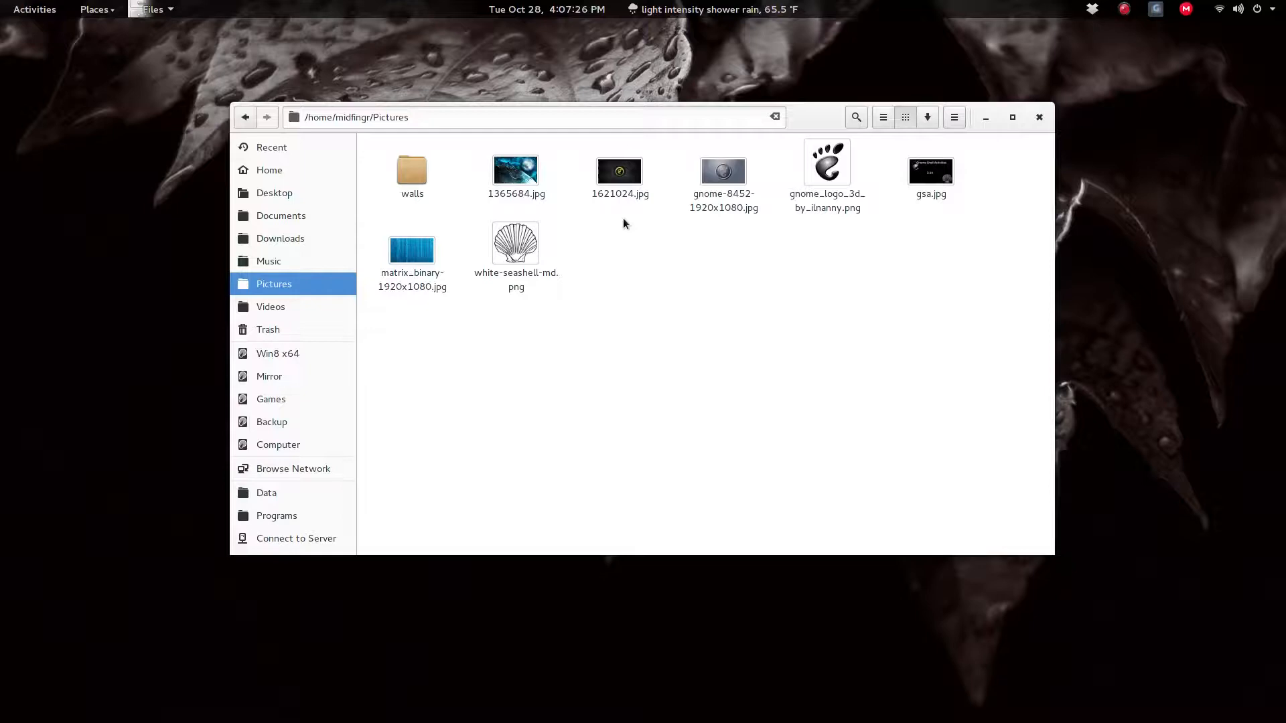
right_click(619, 217)
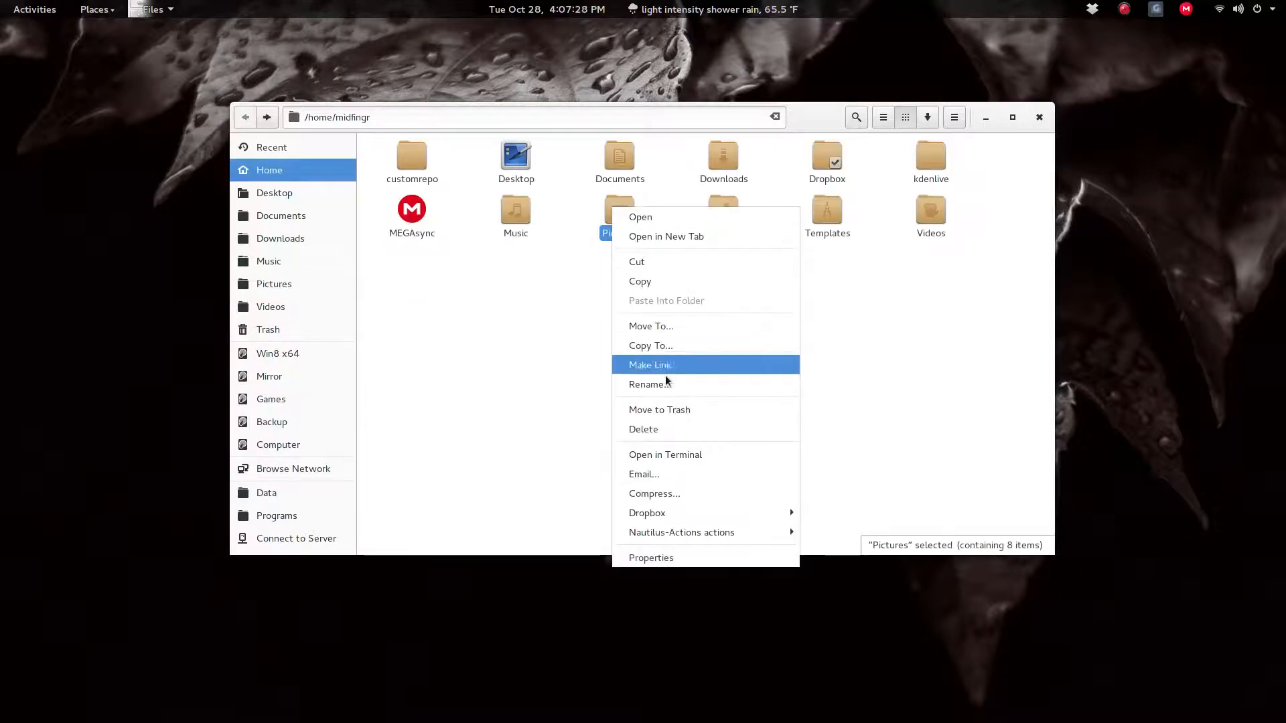
mouse_move(681, 532)
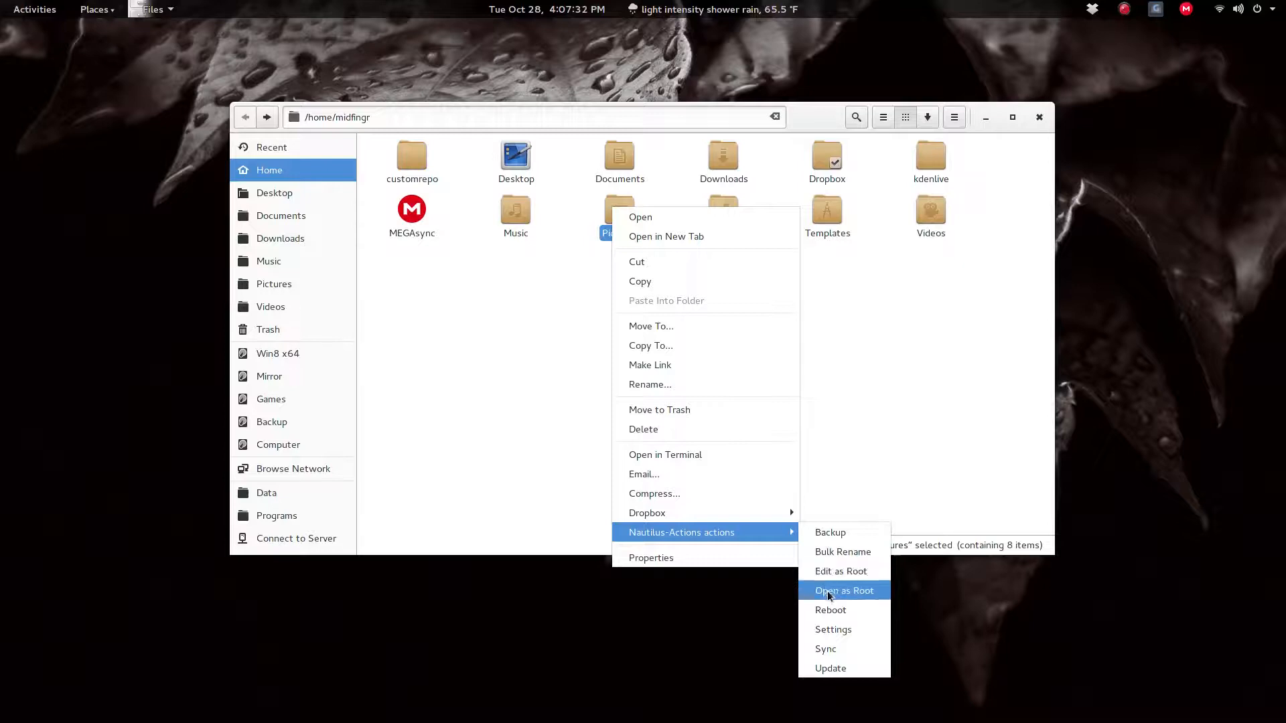
left_click(842, 591)
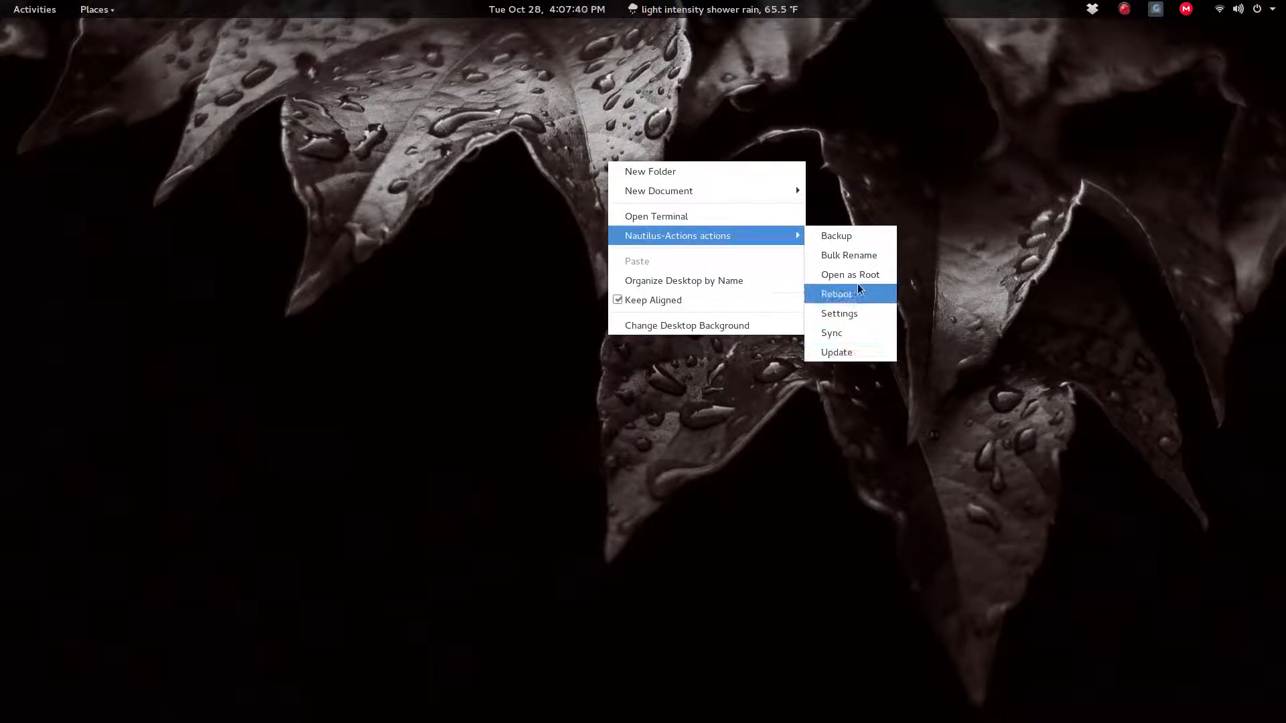
left_click(851, 275)
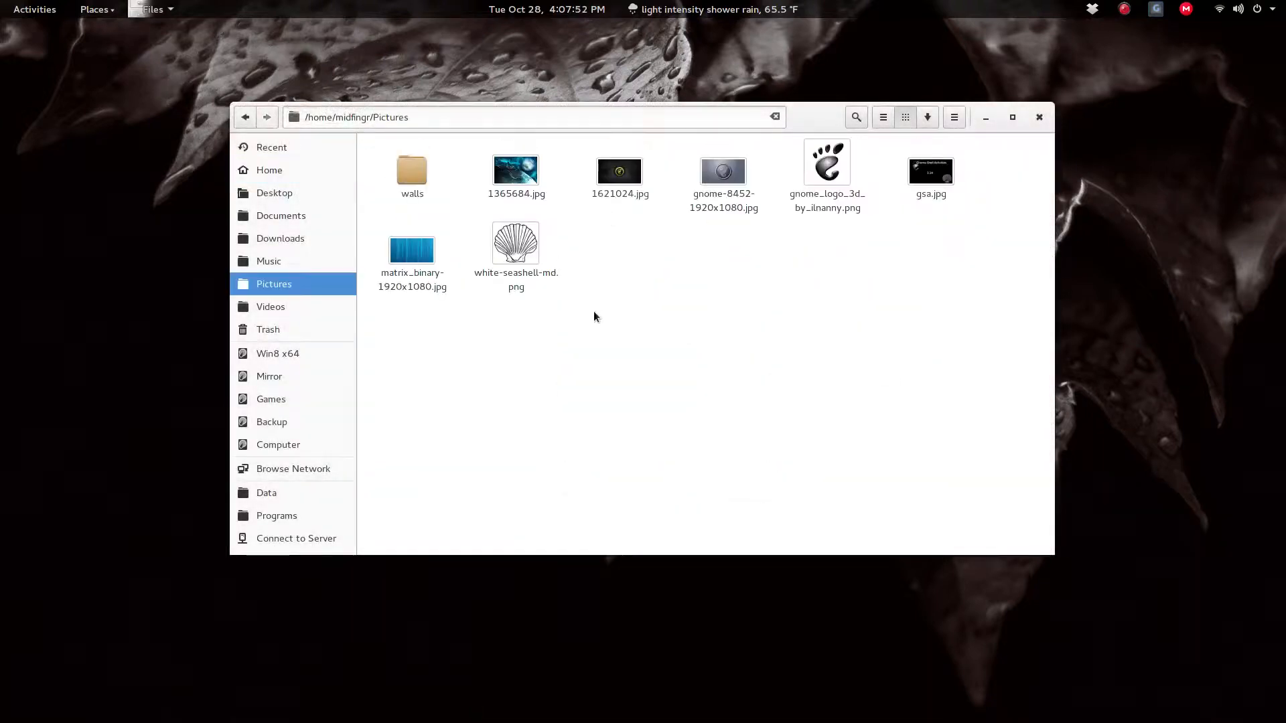
Launch Bulk Rename on the walls wallpaper folder, opening KRename with its images.
double_click(412, 170)
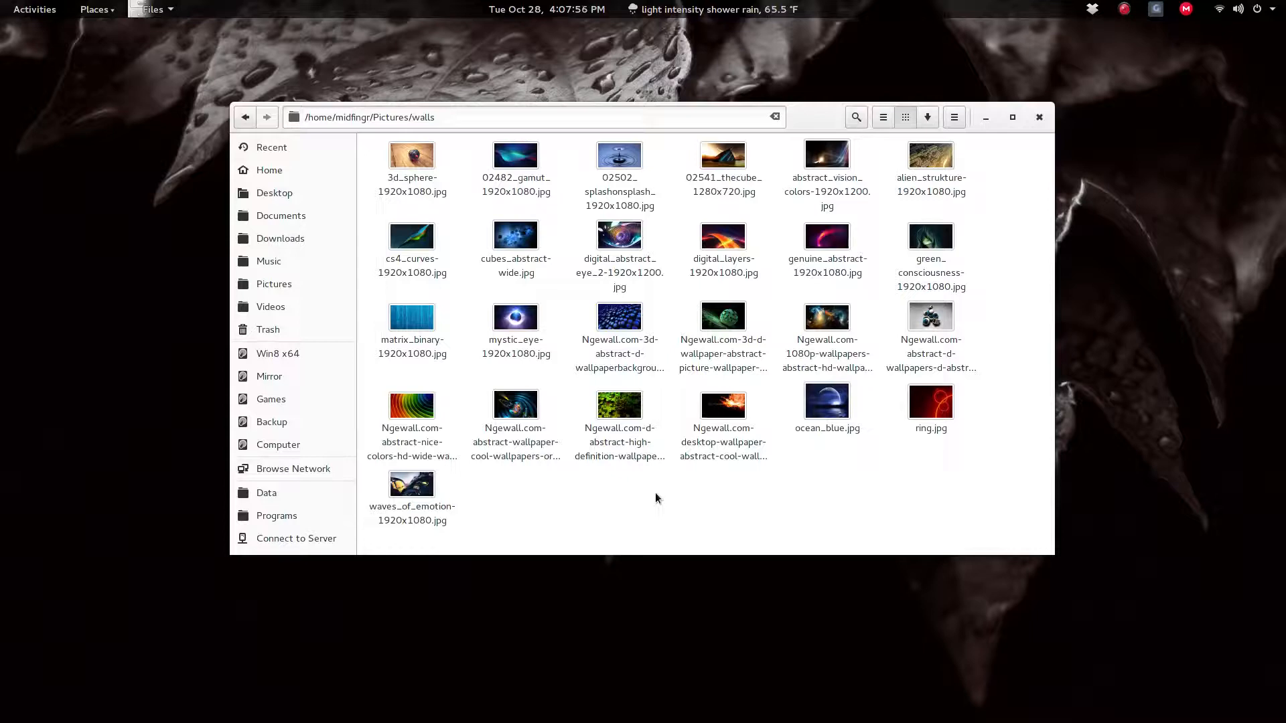
right_click(656, 498)
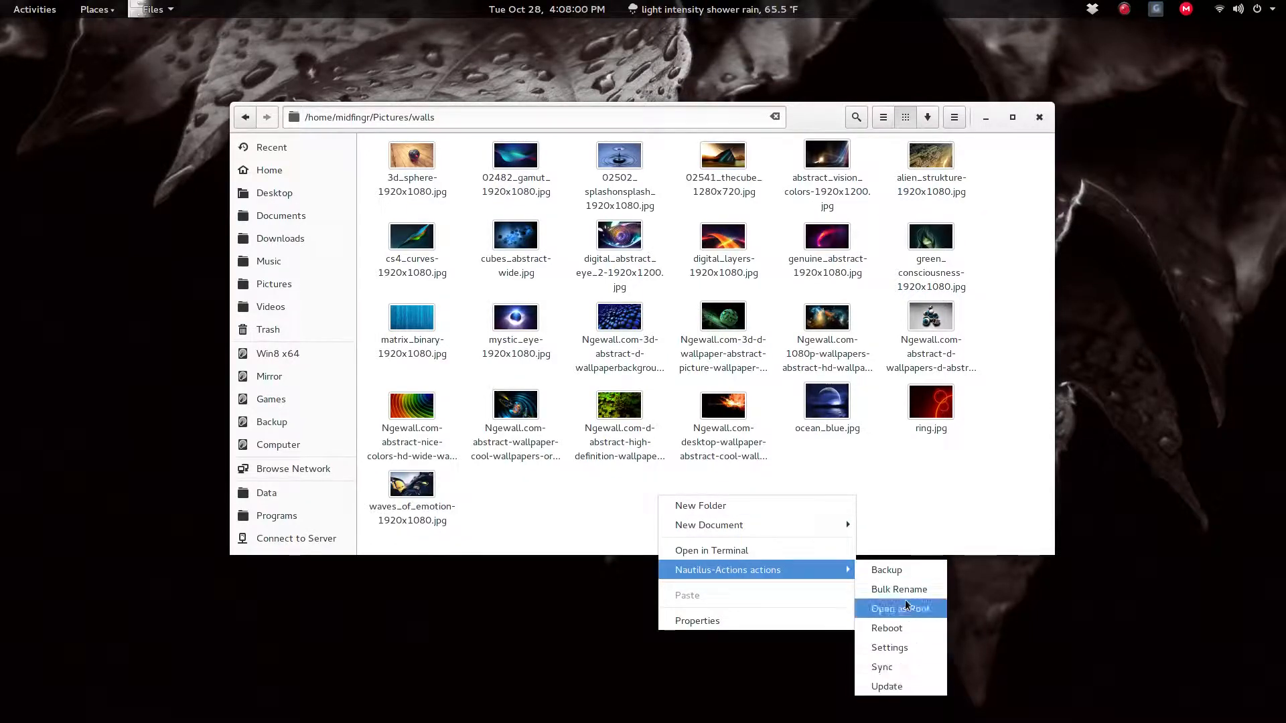
left_click(899, 608)
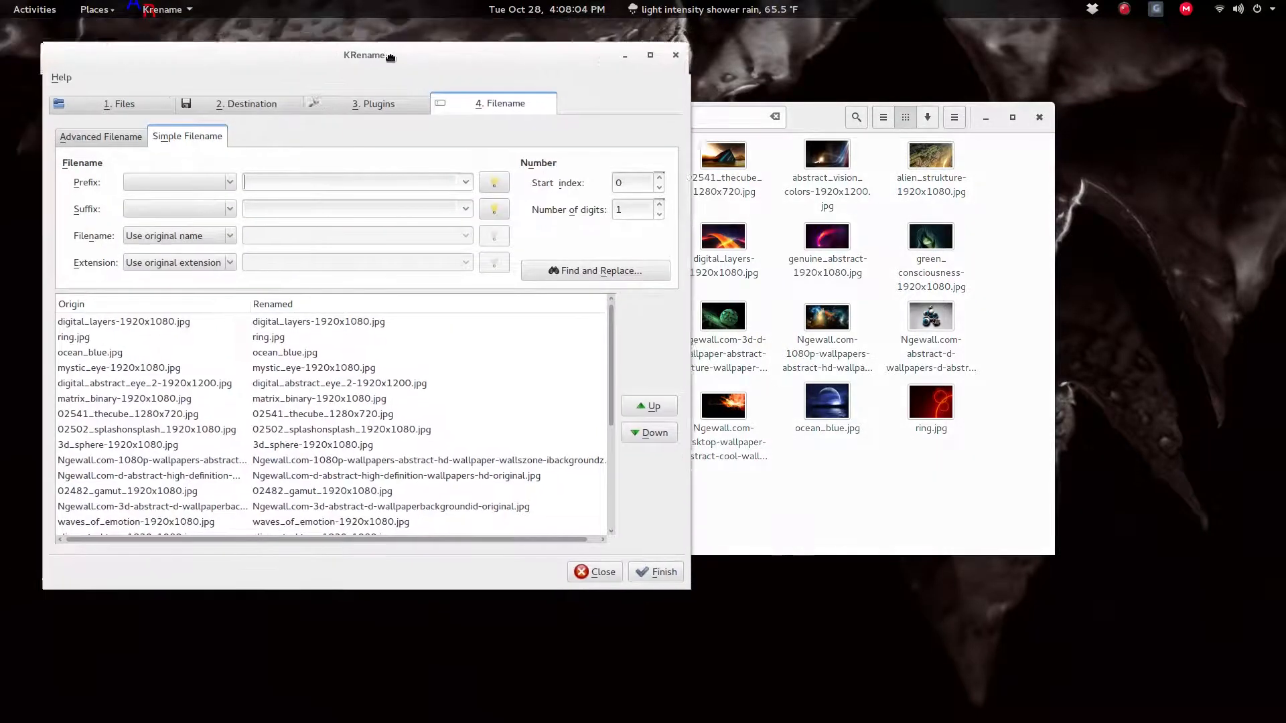
Use a 'wall' prefix with two-digit numbering and finish renaming all 25 listed wallpapers.
left_click_drag(364, 55, 480, 96)
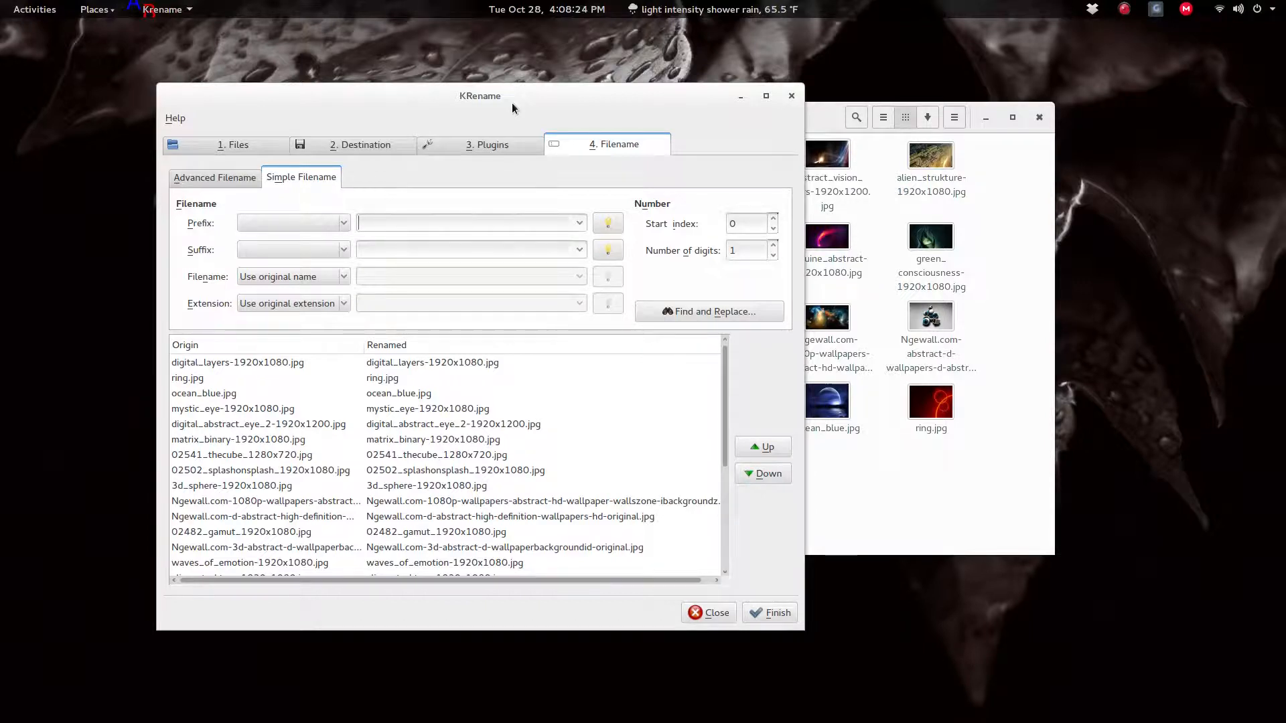
mouse_move(490, 107)
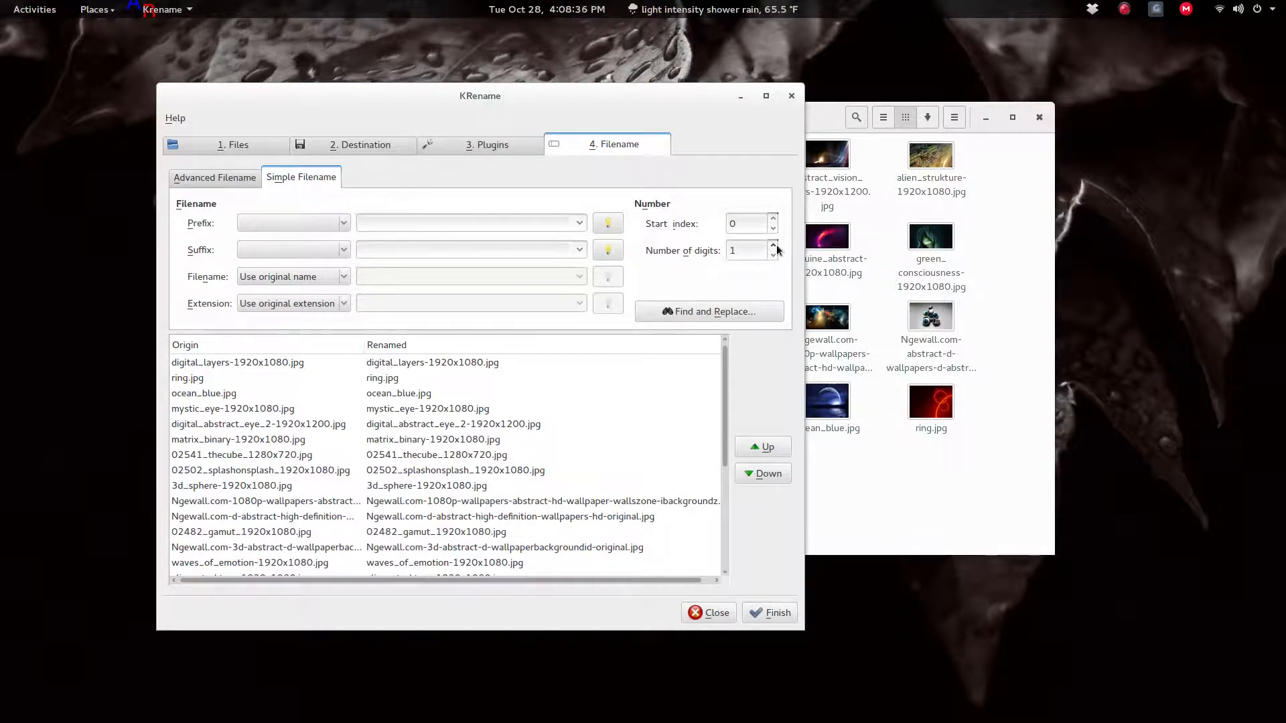
left_click(771, 246)
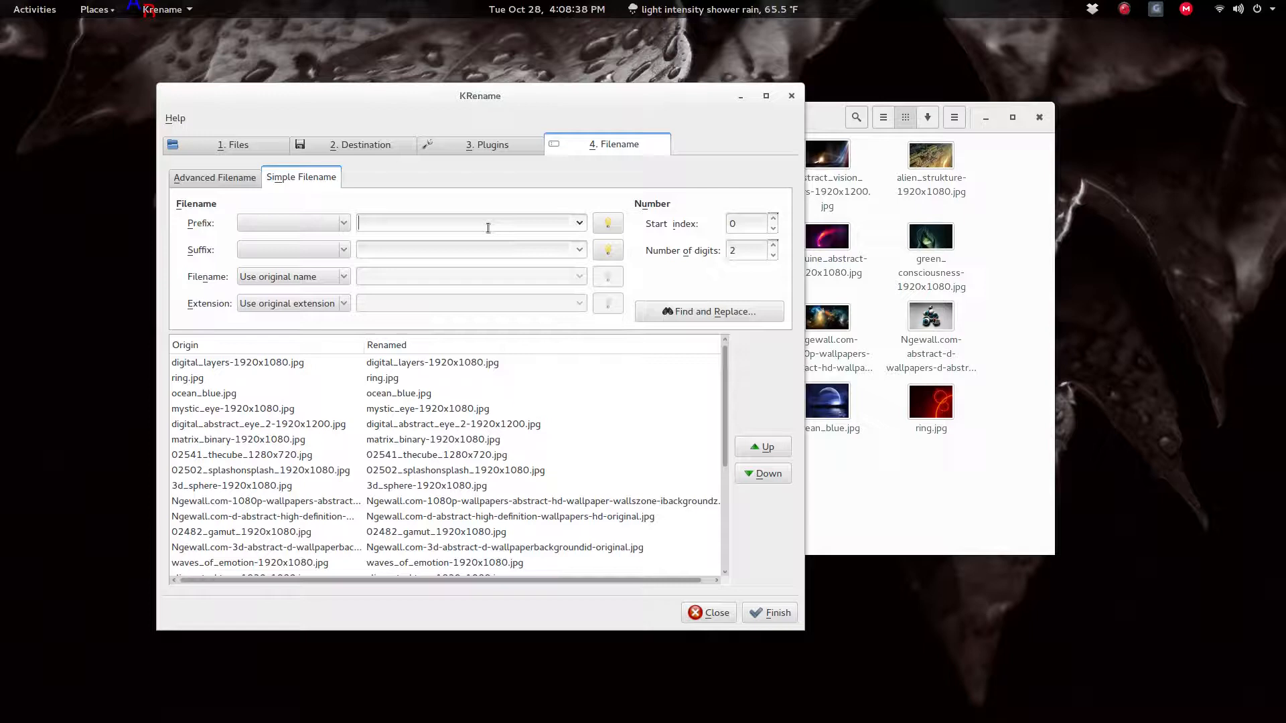
type("wall")
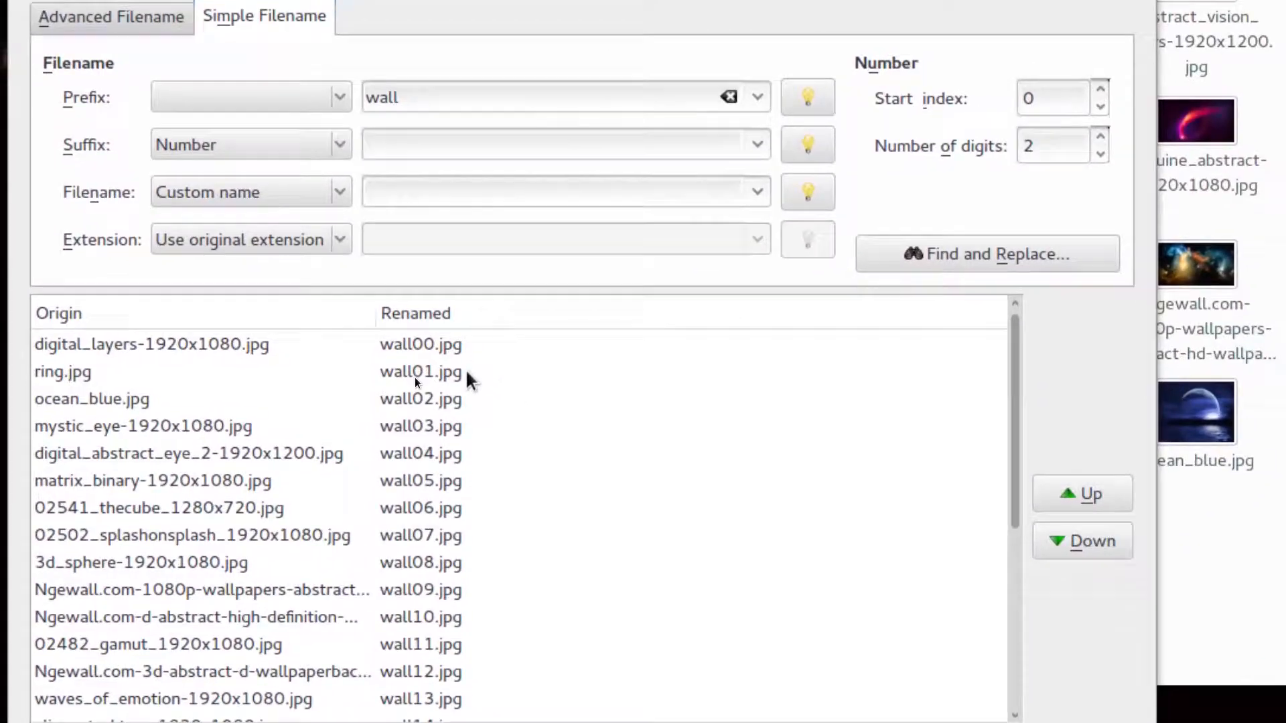
scroll("down", 3)
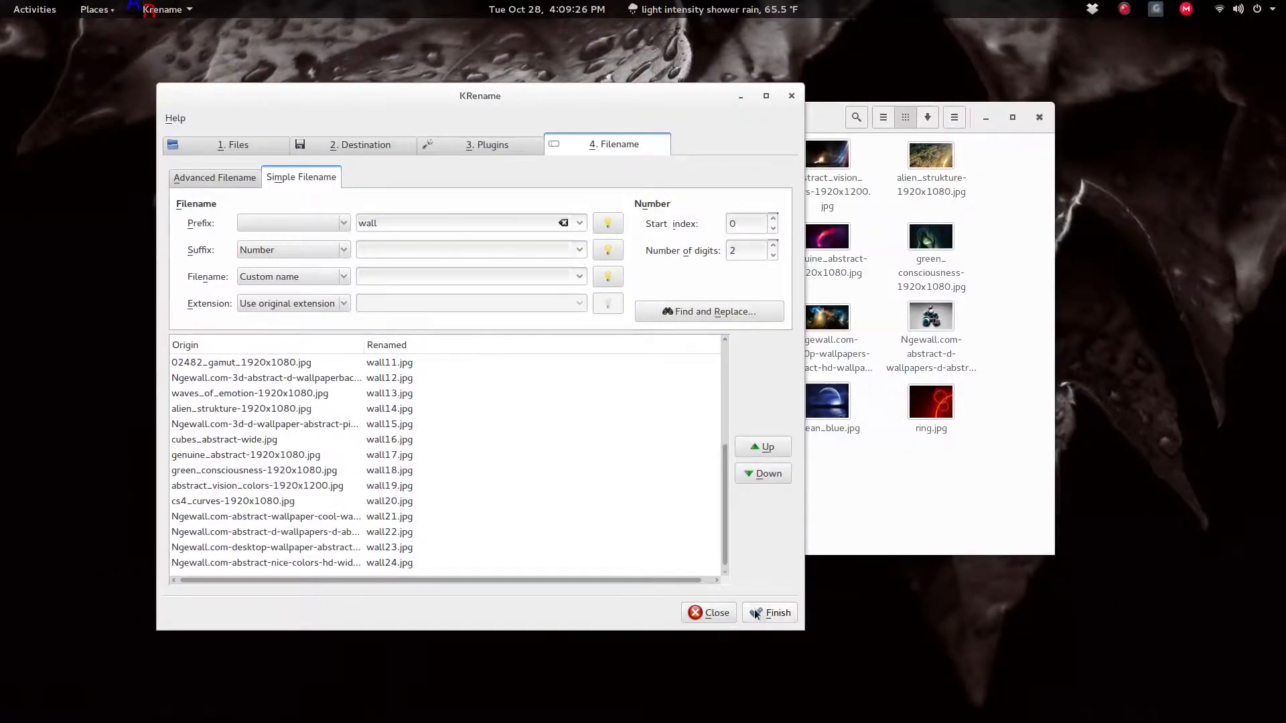
left_click(769, 612)
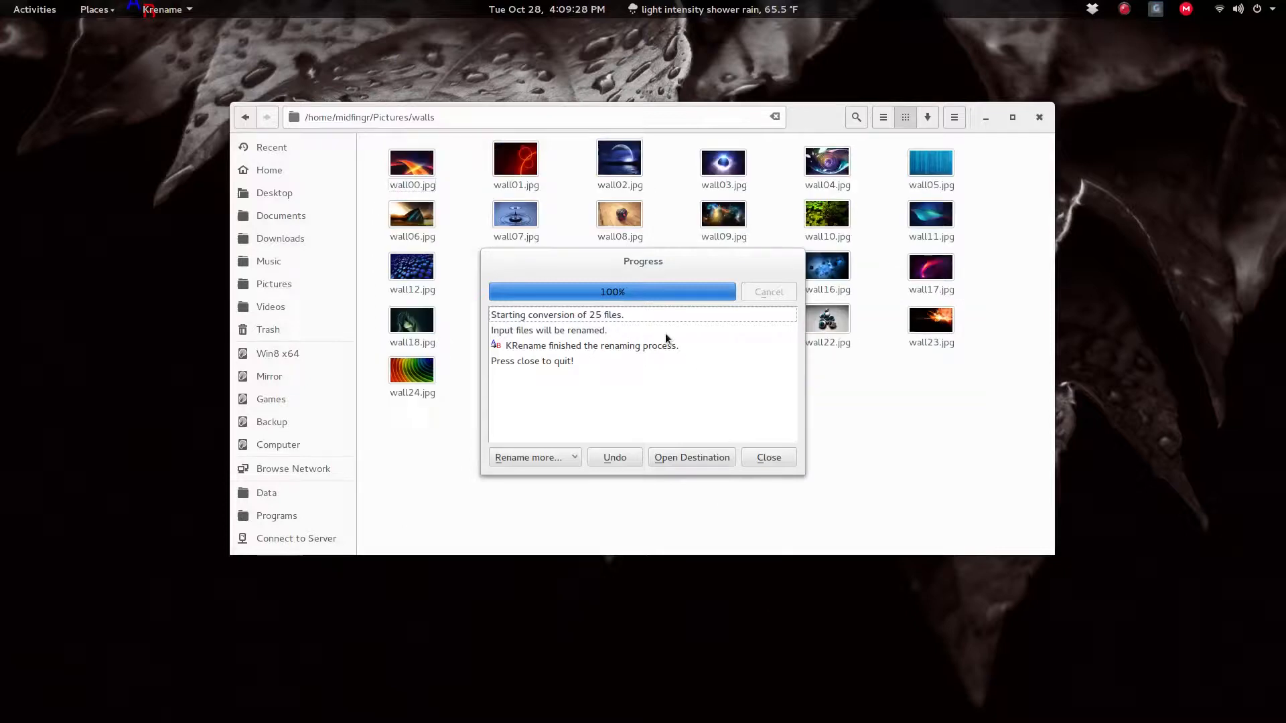
Dismiss KRename's finished-renaming progress report.
left_click(768, 457)
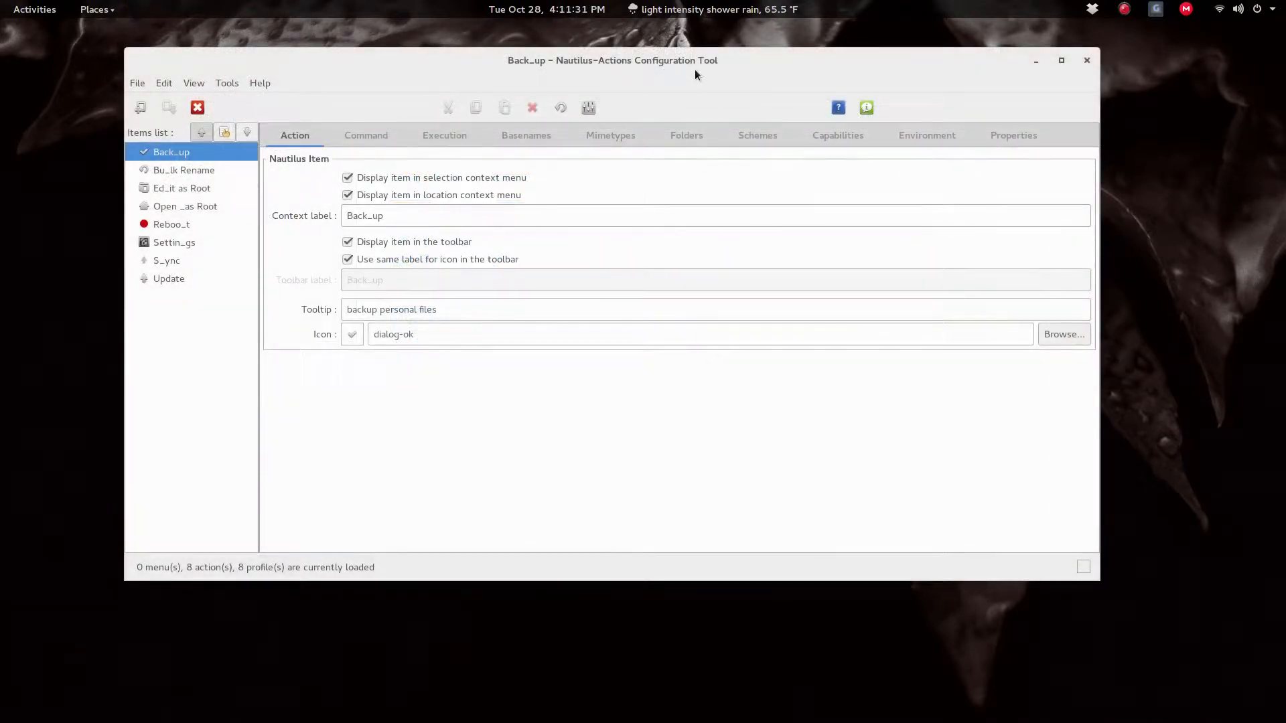
In Preferences, disable the root 'Nautilus-Actions' menu so actions show flat in context menus.
left_click(366, 135)
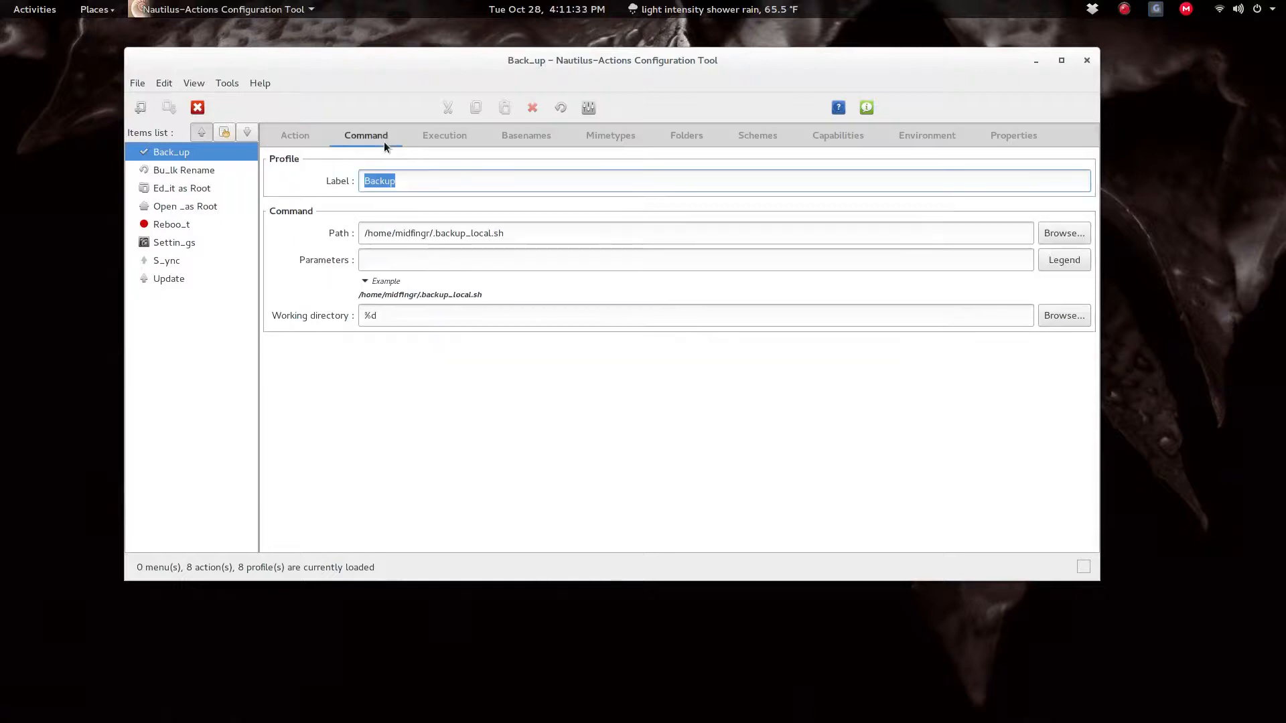
left_click(588, 108)
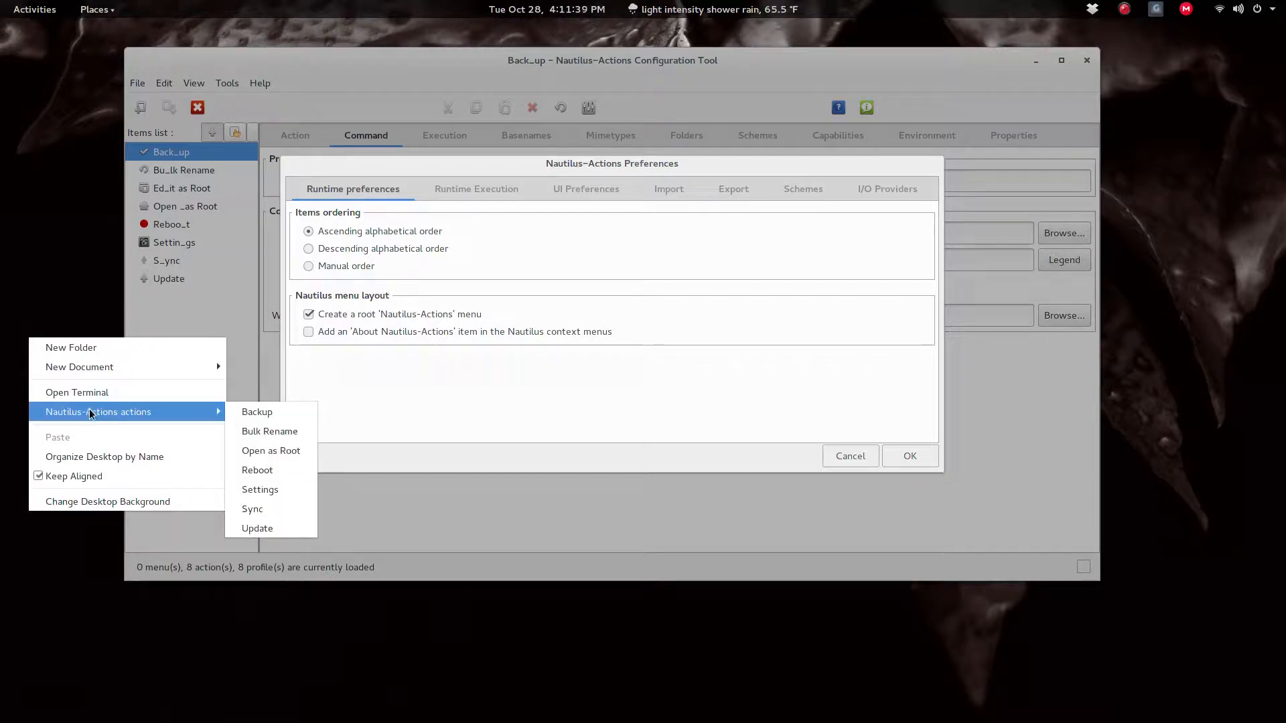
mouse_move(90, 425)
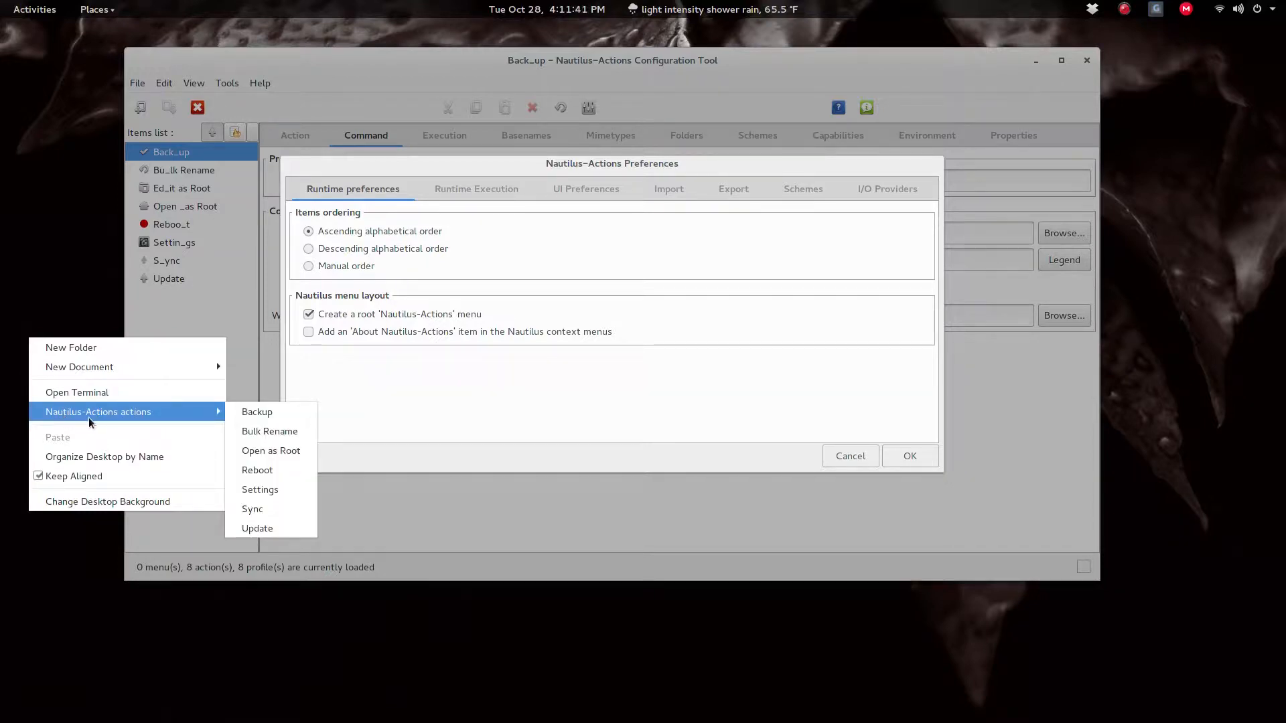
left_click(309, 314)
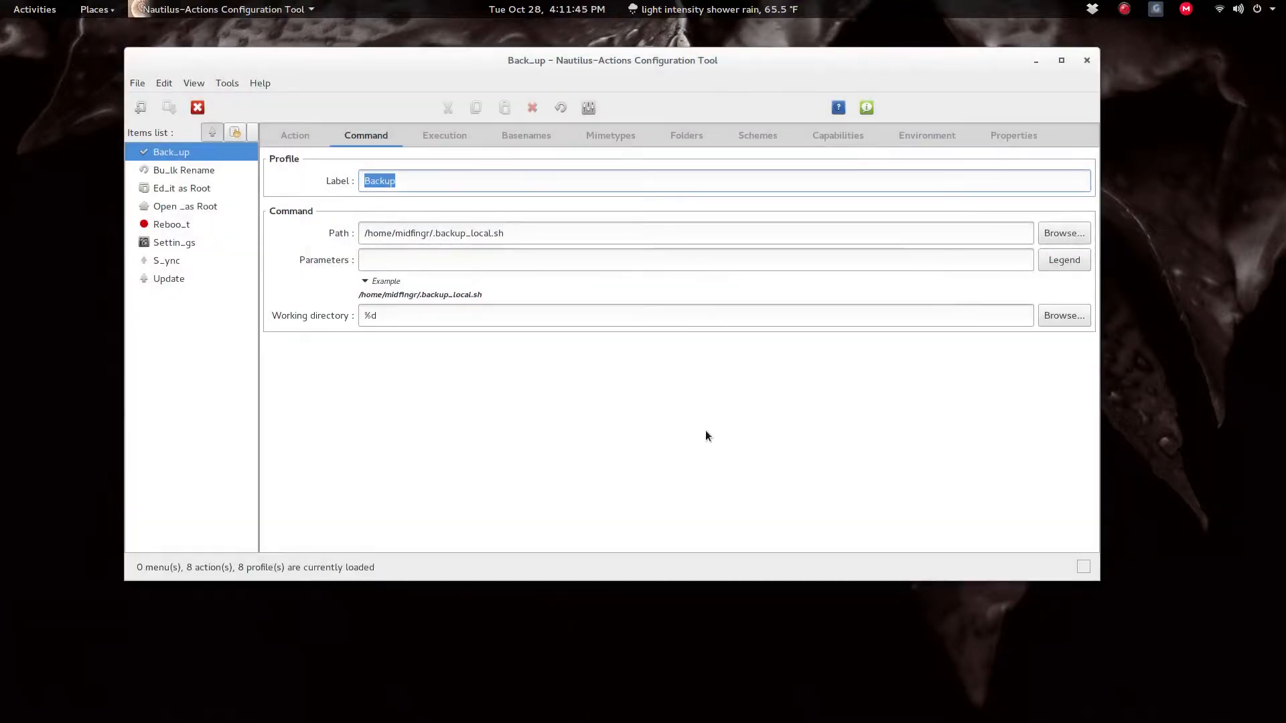
right_click(21, 343)
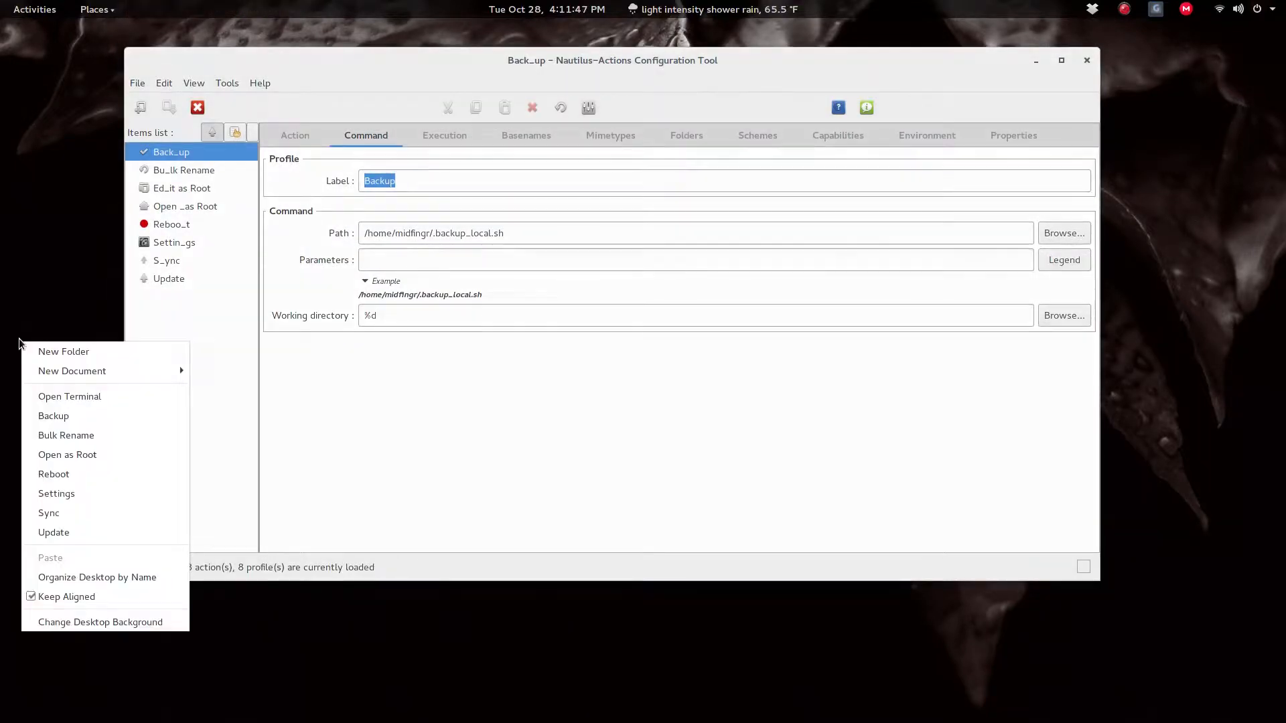
mouse_move(54, 415)
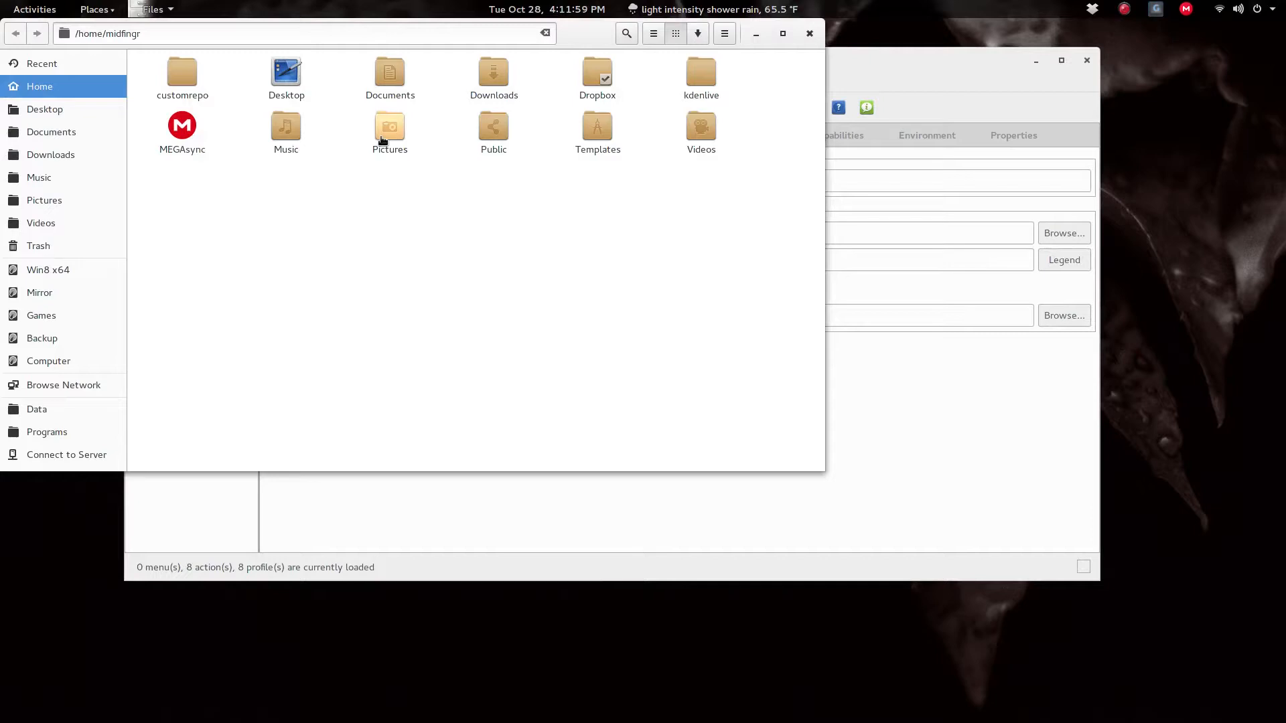
right_click(390, 133)
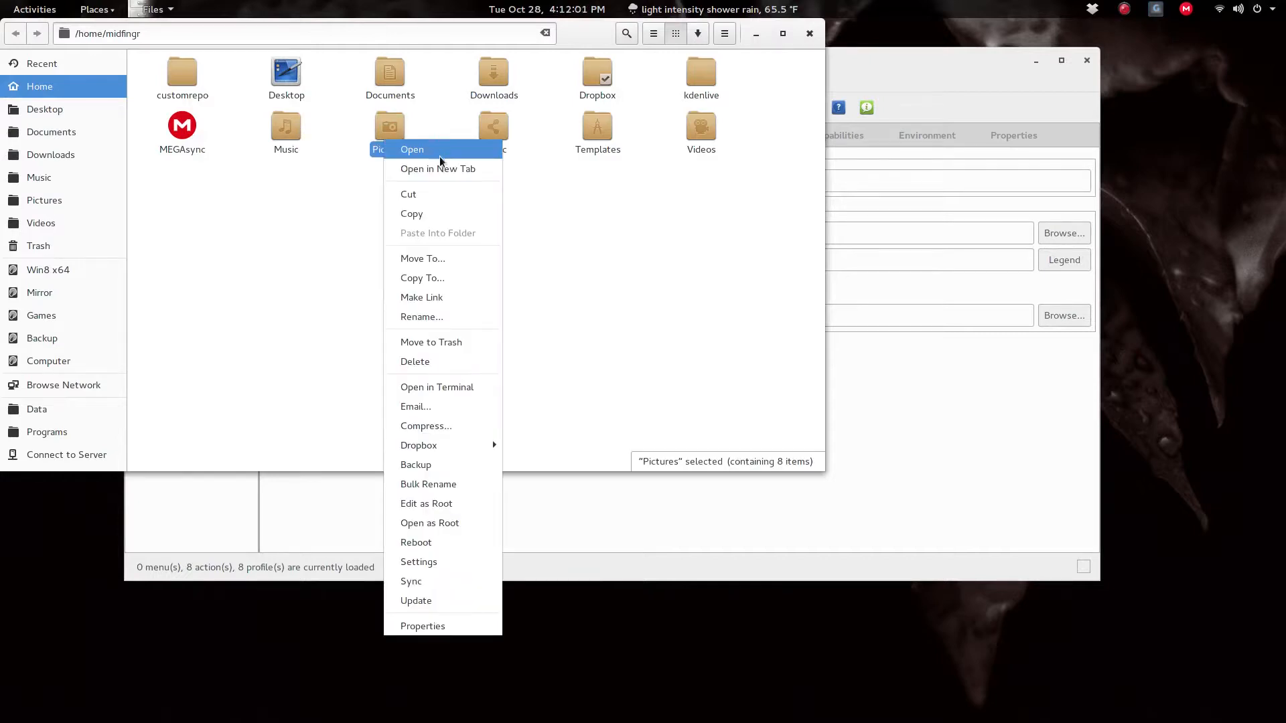
mouse_move(427, 504)
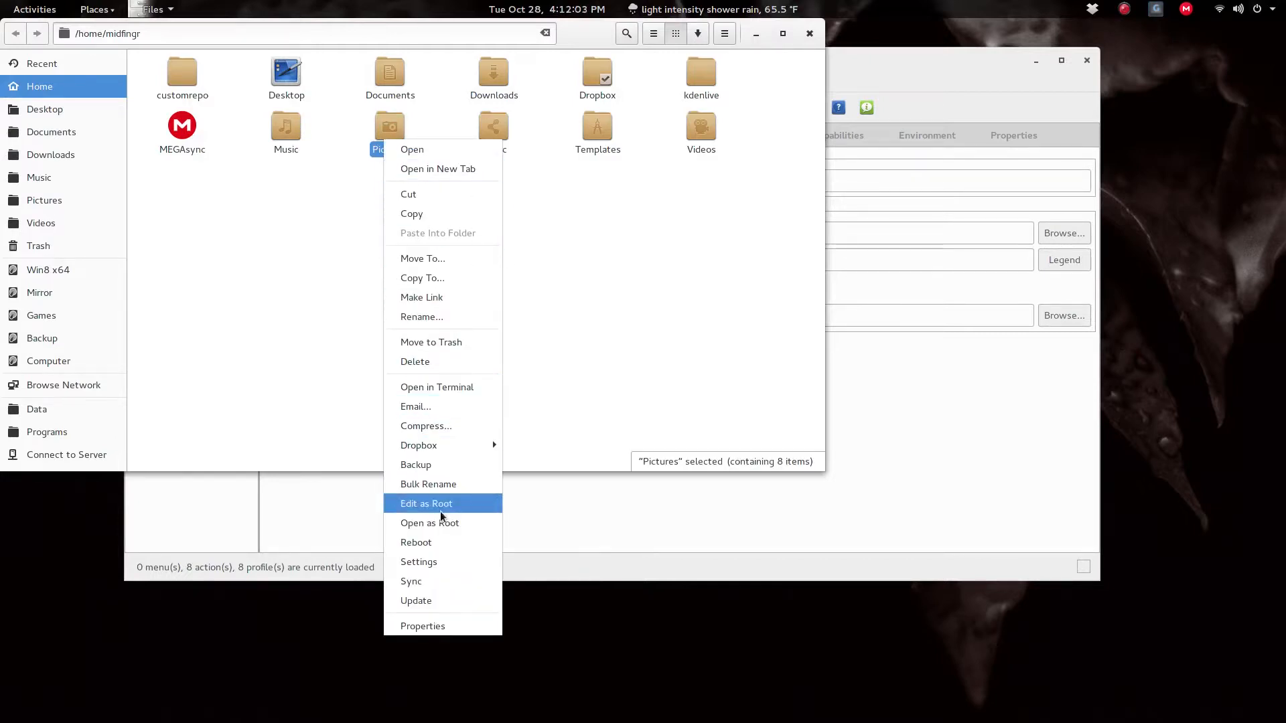
mouse_move(437, 600)
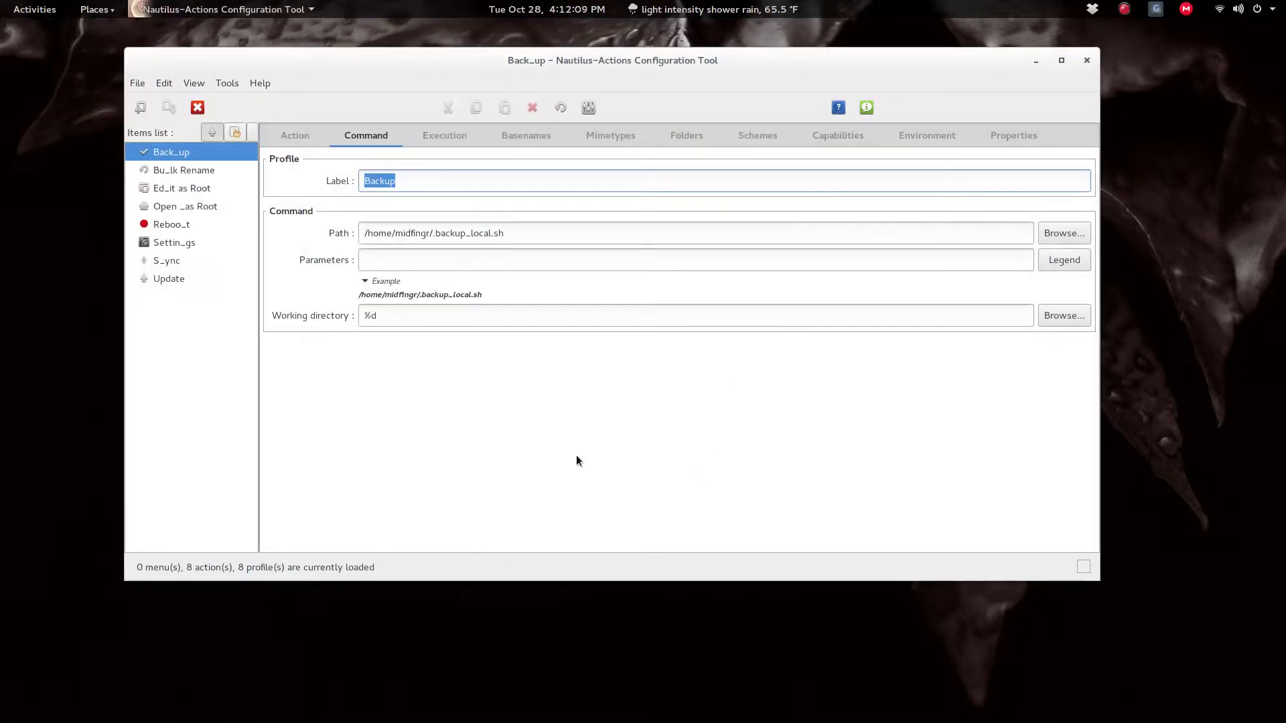
mouse_move(554, 443)
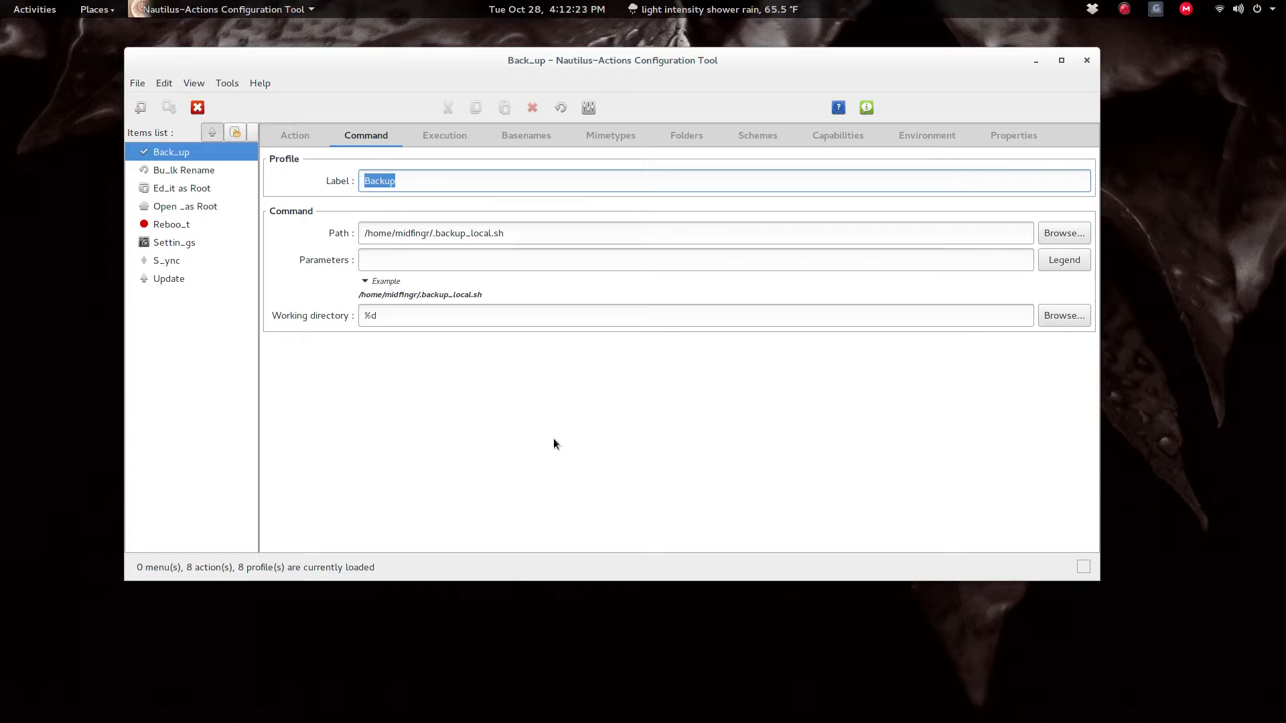
Show the Back_up action's display settings with its context label, tooltip and icon.
left_click(294, 135)
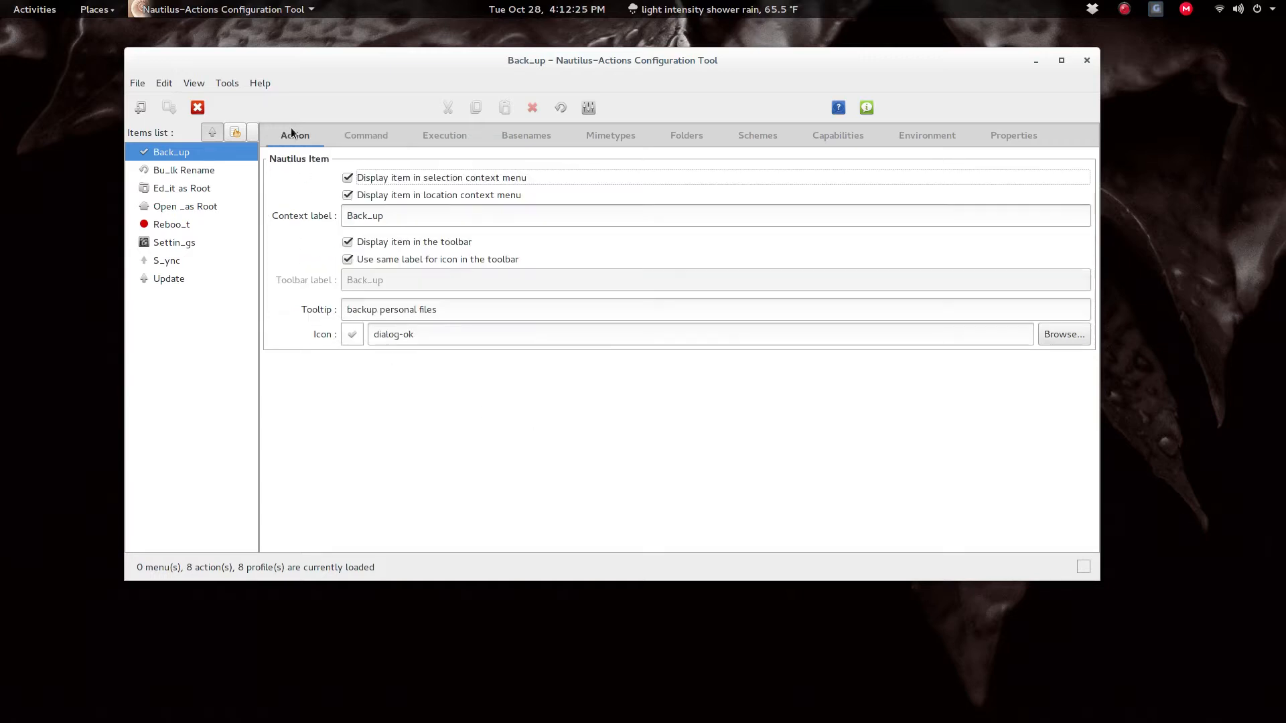
mouse_move(425, 430)
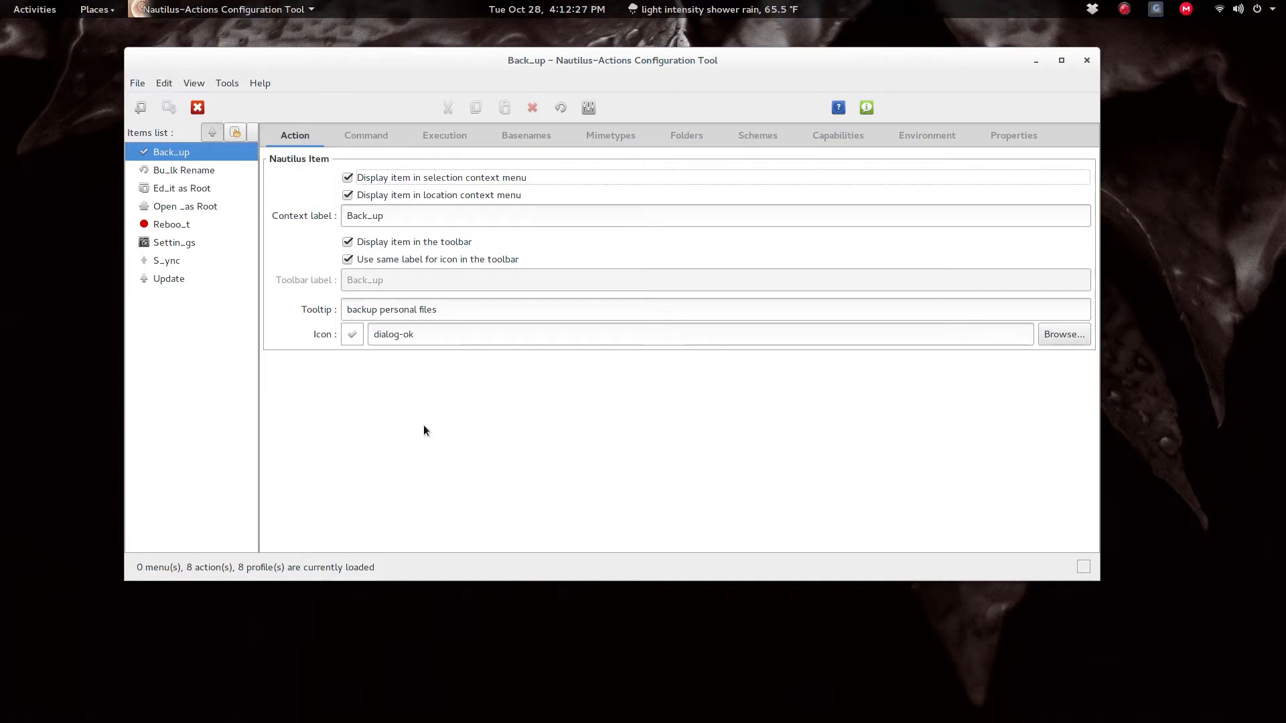